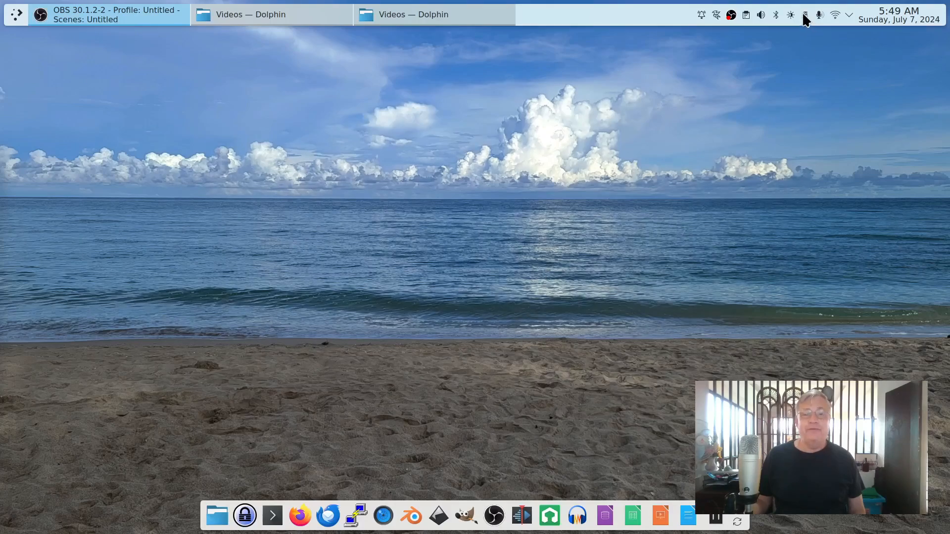
- Launch GParted from the Application Launcher's System menu and supply the root password
left_click(804, 14)
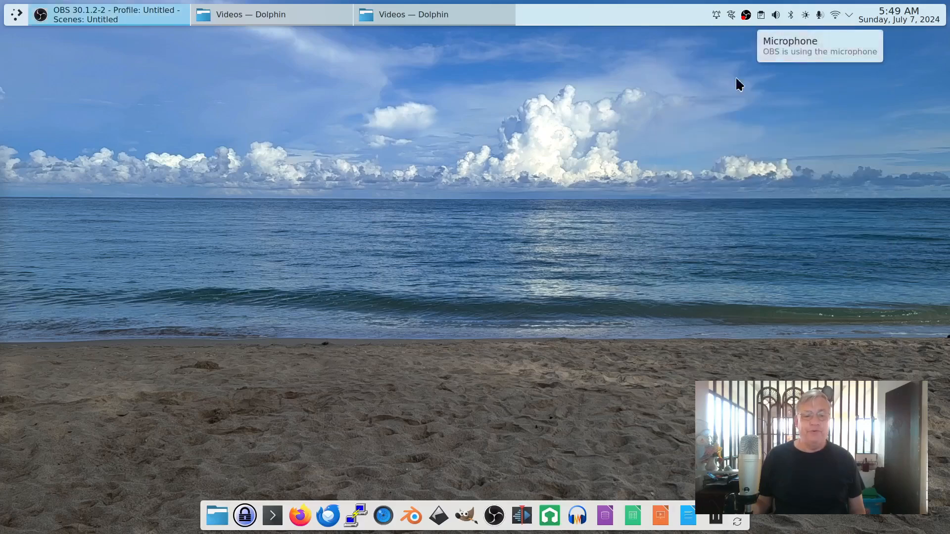
mouse_move(9, 19)
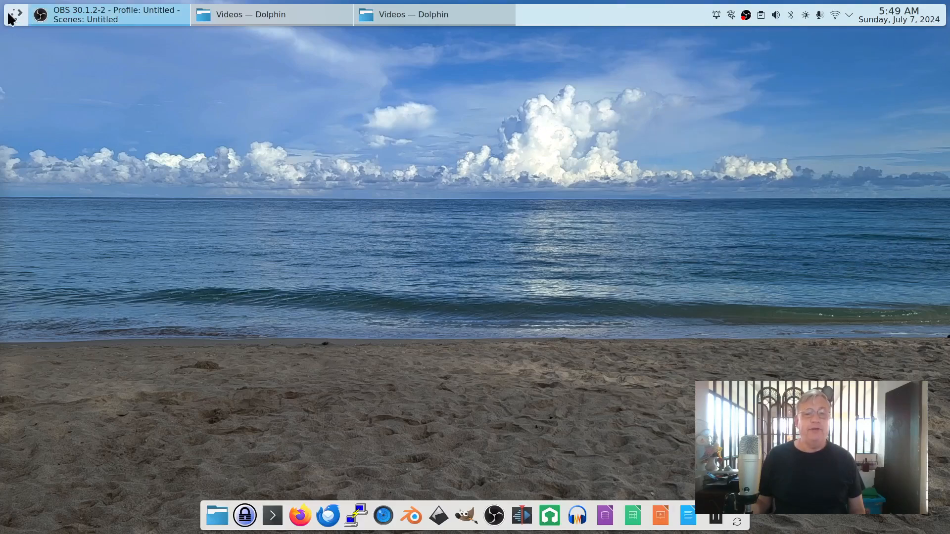
left_click(13, 14)
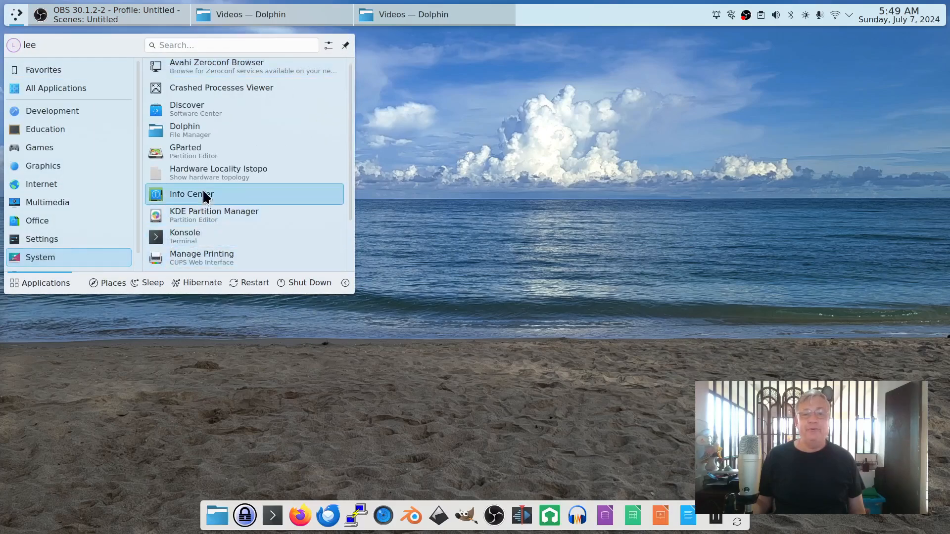
mouse_move(194, 151)
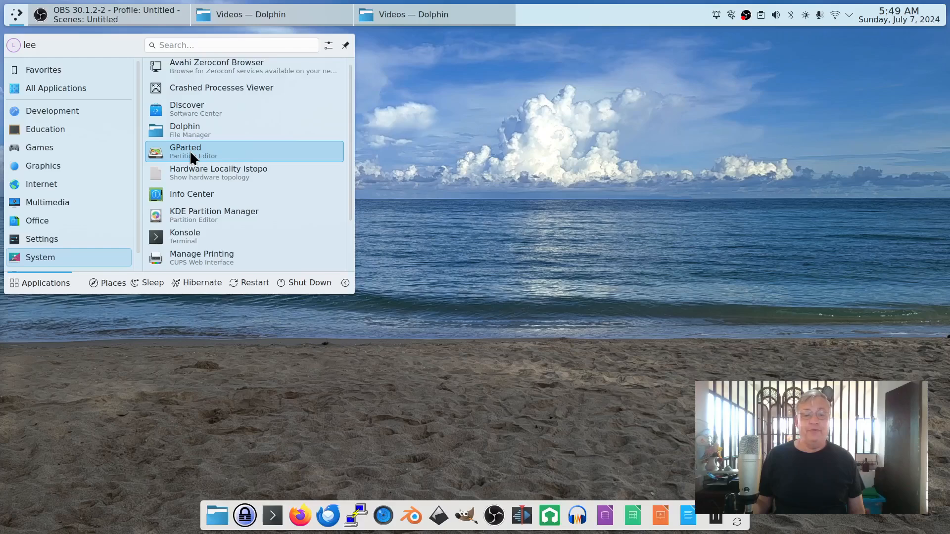
left_click(184, 151)
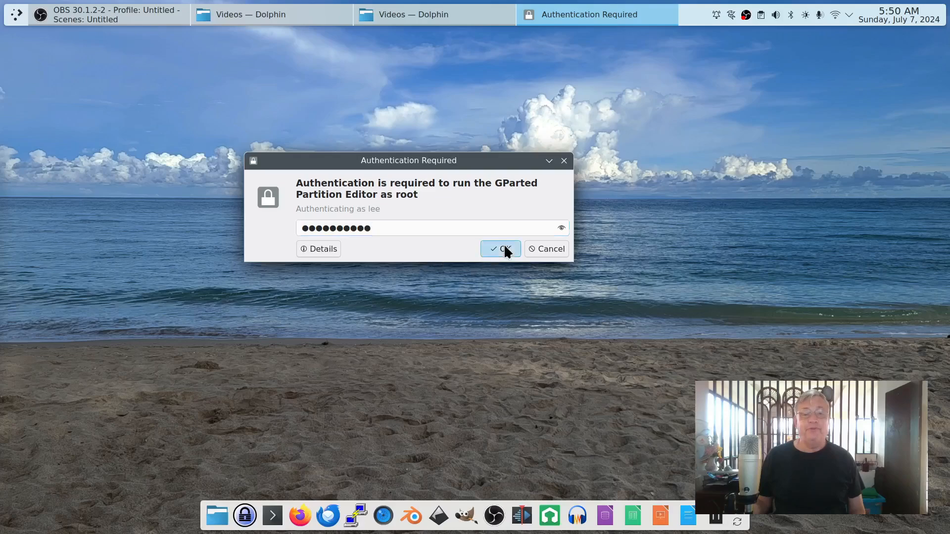
- Authenticate GParted as root and switch to the 1.82 TiB /dev/nvme1n1 drive
left_click(498, 248)
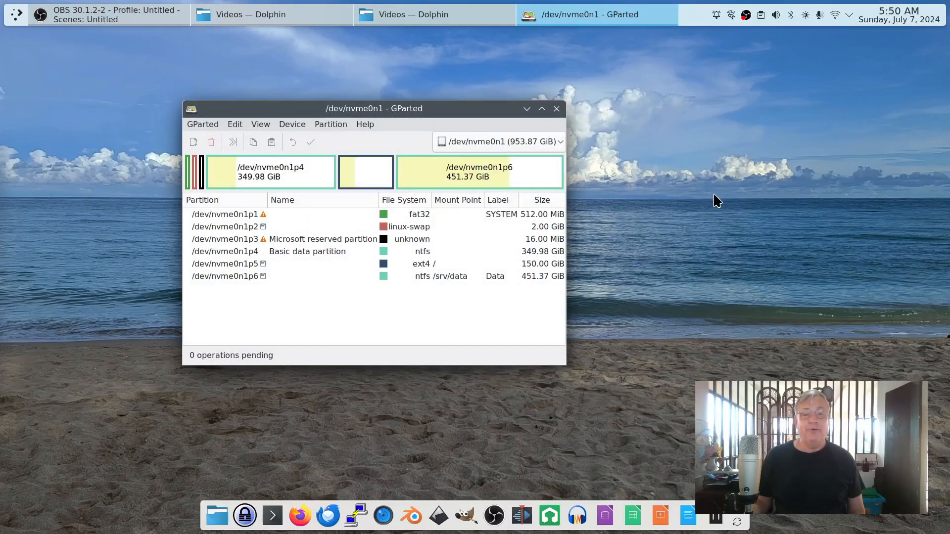
mouse_move(680, 195)
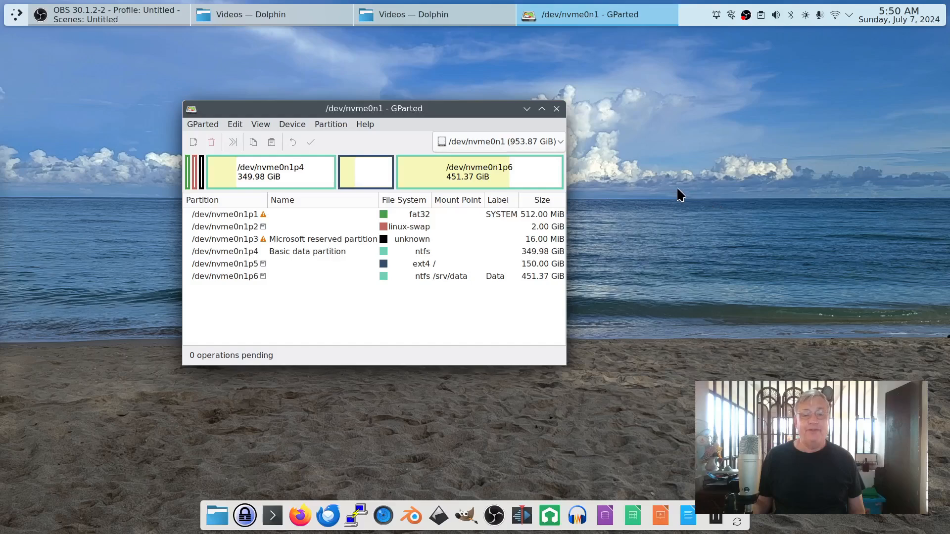
mouse_move(639, 197)
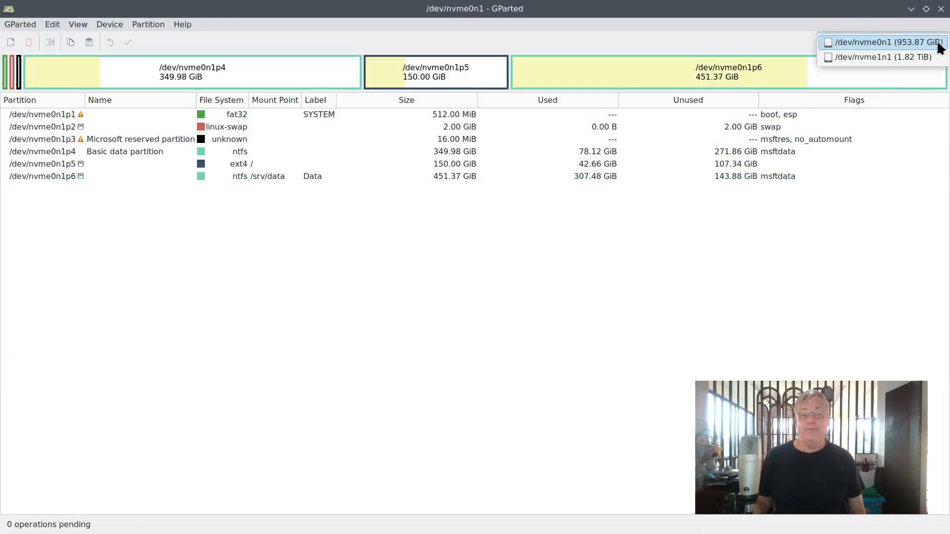
mouse_move(867, 57)
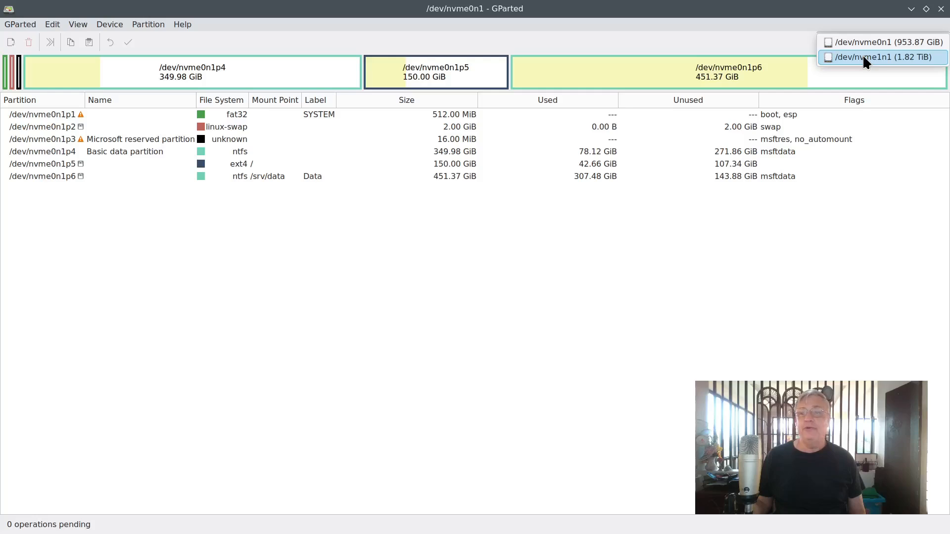
left_click(882, 56)
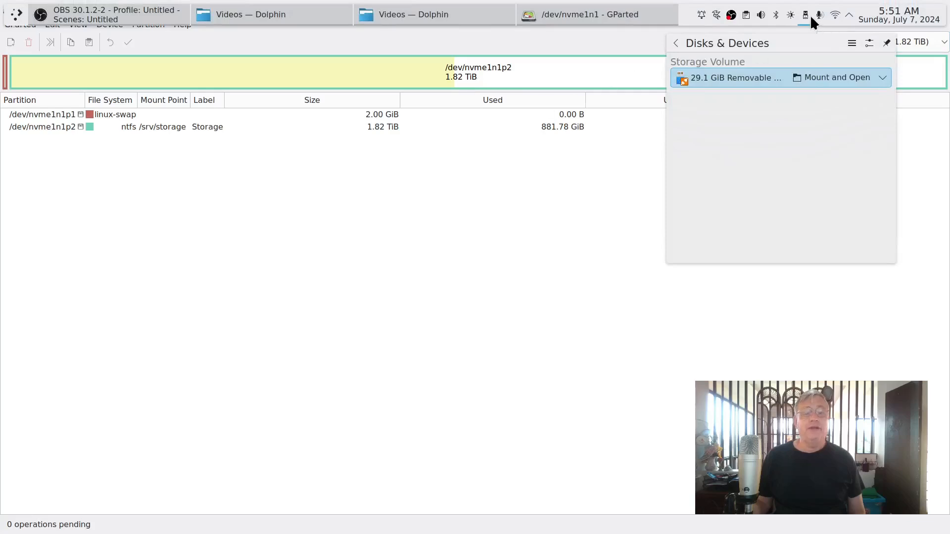
left_click(20, 24)
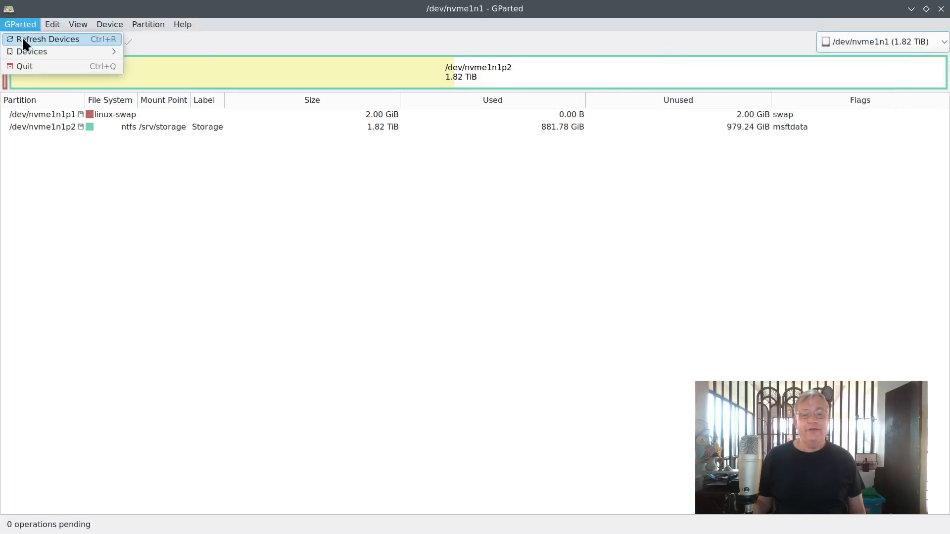
- Refresh devices, then delete and apply removal of the fat32 partition /dev/sdc1
left_click(879, 41)
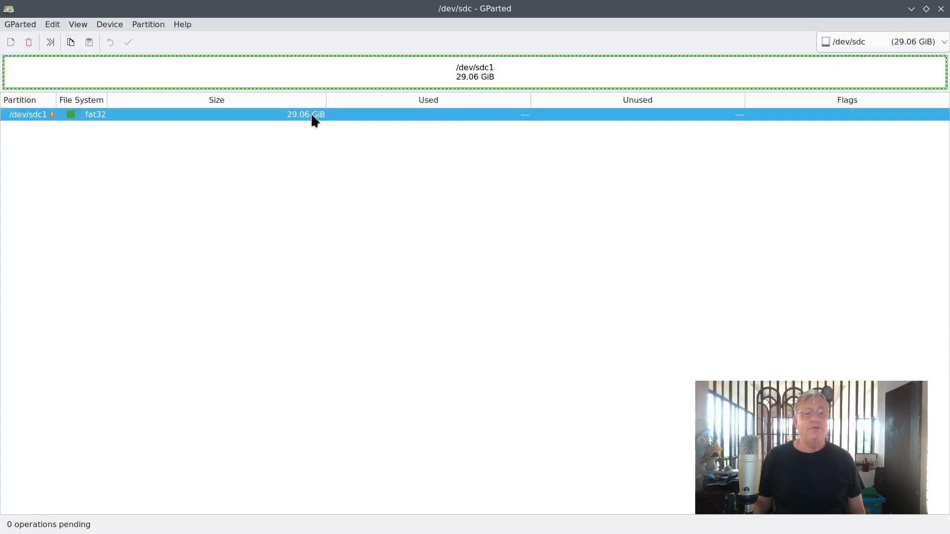
right_click(309, 115)
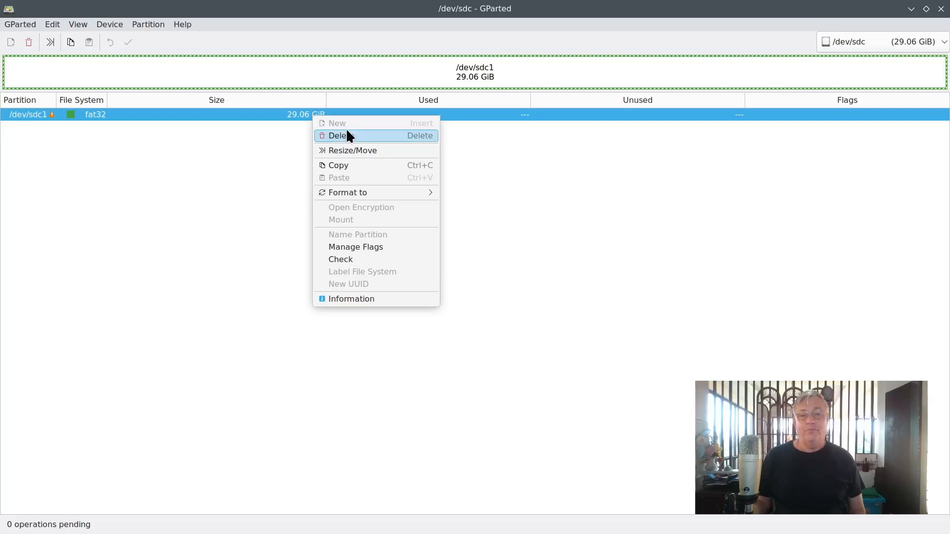
mouse_move(154, 170)
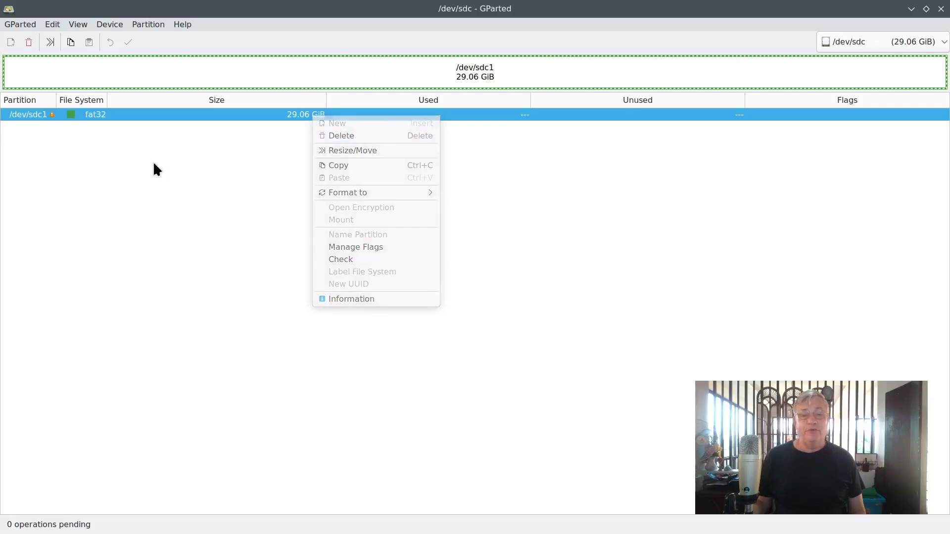
mouse_move(29, 42)
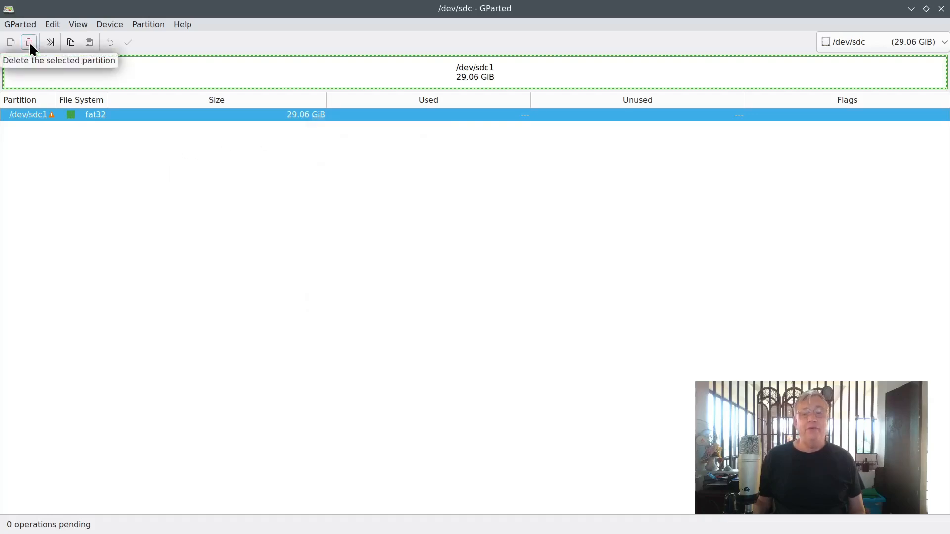
left_click(28, 42)
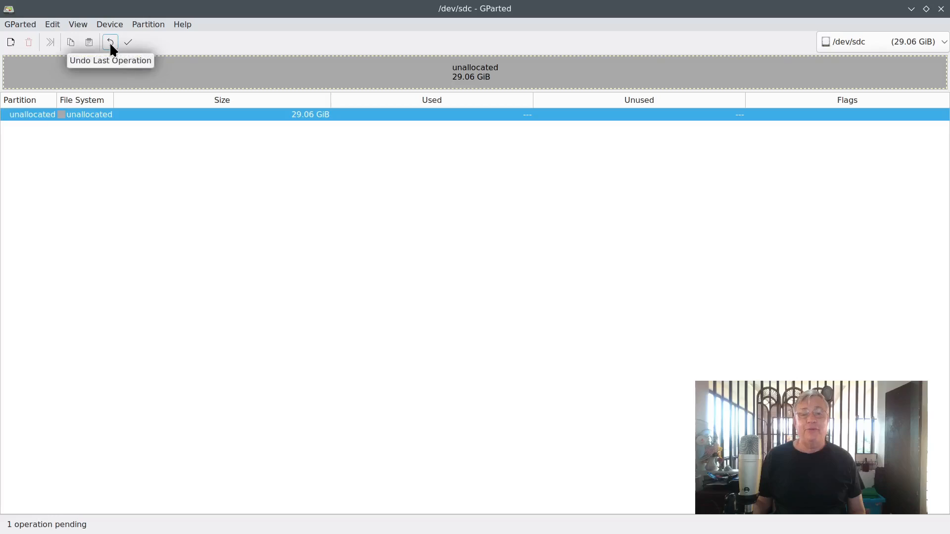
mouse_move(128, 42)
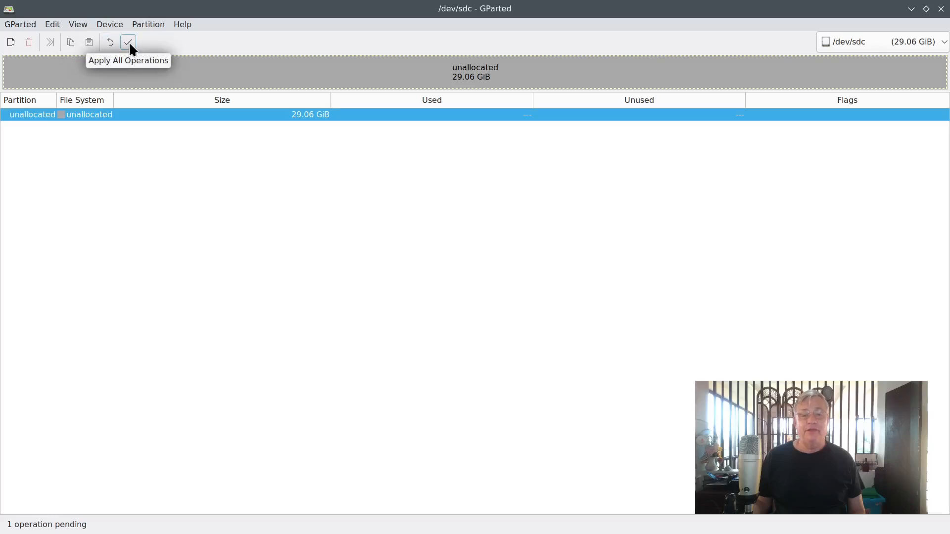
left_click(127, 41)
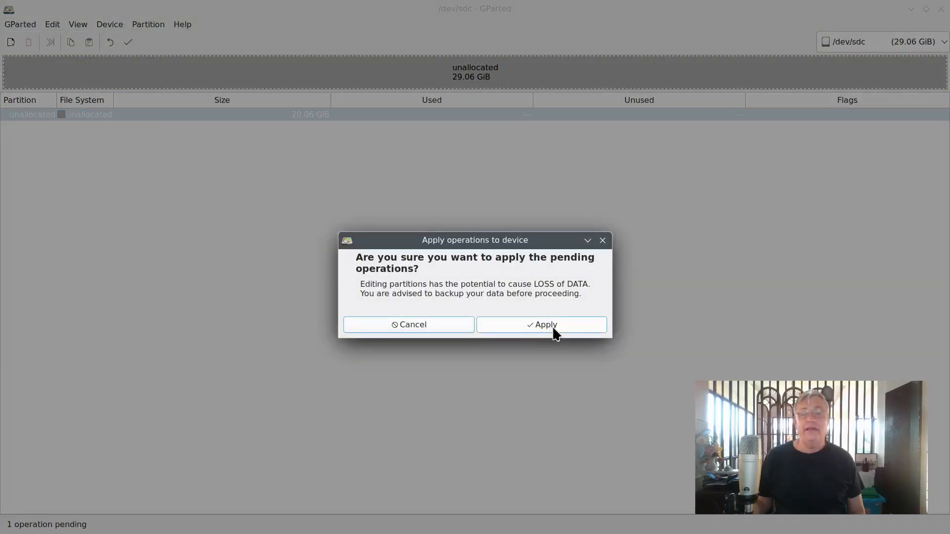
left_click(541, 324)
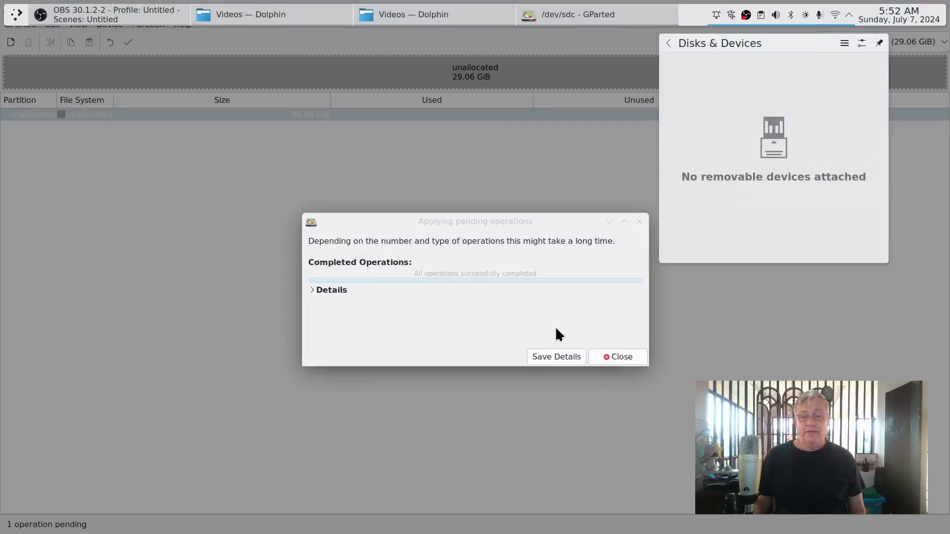
- Dismiss GParted's results, launch KDE Partition Manager from System, and enter the password
left_click(617, 356)
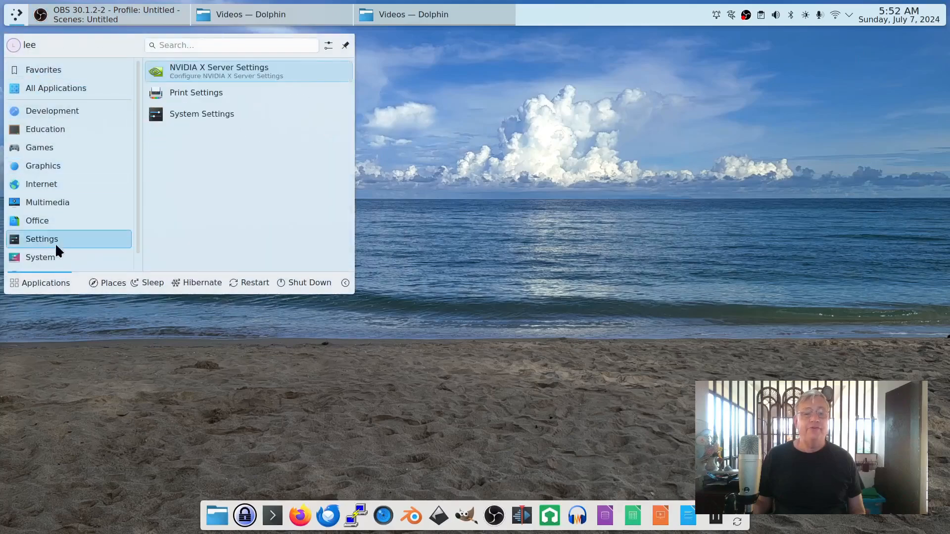
left_click(40, 257)
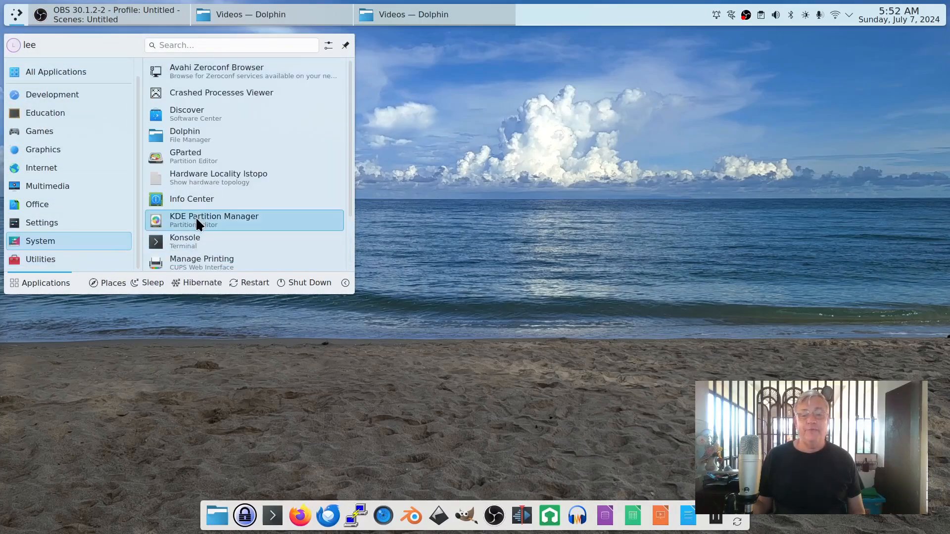
left_click(214, 219)
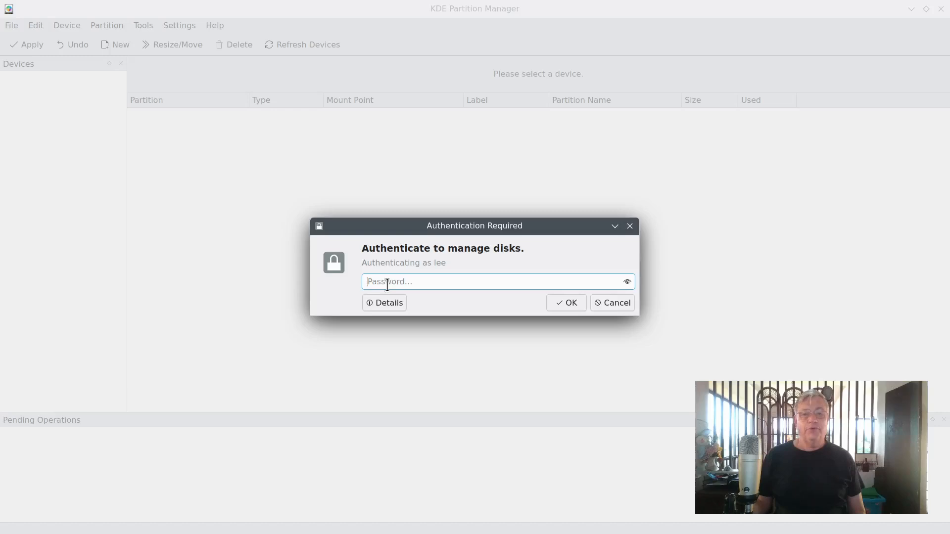
type("password")
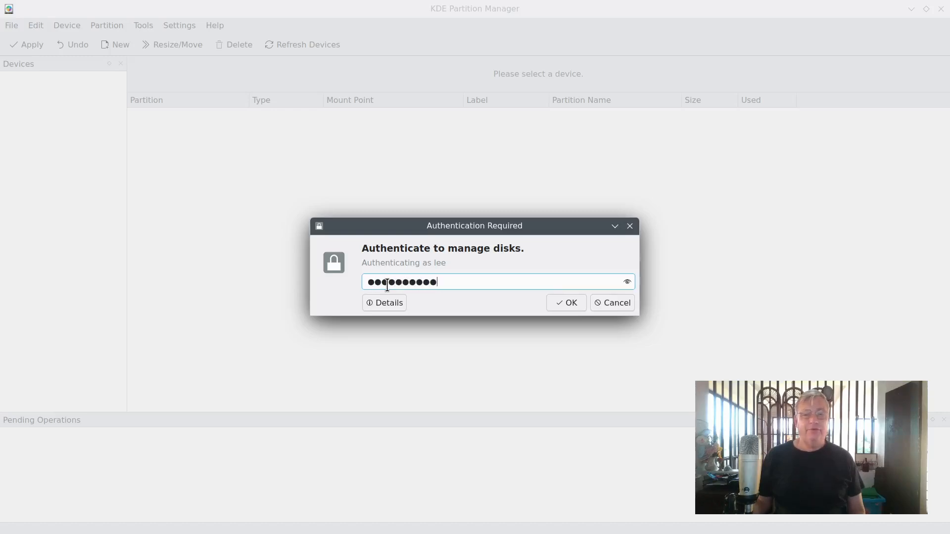
- Authenticate and compare the Samsung SSD 980 PRO with the unallocated Cruzer Glide 3.0 drive
left_click(565, 302)
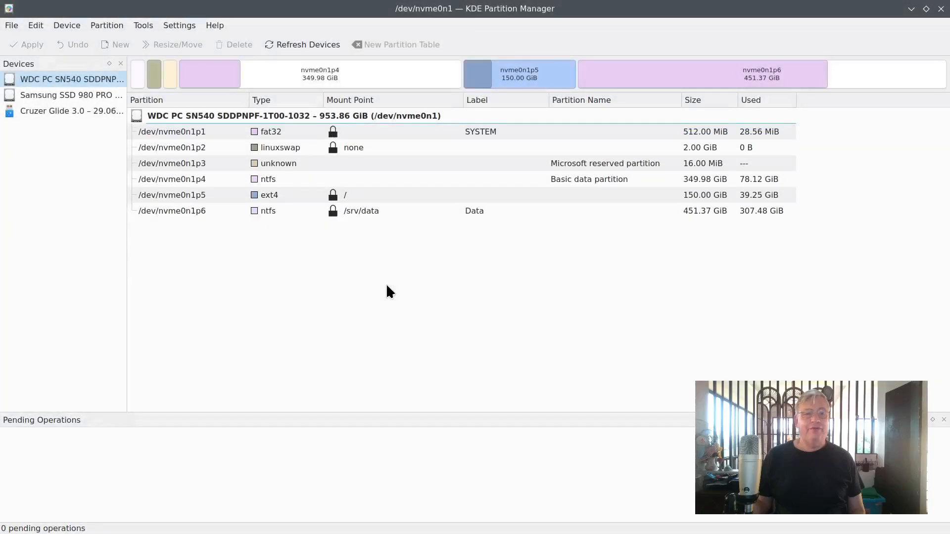
mouse_move(811, 49)
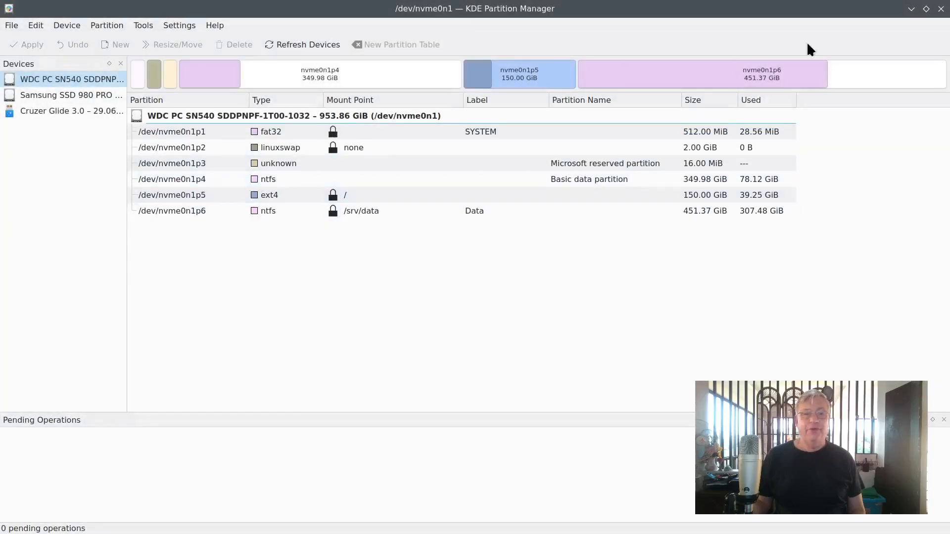
left_click(69, 95)
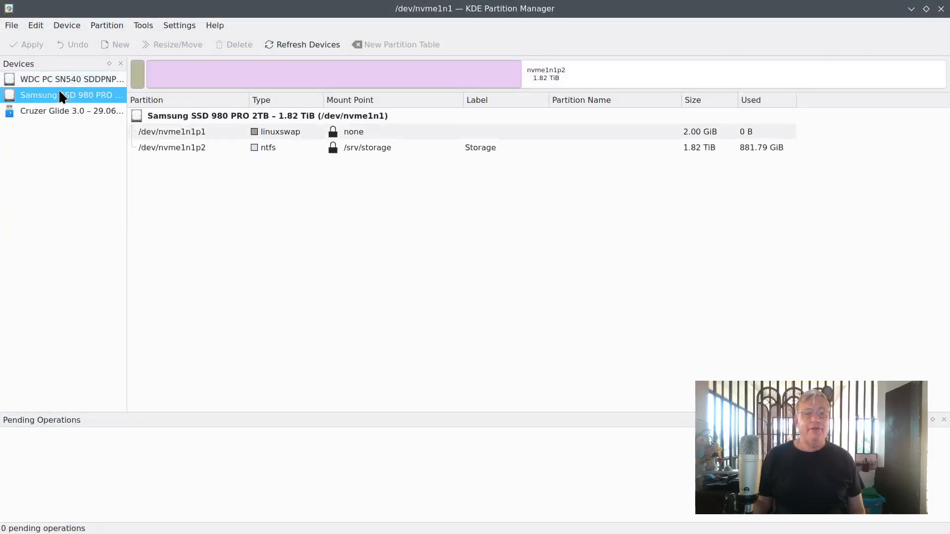
left_click(71, 111)
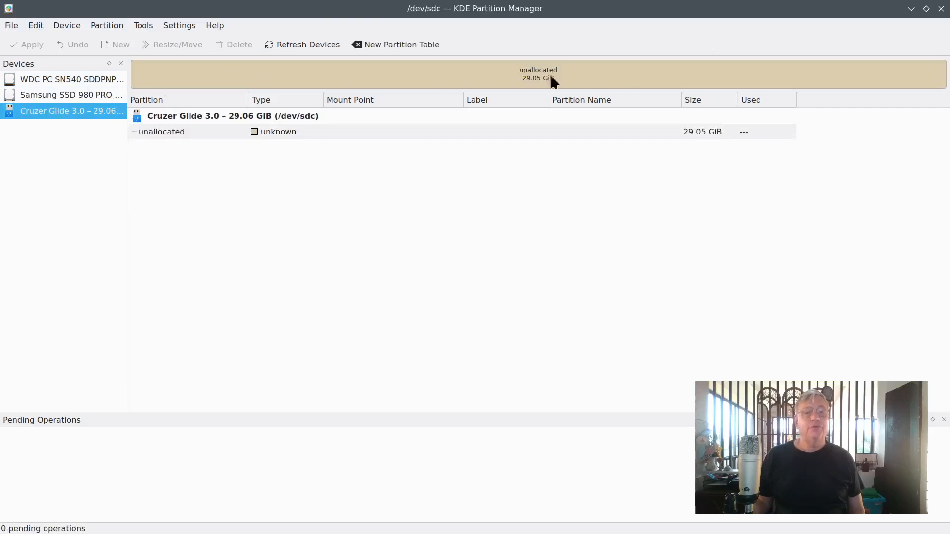
left_click(70, 94)
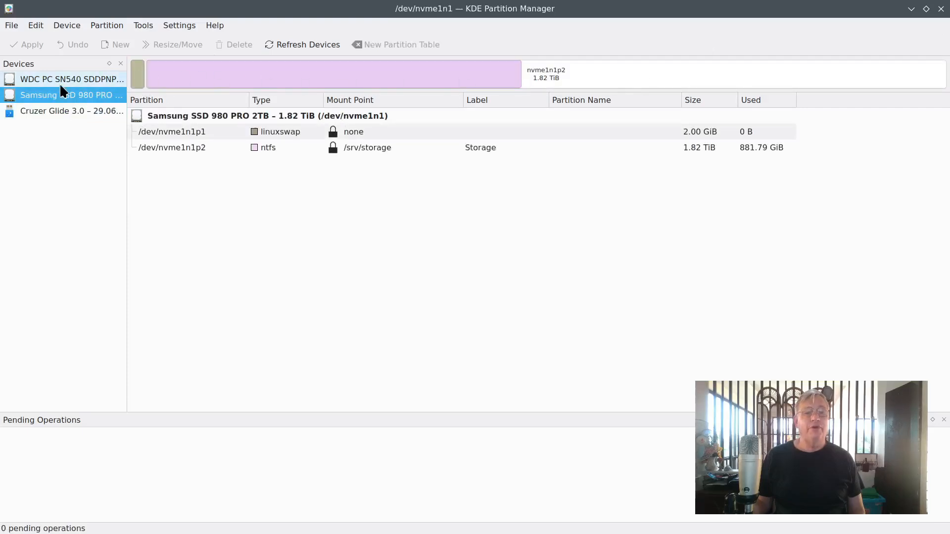
left_click(71, 111)
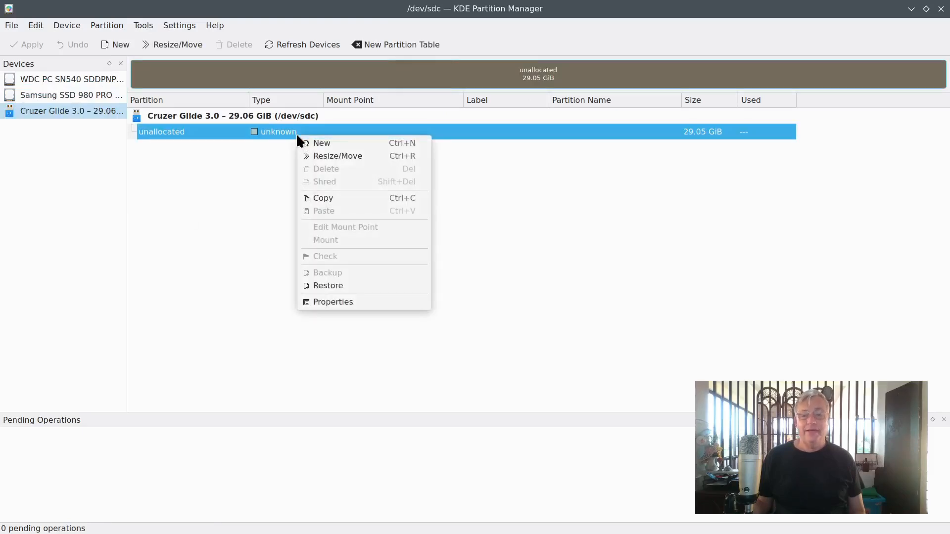
- Queue a whole-drive fat32 partition labelled 'GUI Test' and apply it to disk
left_click(321, 143)
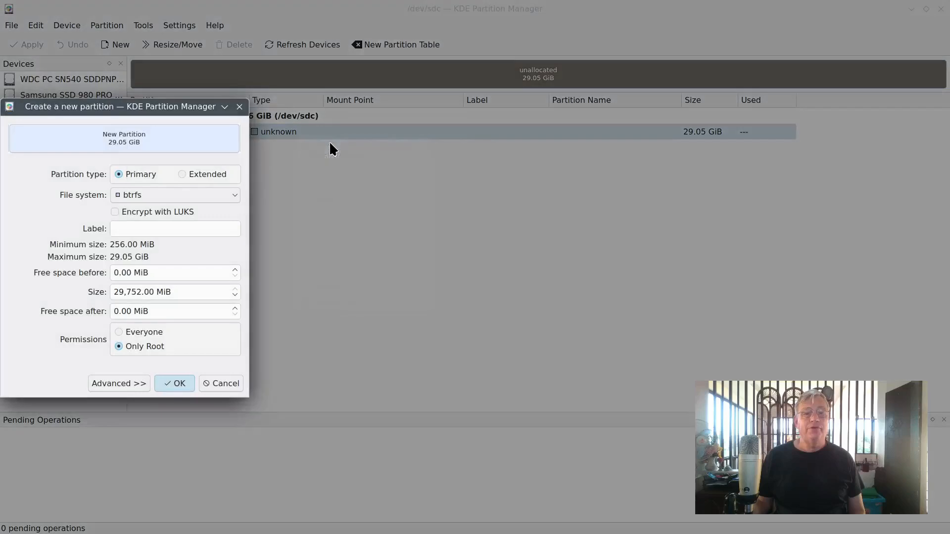
mouse_move(160, 114)
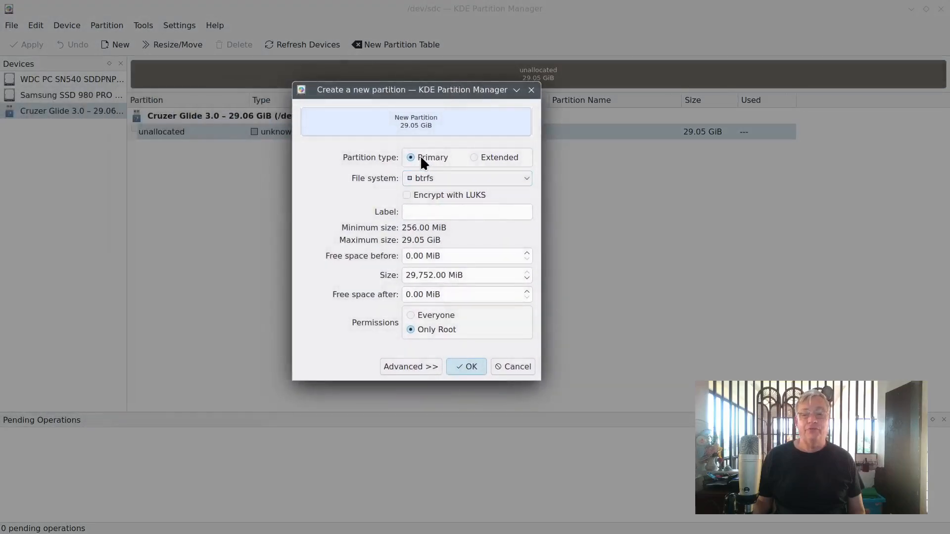
left_click(524, 178)
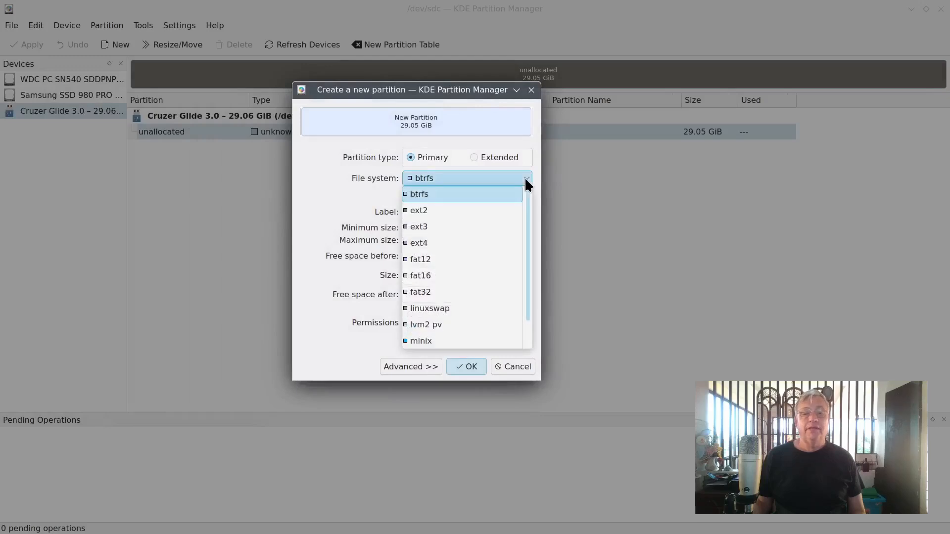
left_click(418, 292)
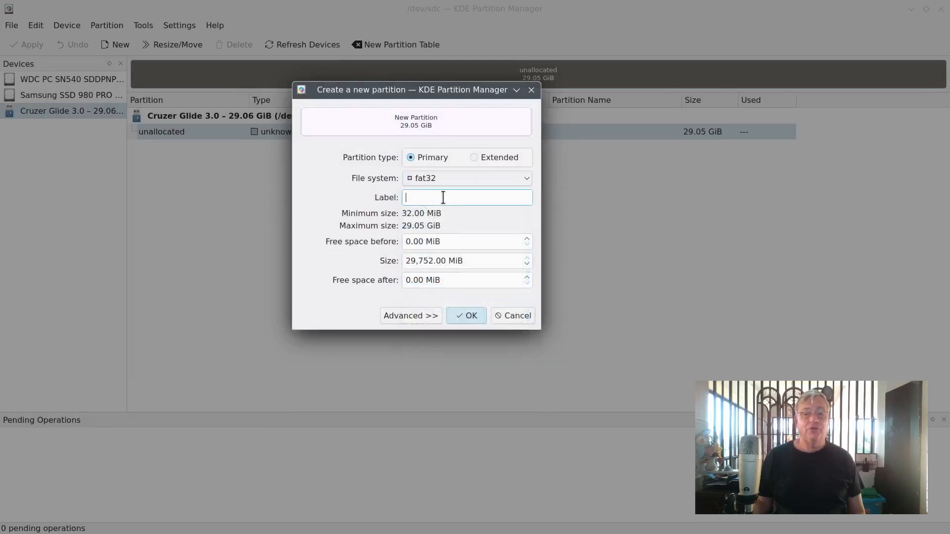
type("GUI")
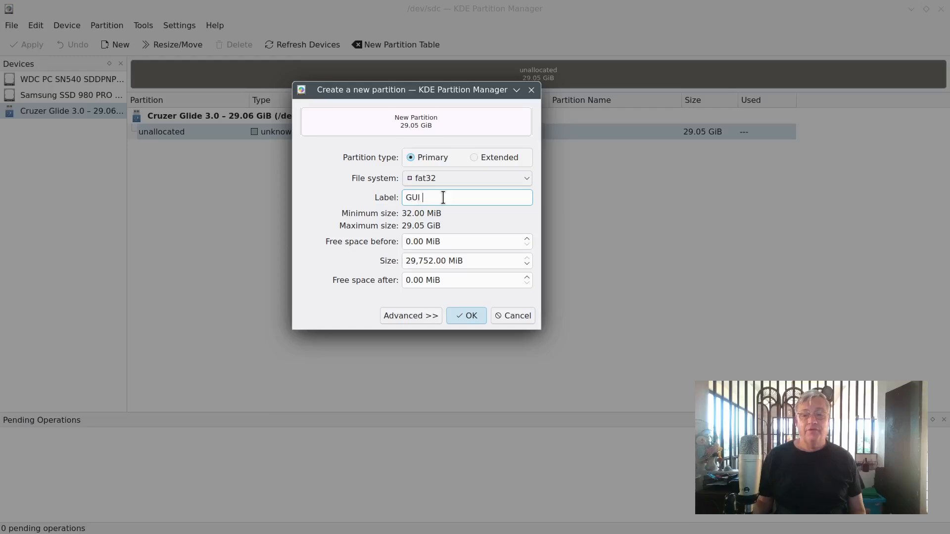
left_click(410, 315)
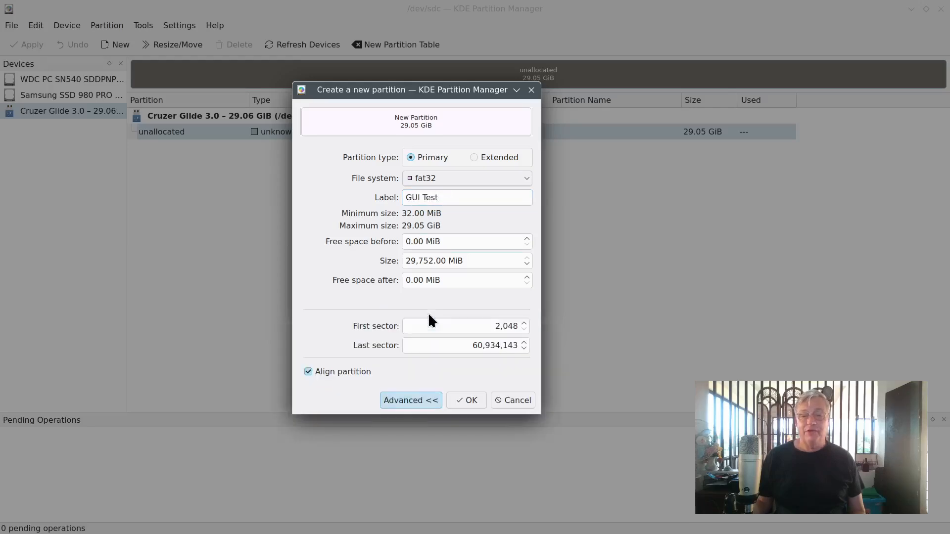
mouse_move(400, 390)
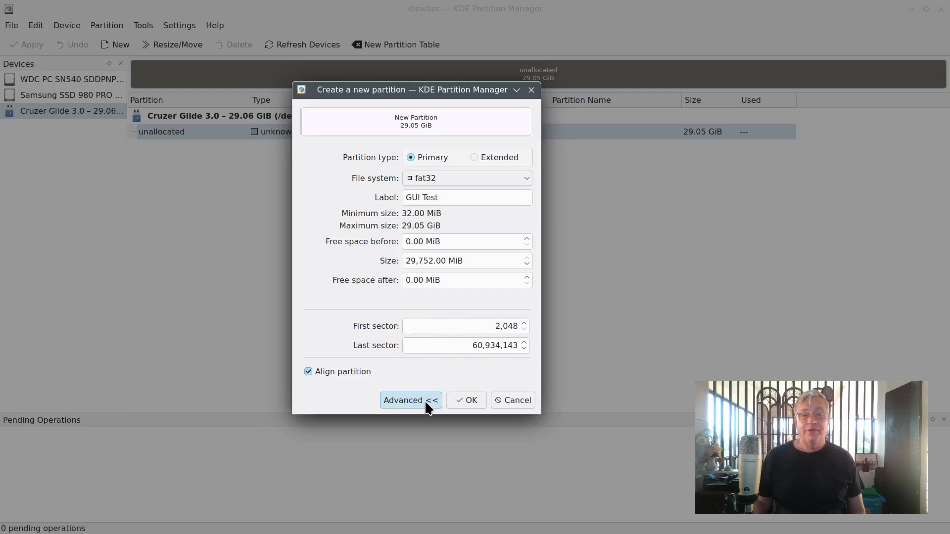
left_click(410, 400)
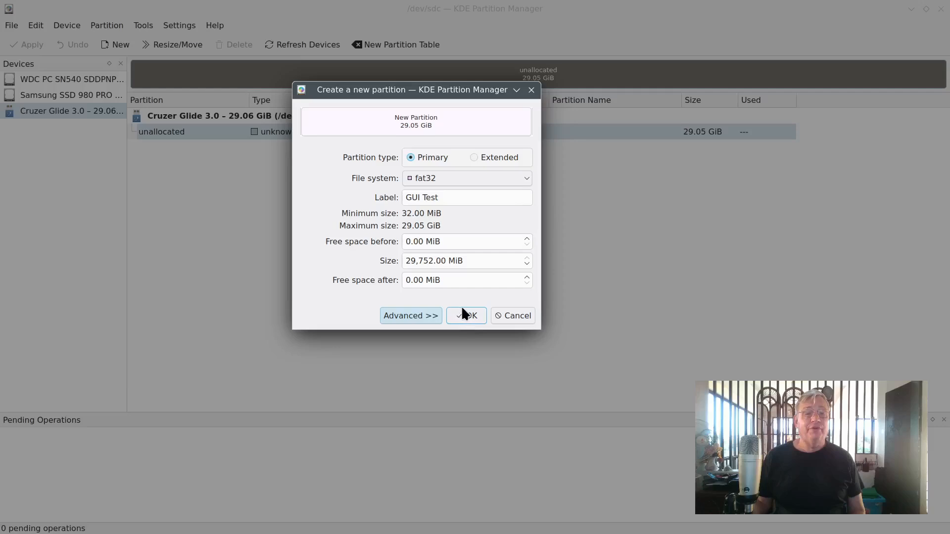
left_click(466, 315)
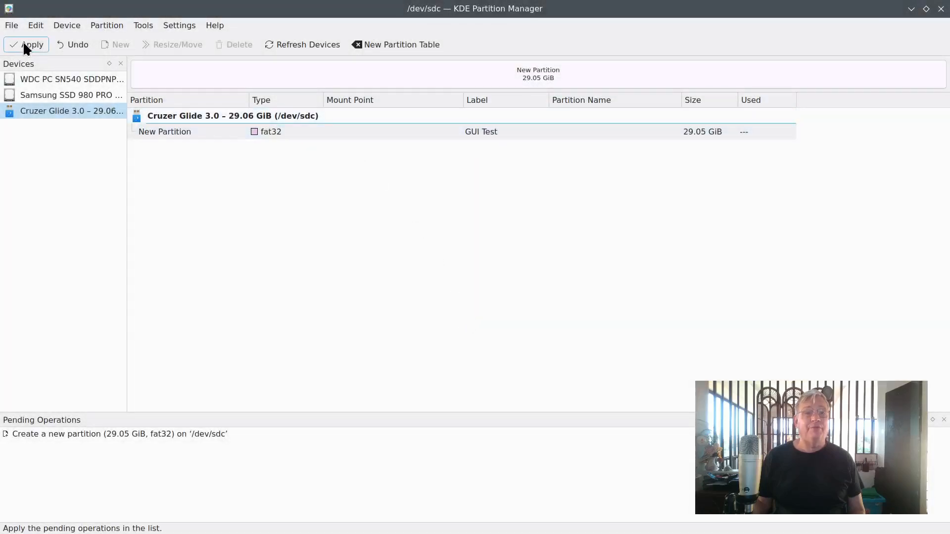
mouse_move(26, 44)
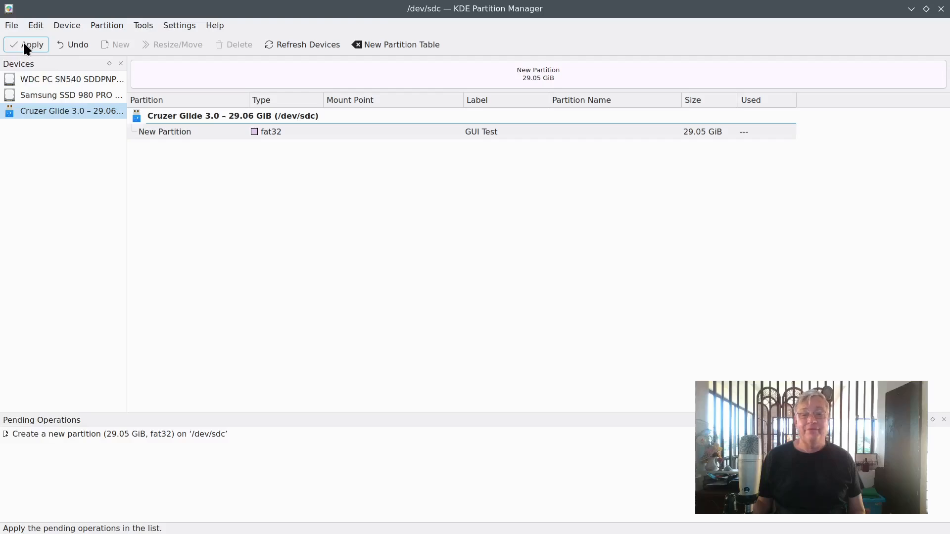
left_click(30, 44)
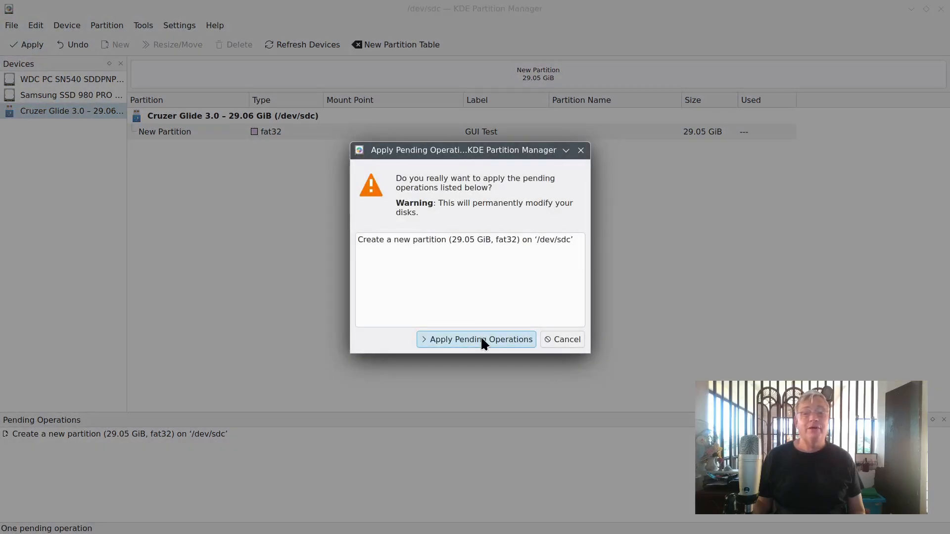
left_click(476, 339)
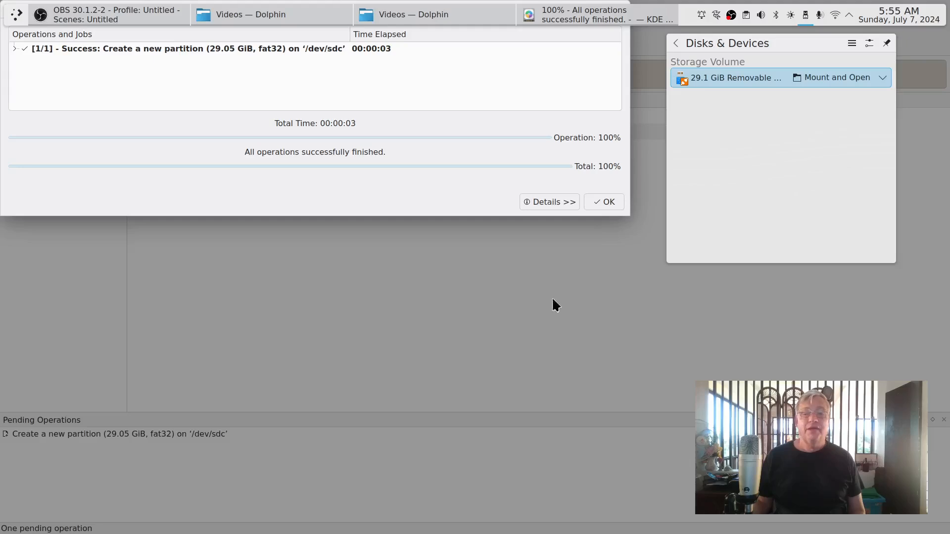
- Mount the GUI Test partition from Disks & Devices and browse it in Dolphin
left_click(602, 202)
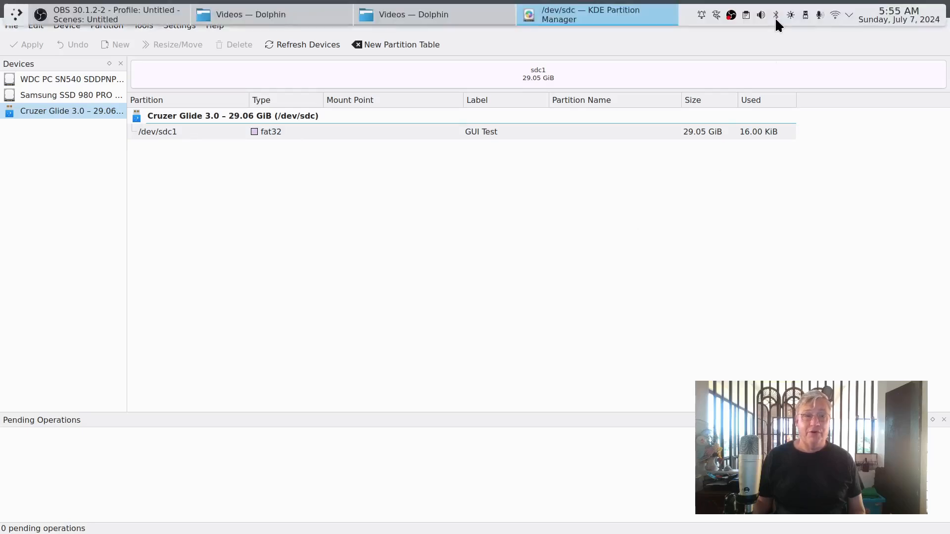
left_click(804, 14)
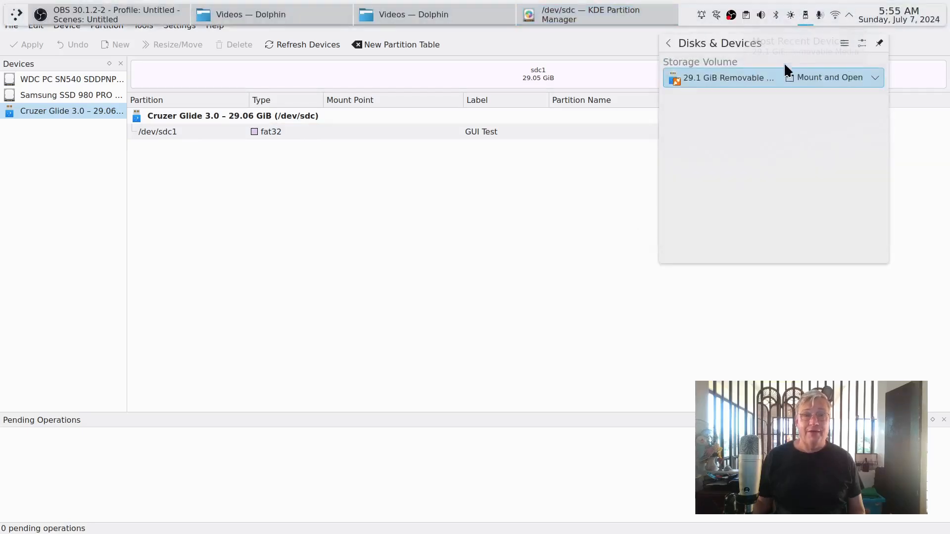
left_click(825, 77)
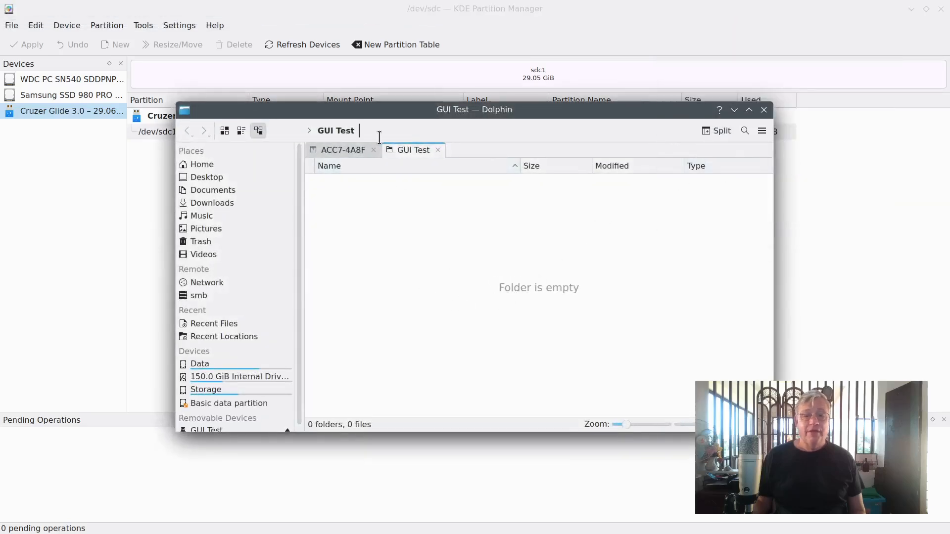
left_click(342, 150)
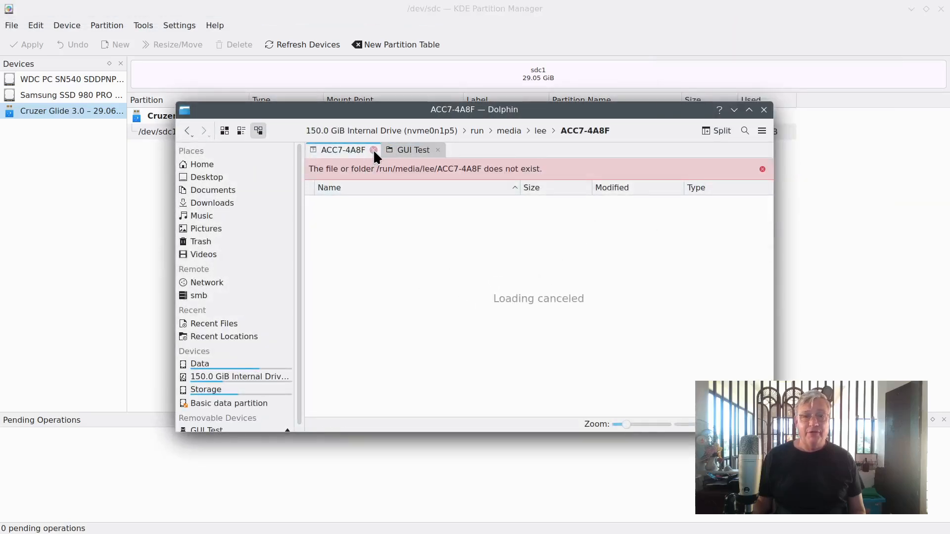
left_click(373, 150)
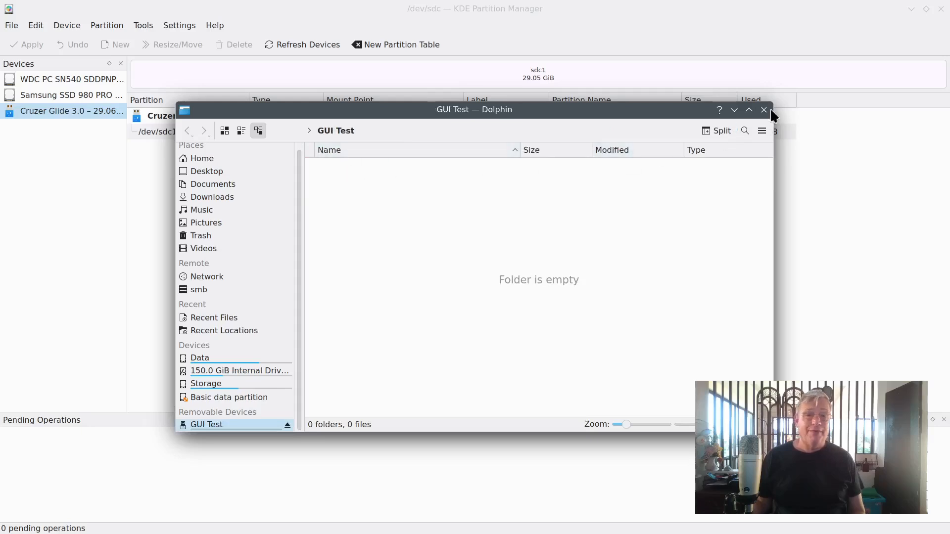
left_click(764, 110)
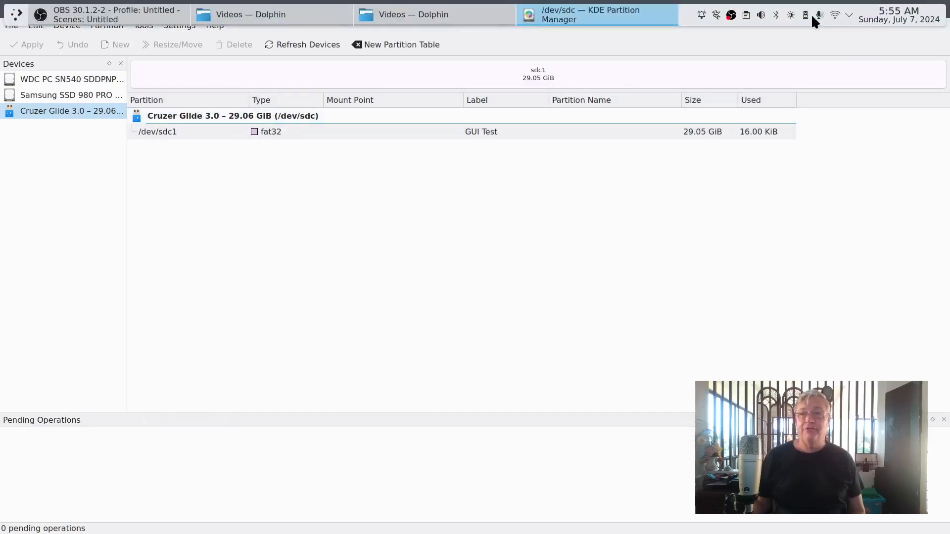
- Safely remove the USB drive and quit KDE Partition Manager
left_click(804, 15)
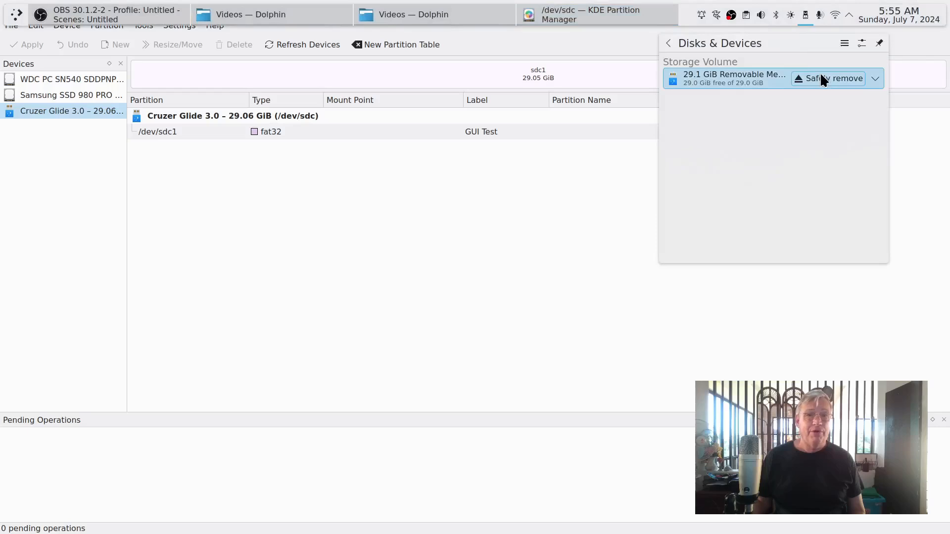
left_click(833, 78)
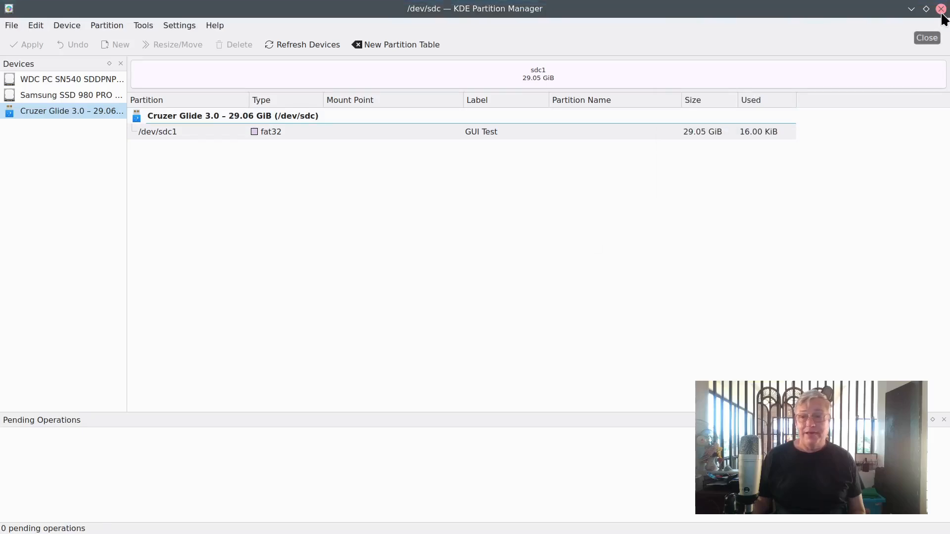
left_click(940, 10)
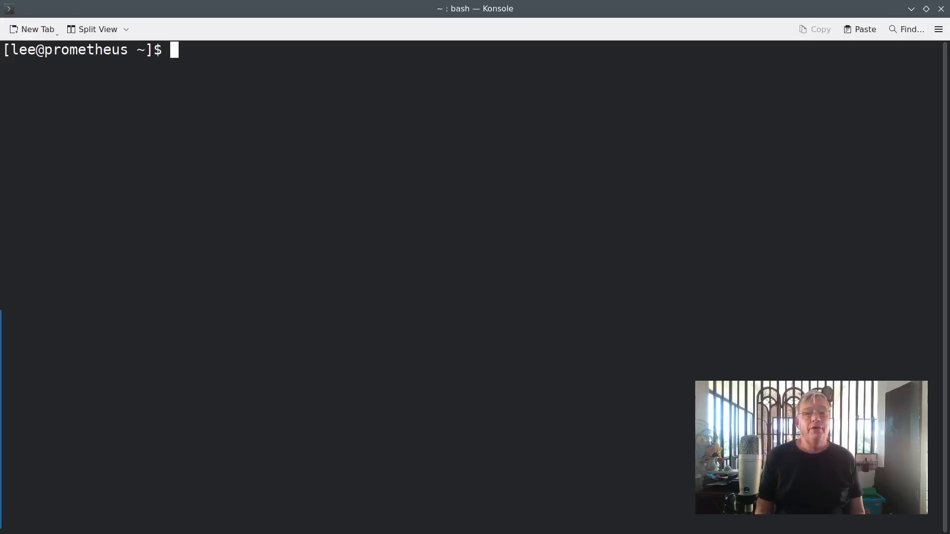
- Open /dev/sdc with sudo parted, print its table, and remove partition 1
type("sudo parted")
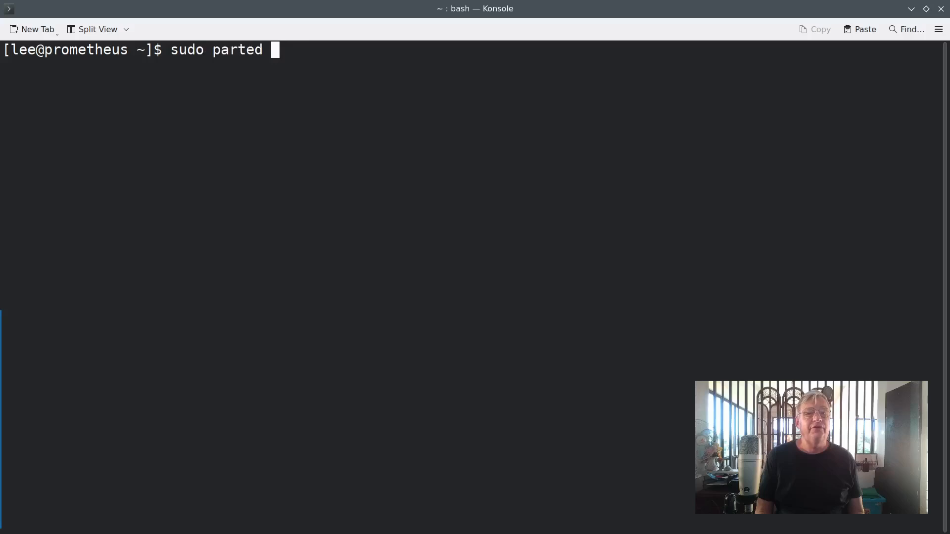
type("/dev/sdc")
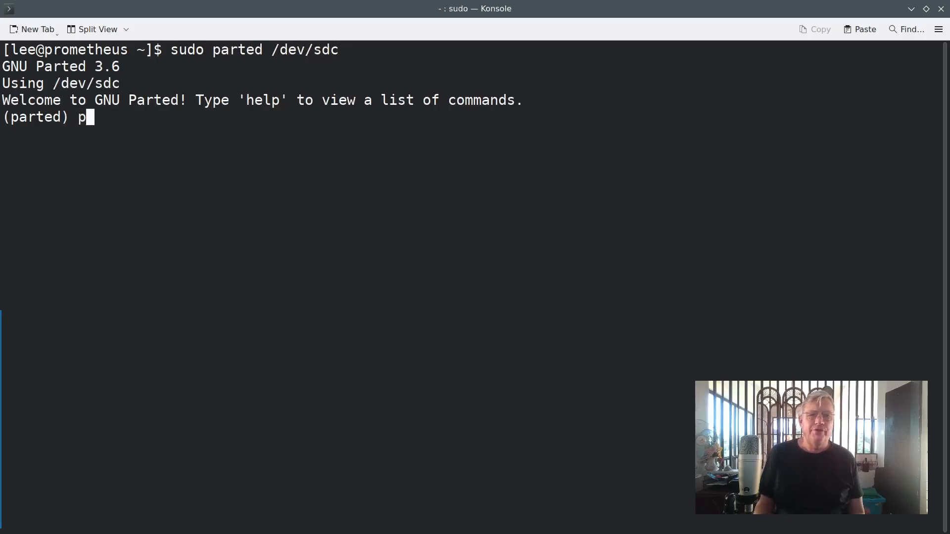
key("Return")
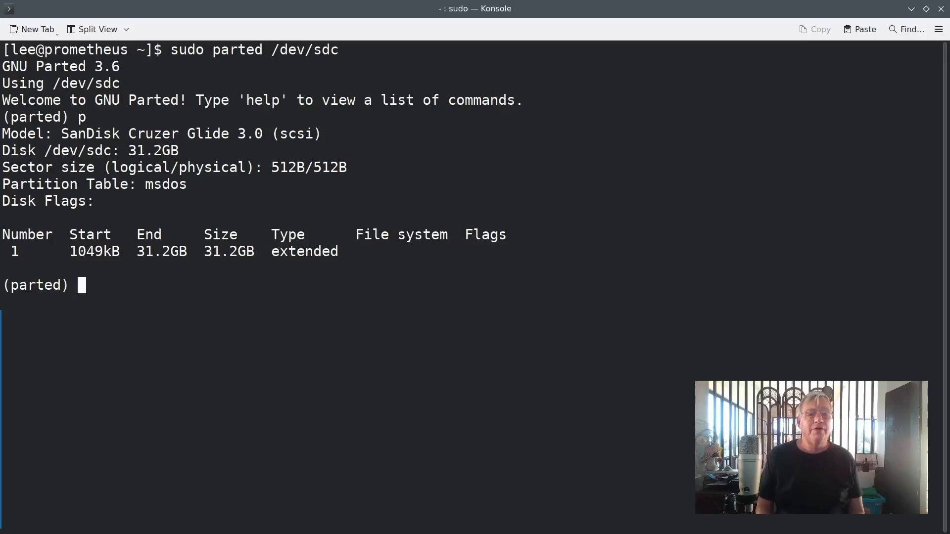
type("rm 1")
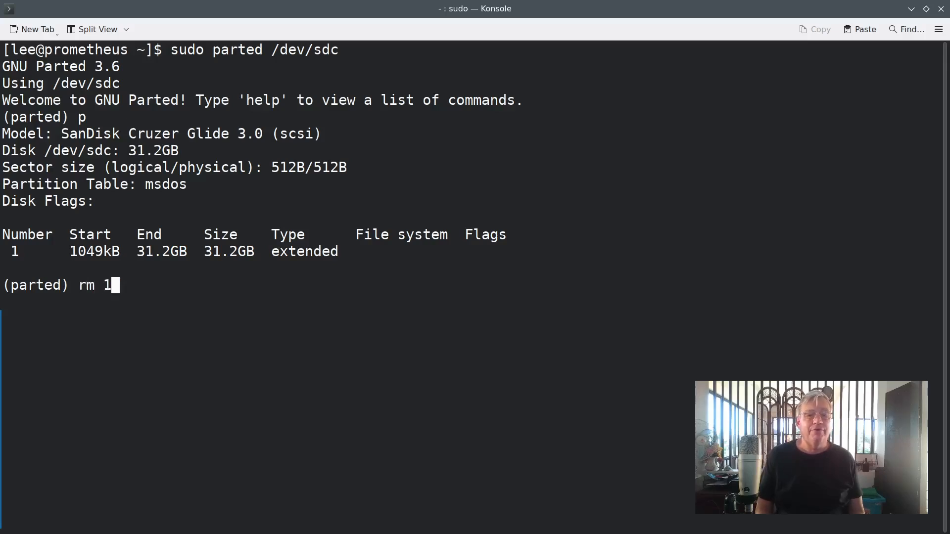
key("Return")
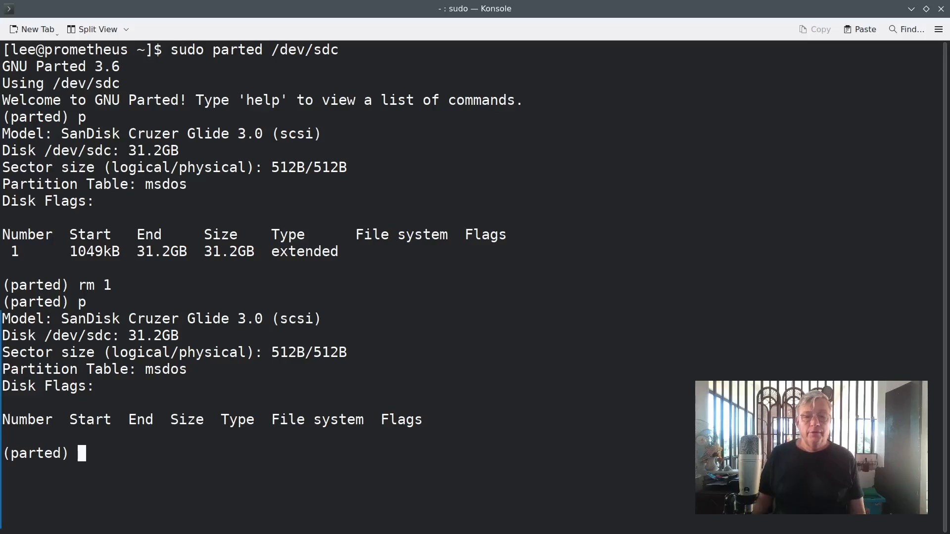
mouse_move(626, 187)
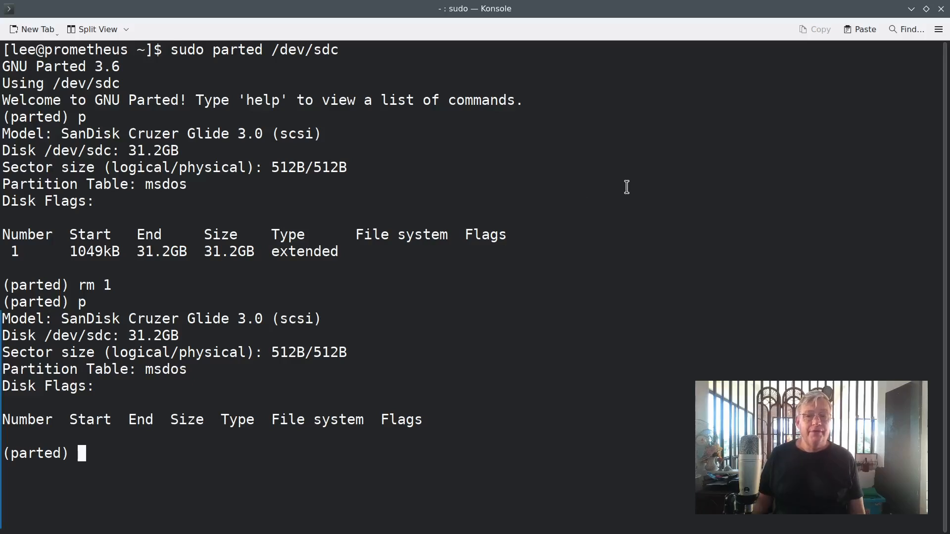
- Run mklabel msdos on /dev/sdc, confirming Yes to the data-loss warning
type("mkla")
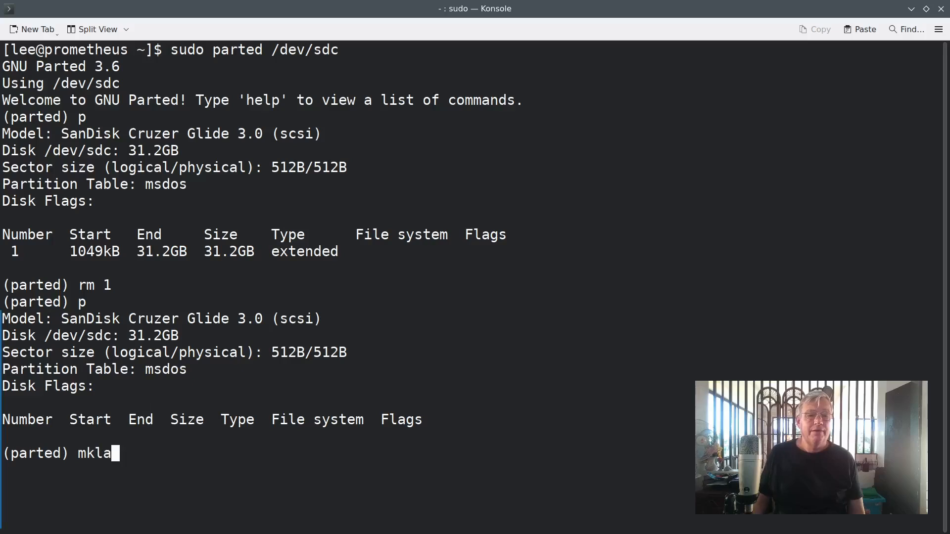
type("bel msdos")
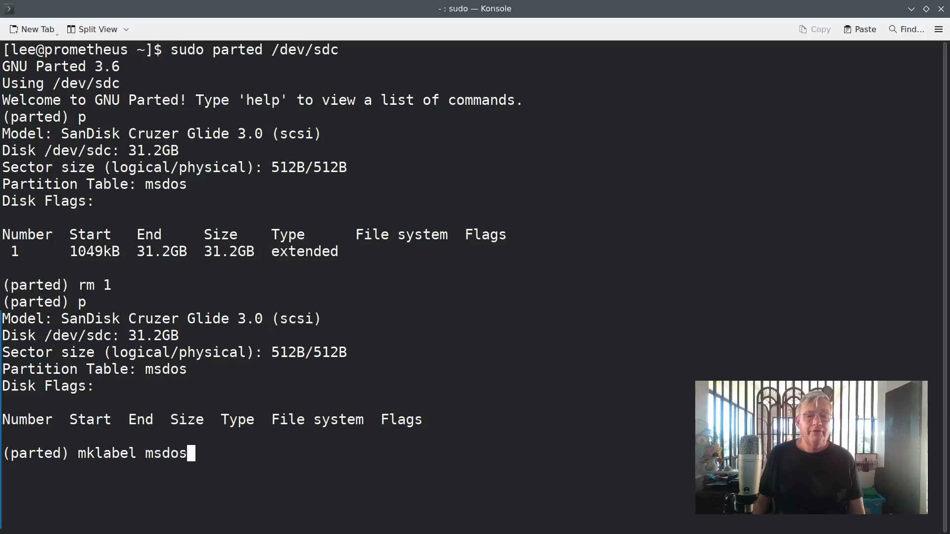
key("Return")
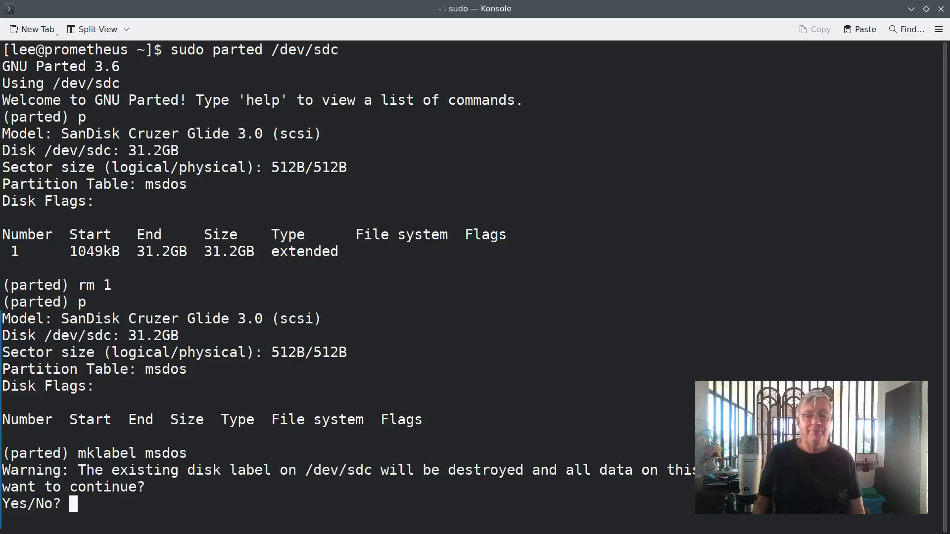
type("Yes")
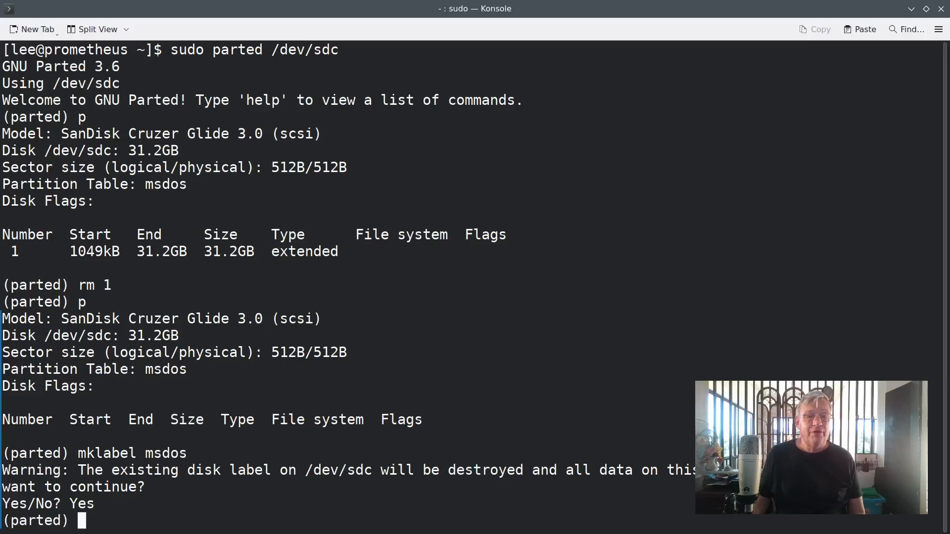
scroll("down", 3)
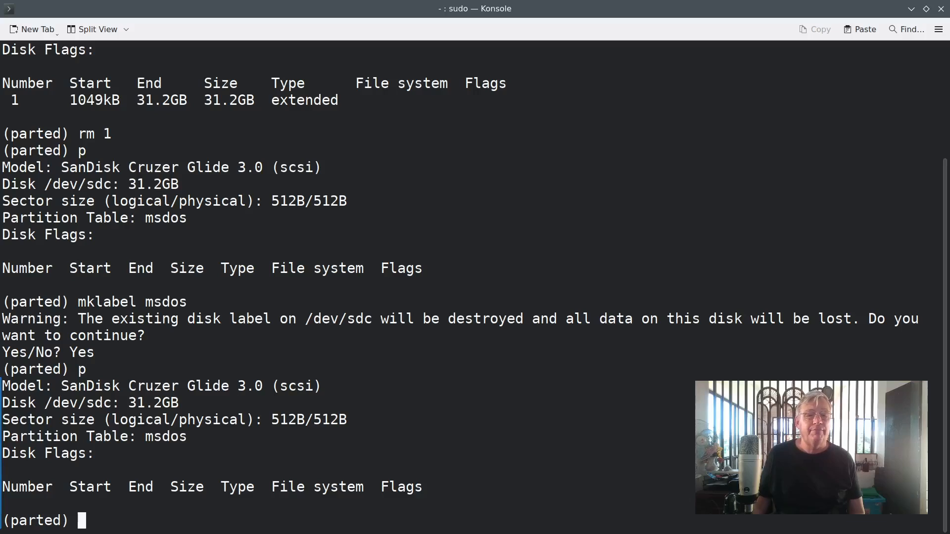
- Create a primary ext4 partition ending at 32 MB with mkpart
type("mkp")
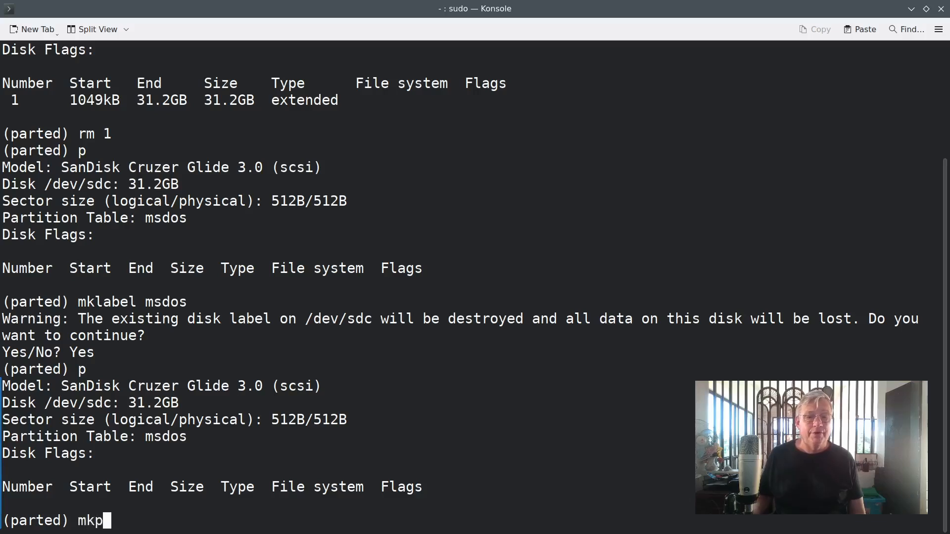
type("art")
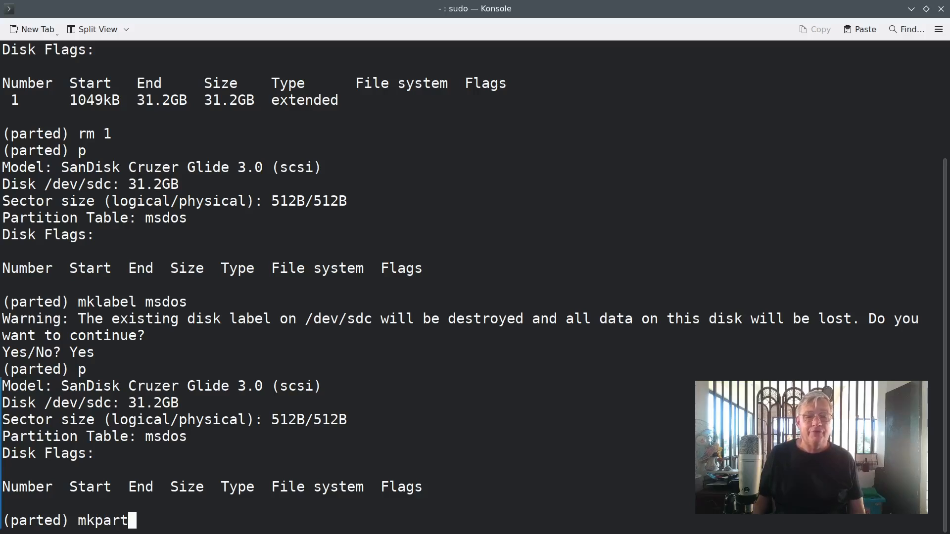
key("Return")
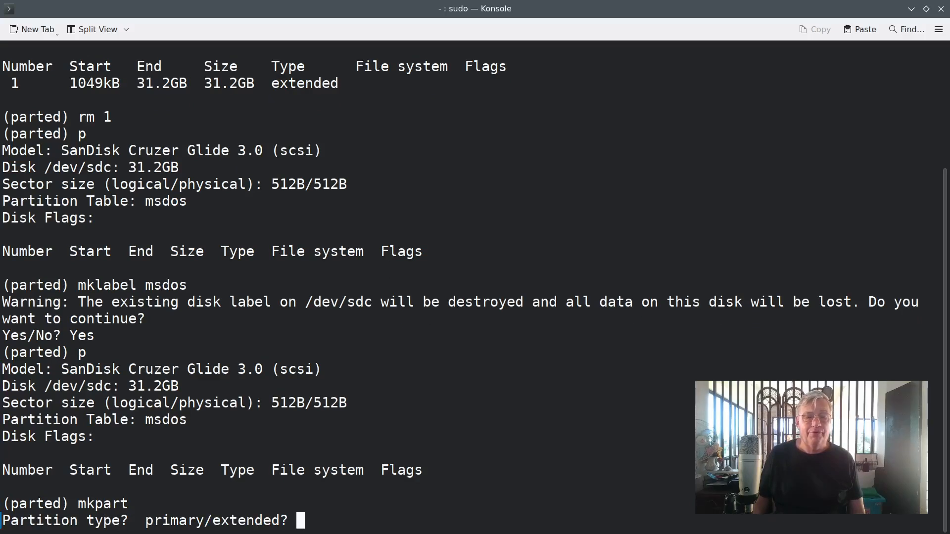
type("pr")
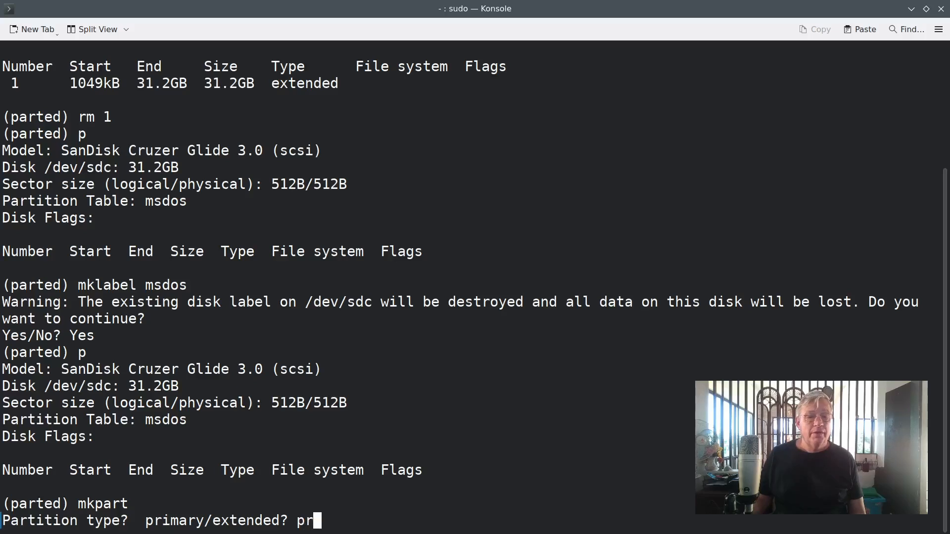
type("imary")
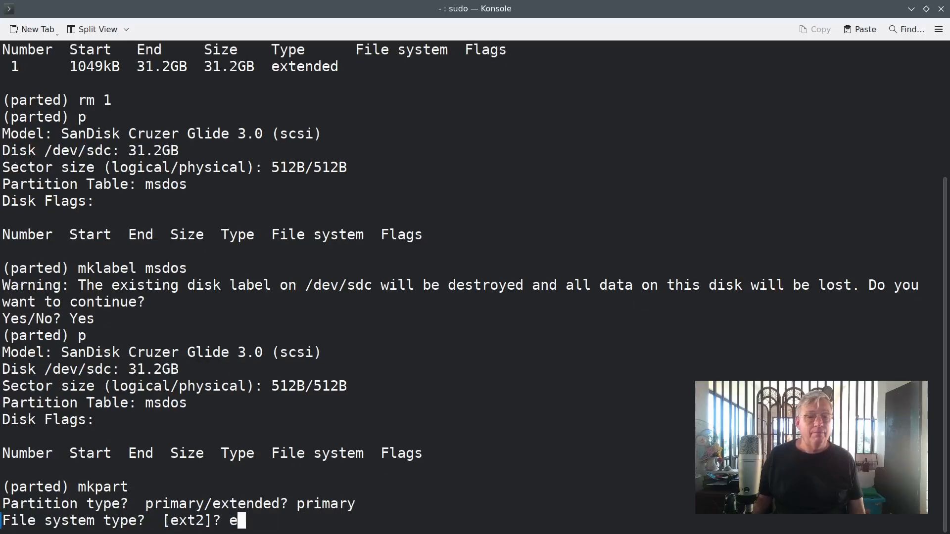
type("xt4")
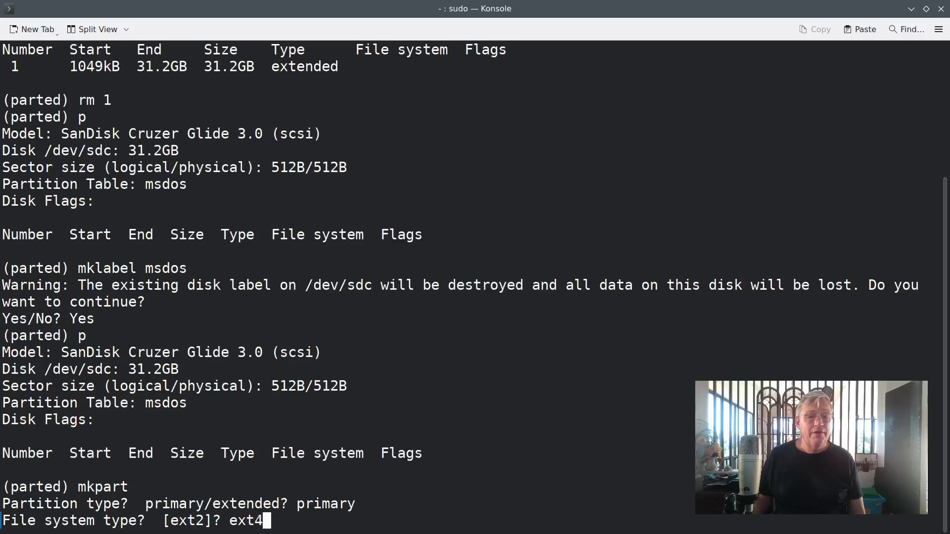
key("Return")
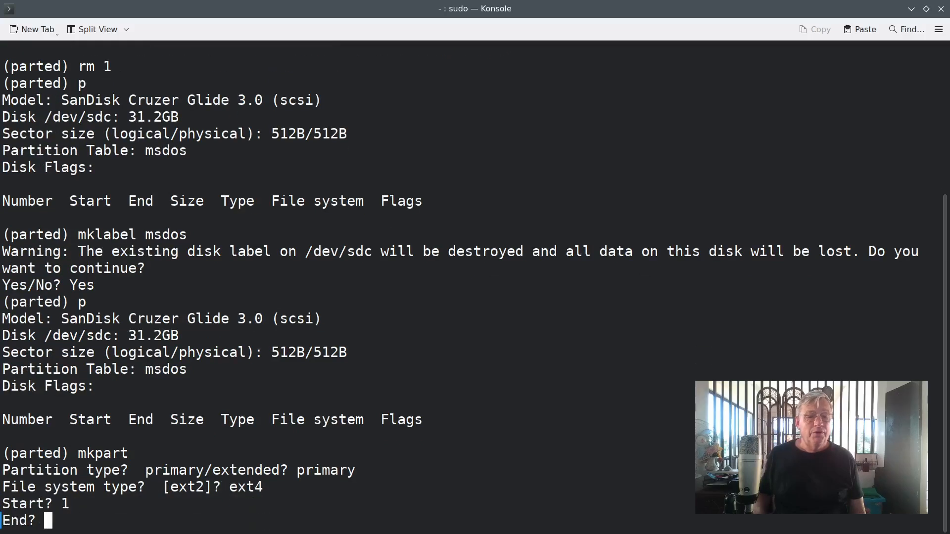
type("3")
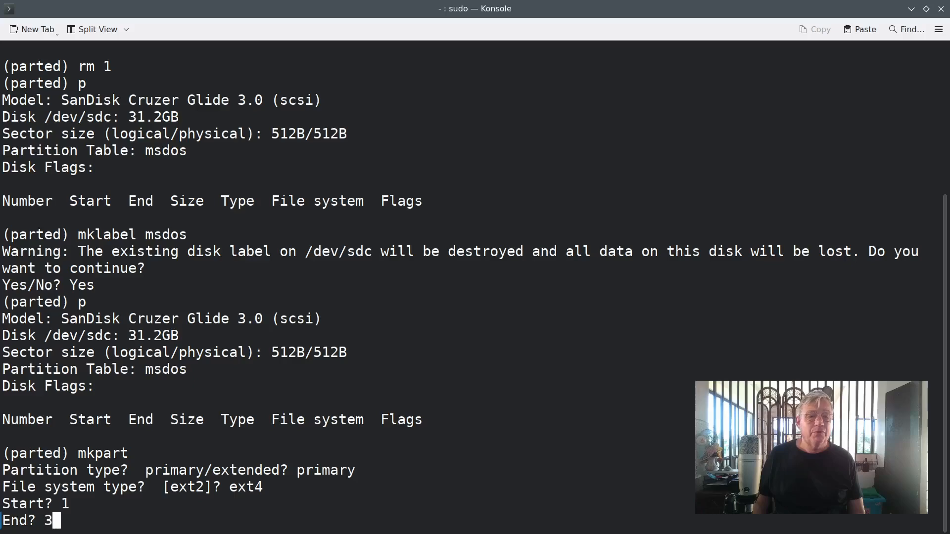
type("2")
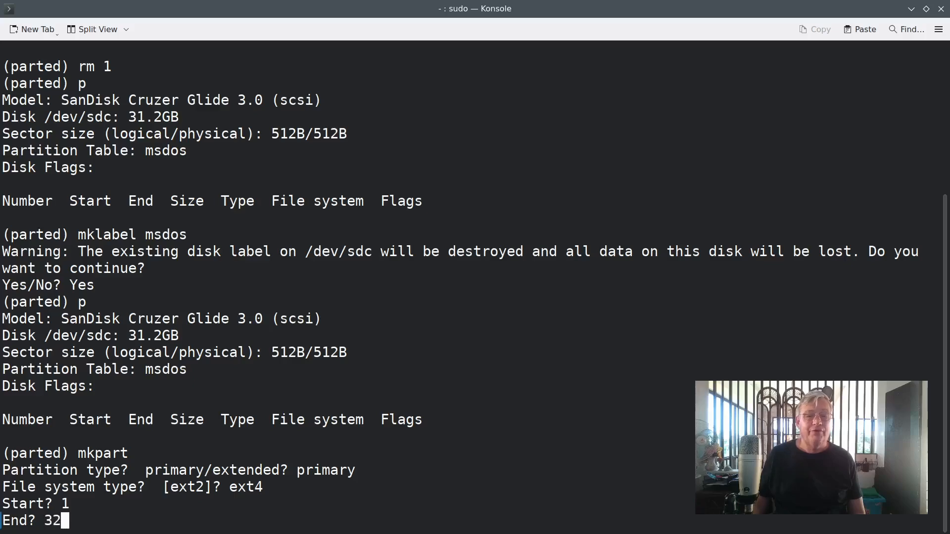
key("Return")
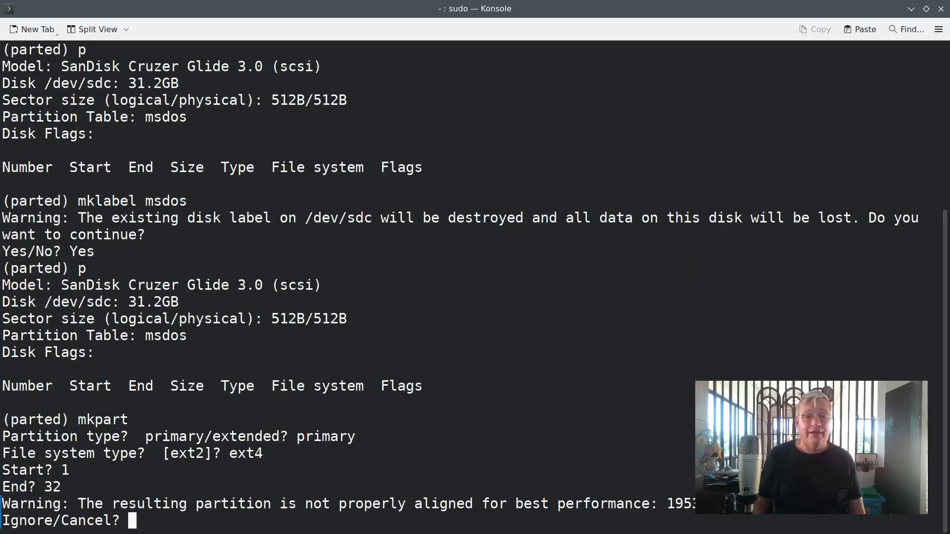
- Ignore the alignment warning, quit parted, and clear the terminal
type("Ignore")
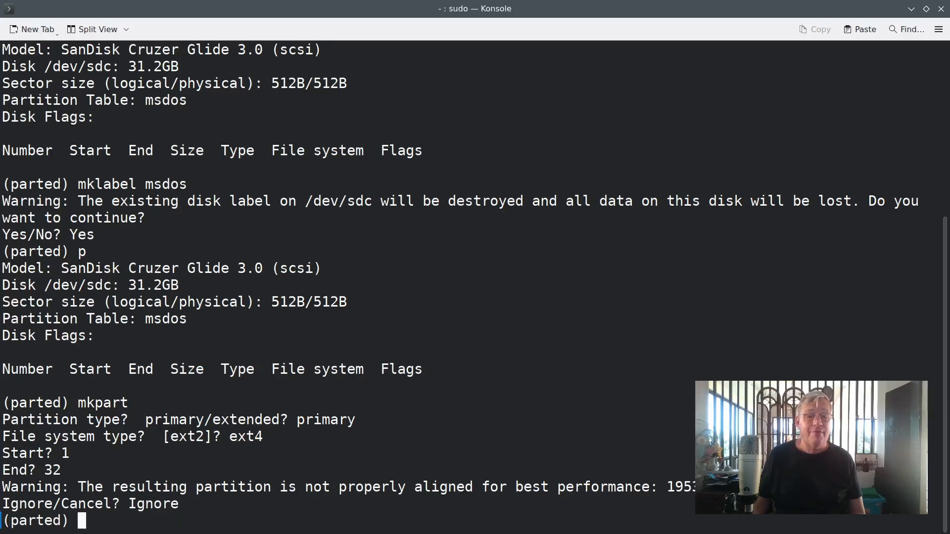
type("p")
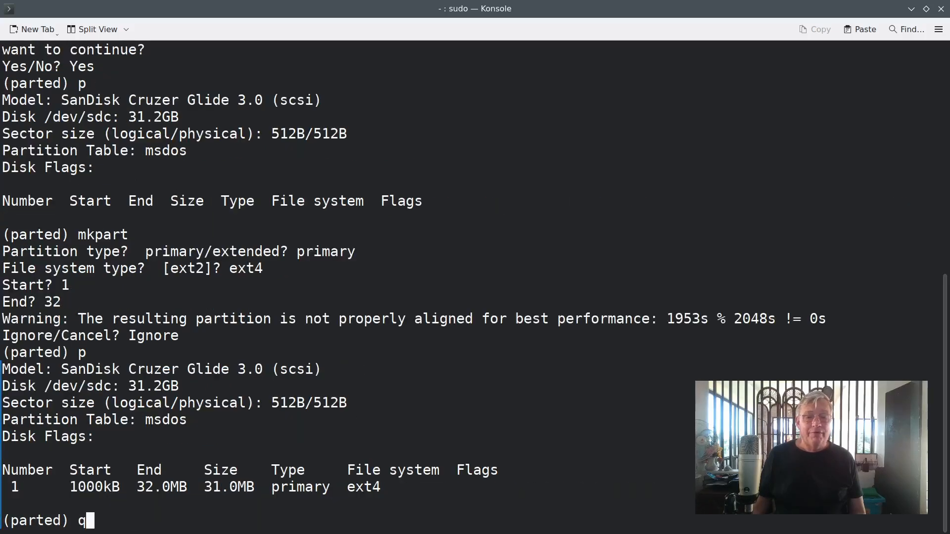
type("uit")
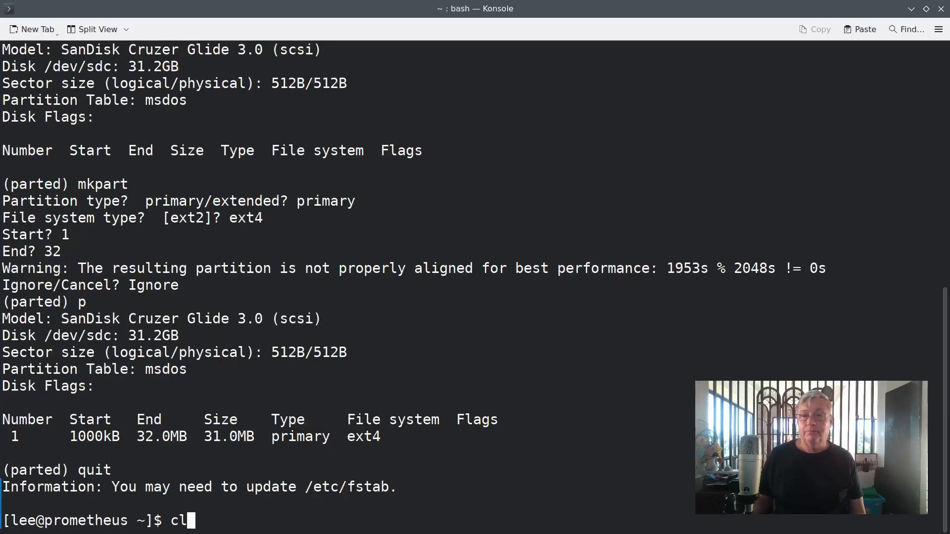
key("Return")
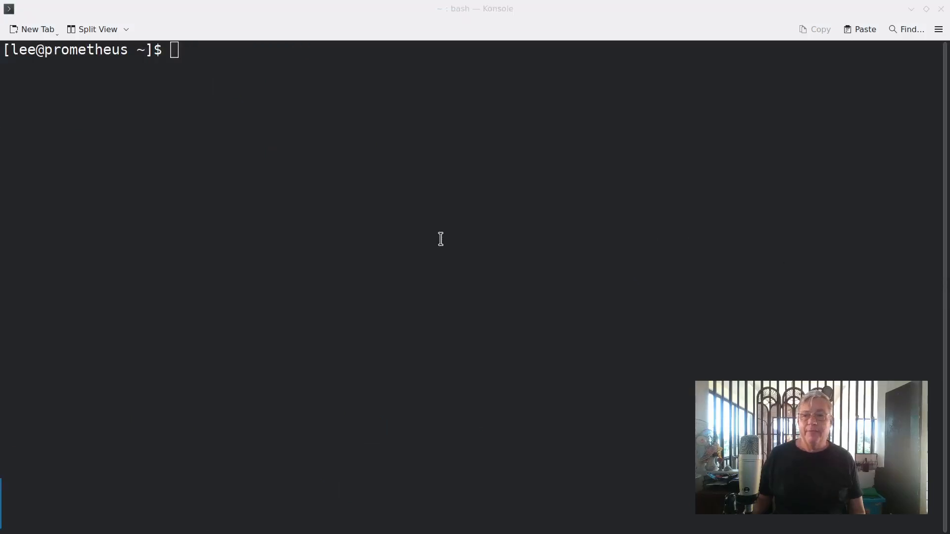
- Start sudo fdisk on the USB drive and show its command help
type("s")
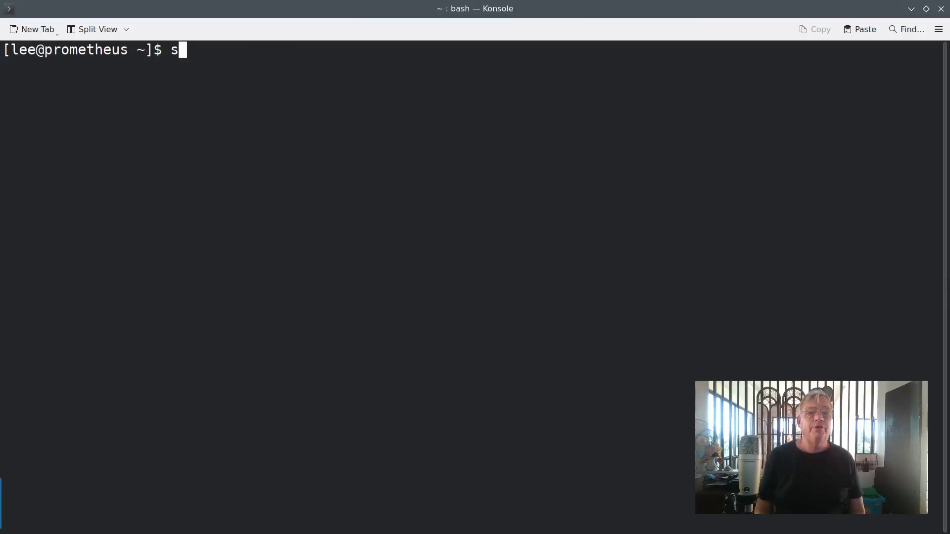
type("udo")
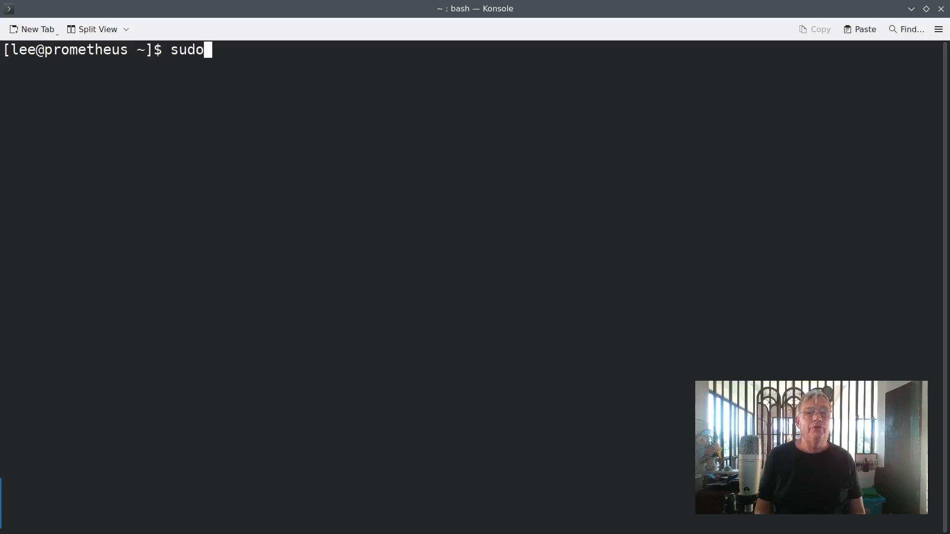
type("fdisk")
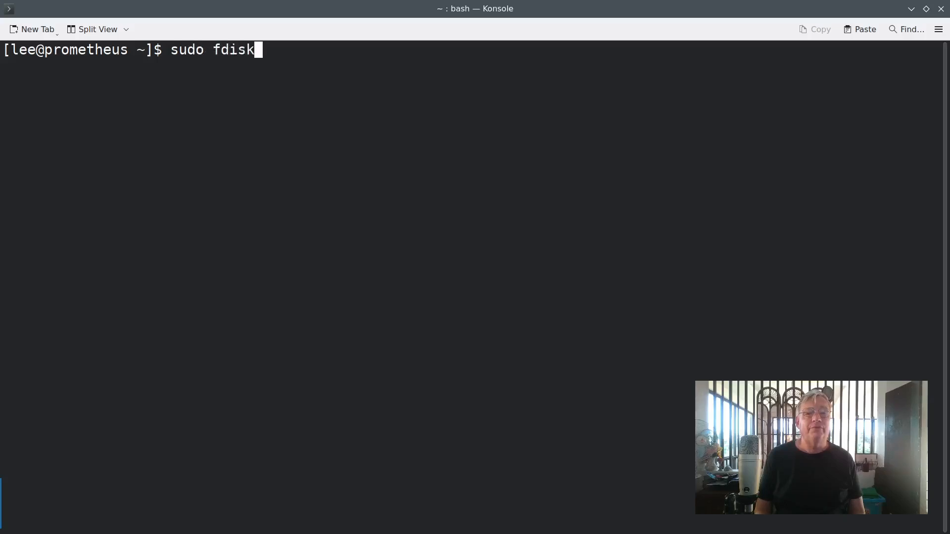
type("/dev/sdc")
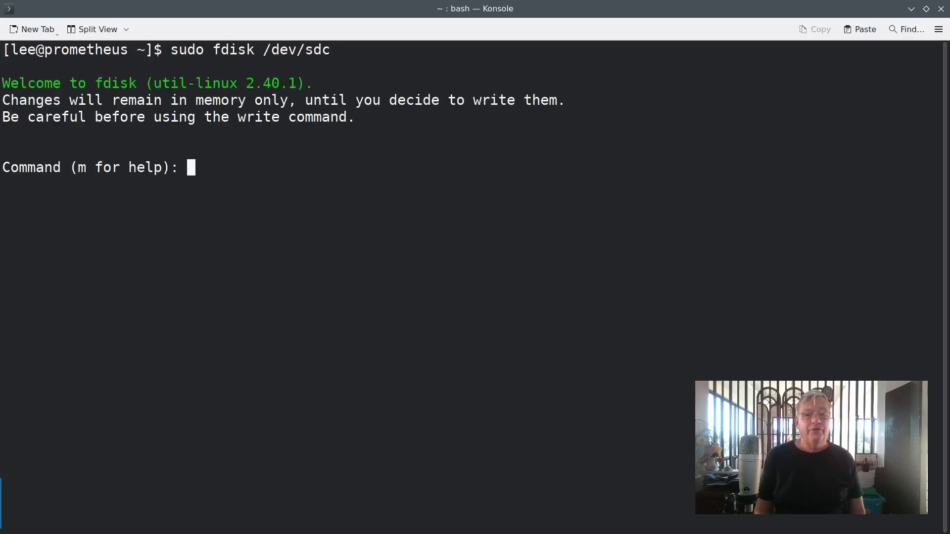
type("mp")
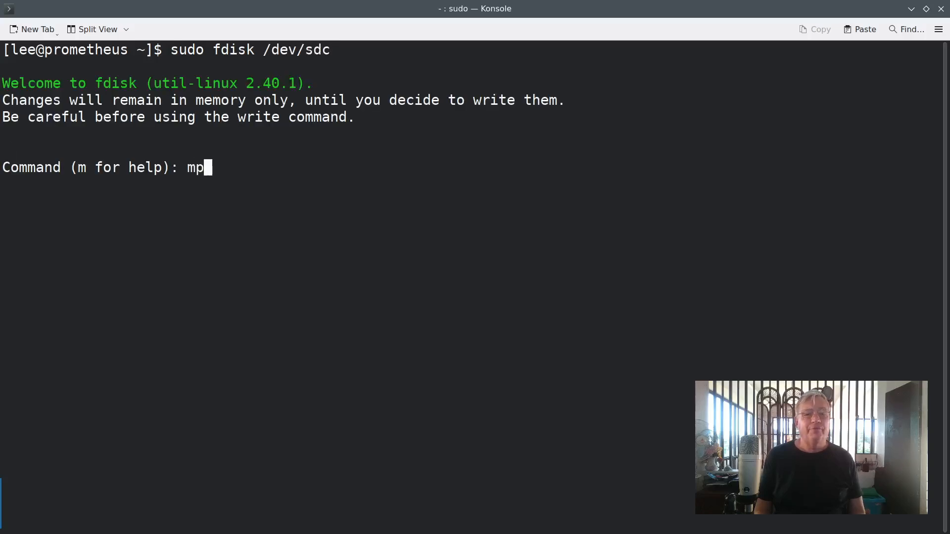
key("Return")
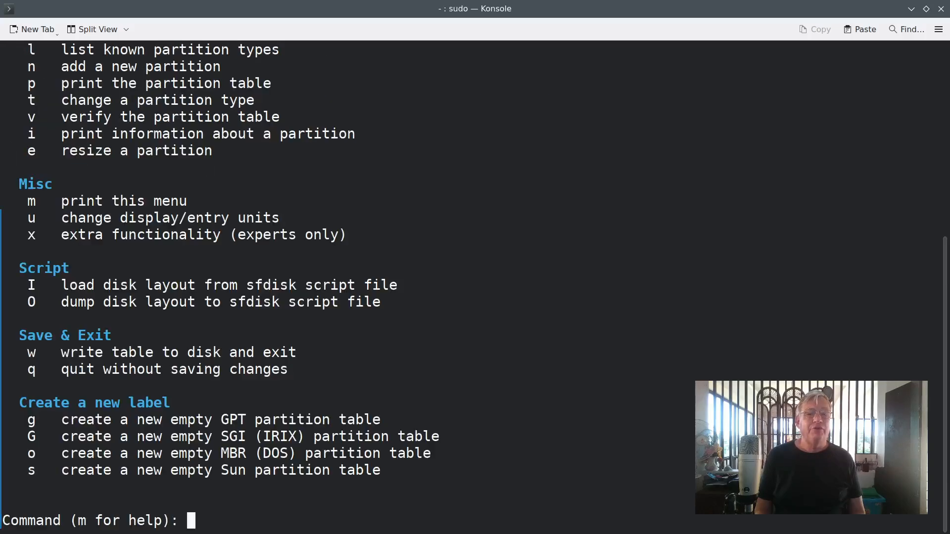
- Delete partition 1, add a default full-drive 29.1 GiB partition, and write the table
type("d")
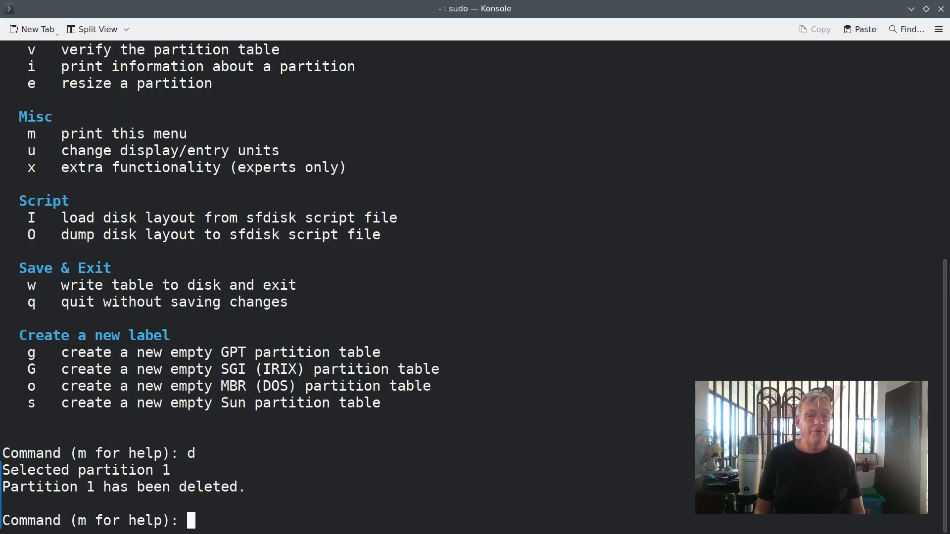
type("n")
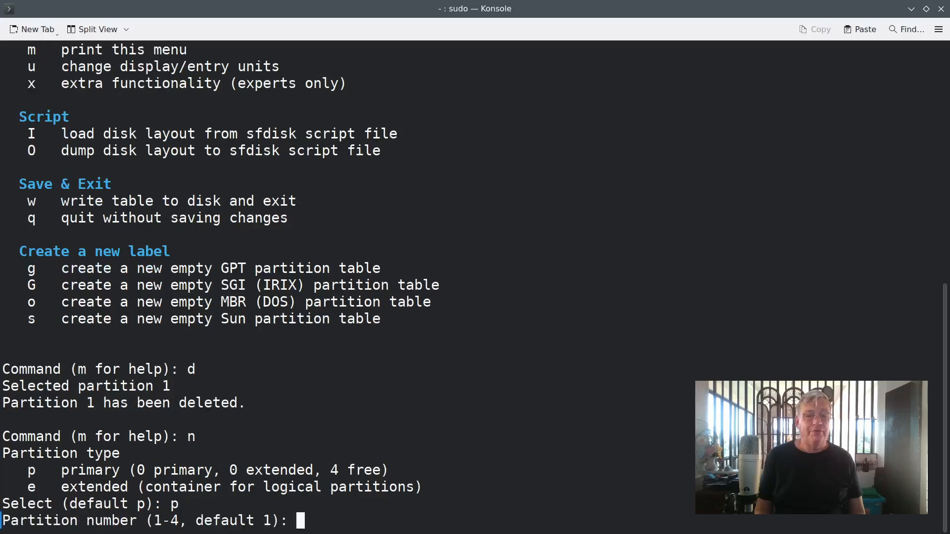
key("Return")
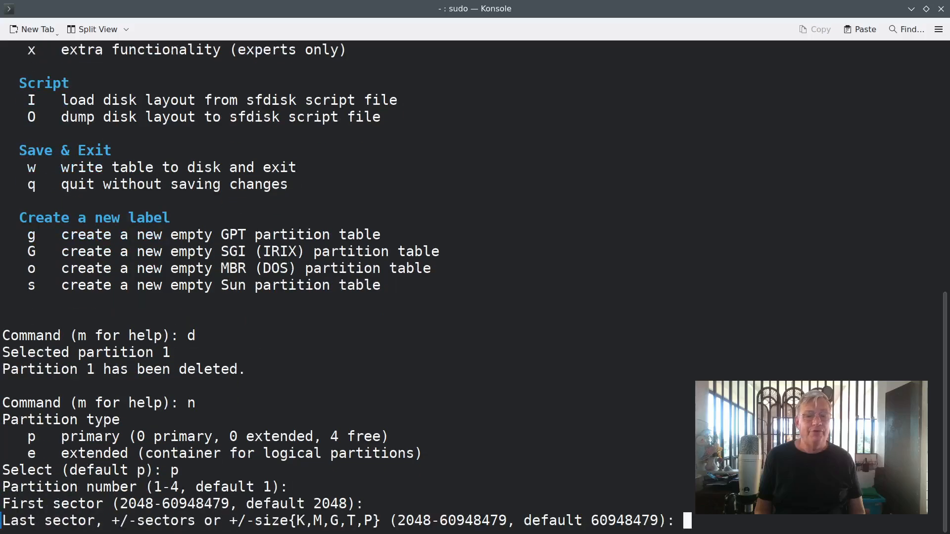
key("Return")
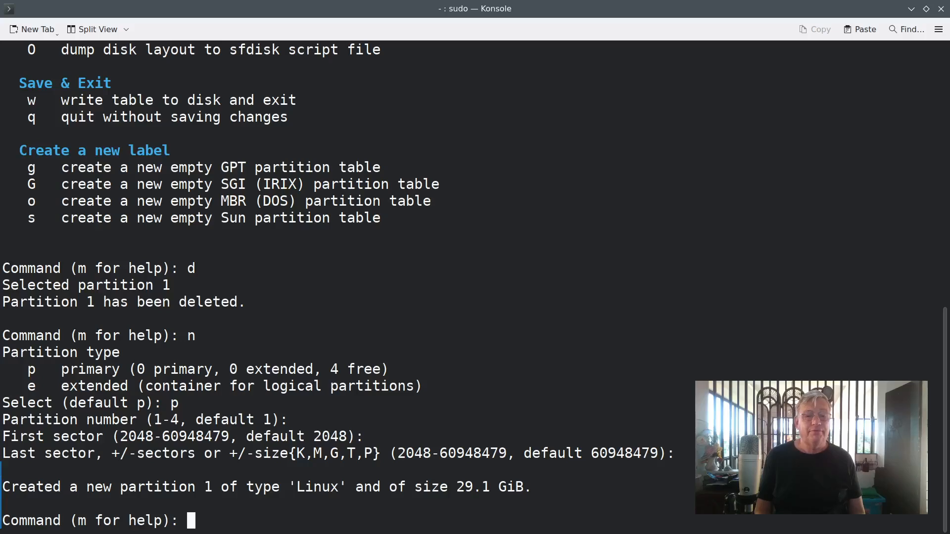
type("w")
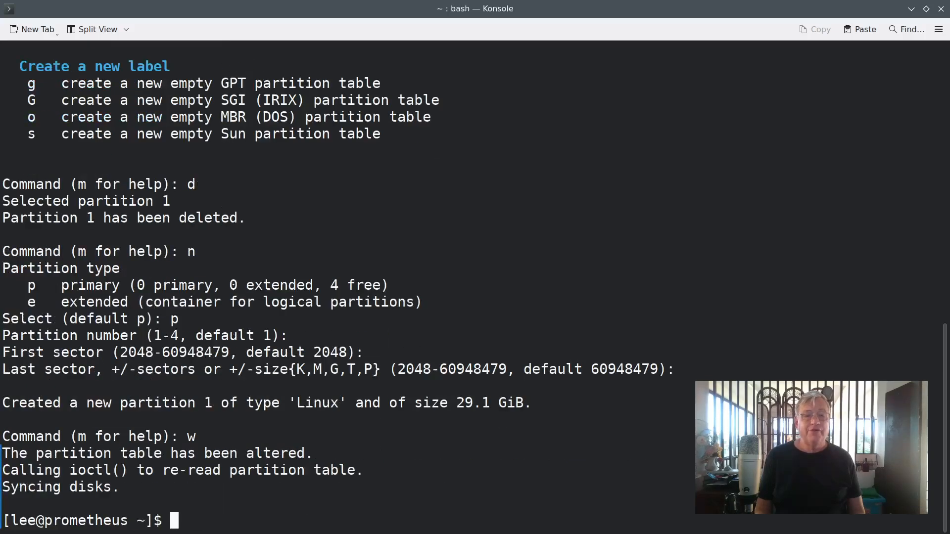
- List all disks with sudo fdisk -l, confirming sdc1 at 29.1G, then clear the terminal
type("sudo fdis")
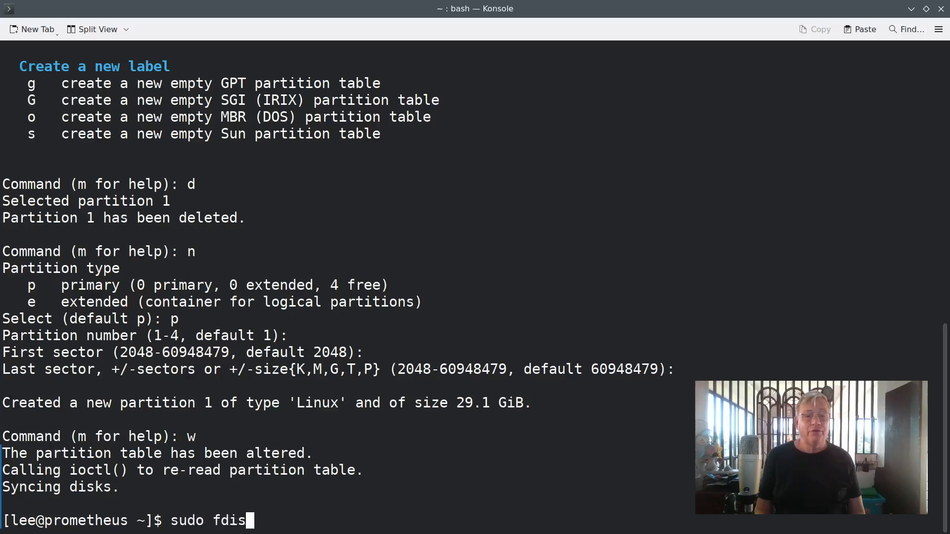
type("k -")
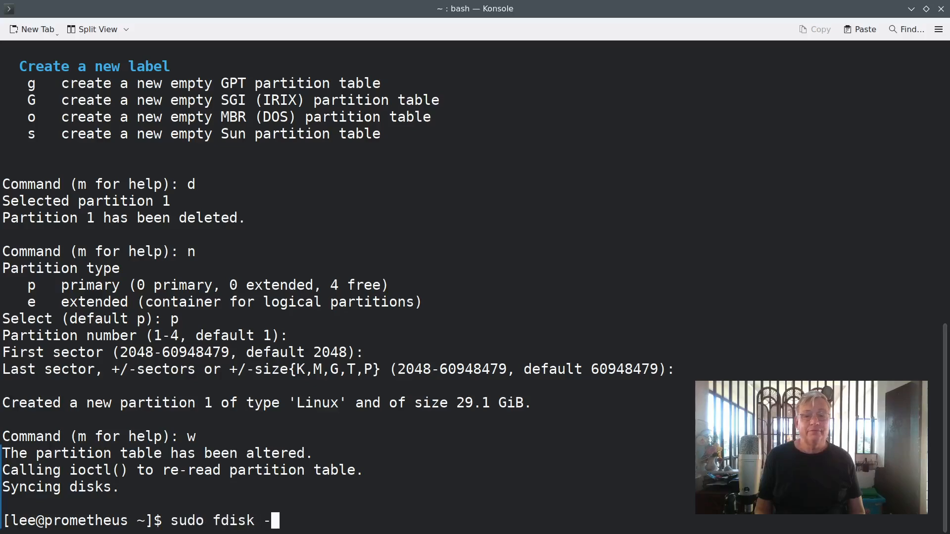
key("Return")
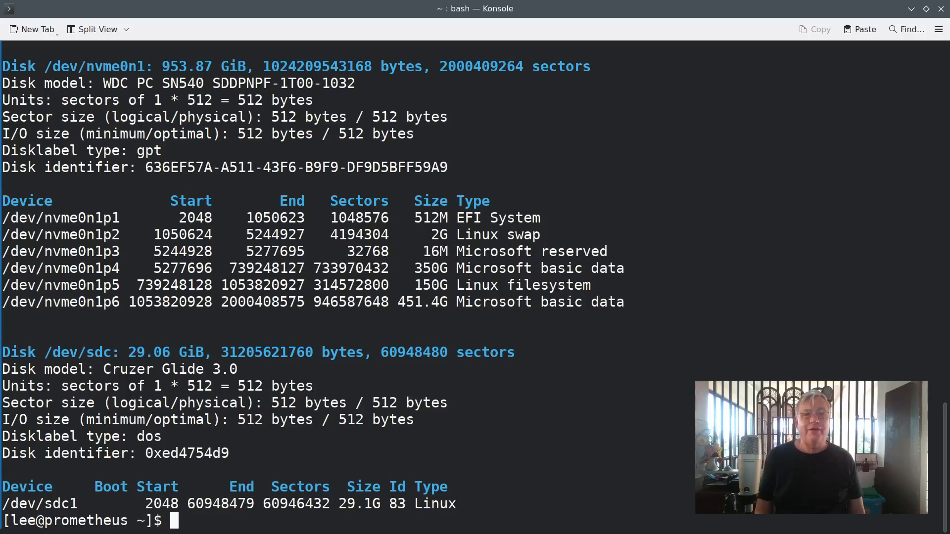
type("c")
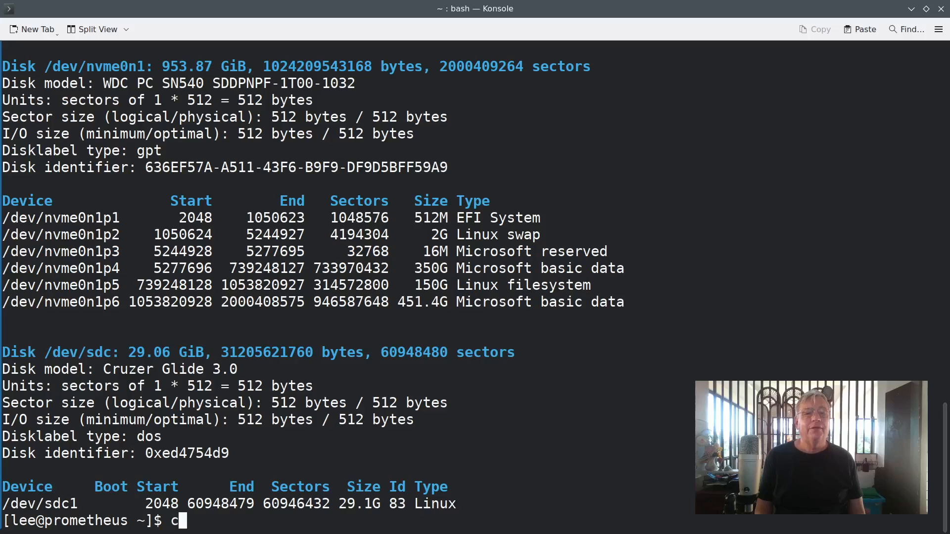
key("Return")
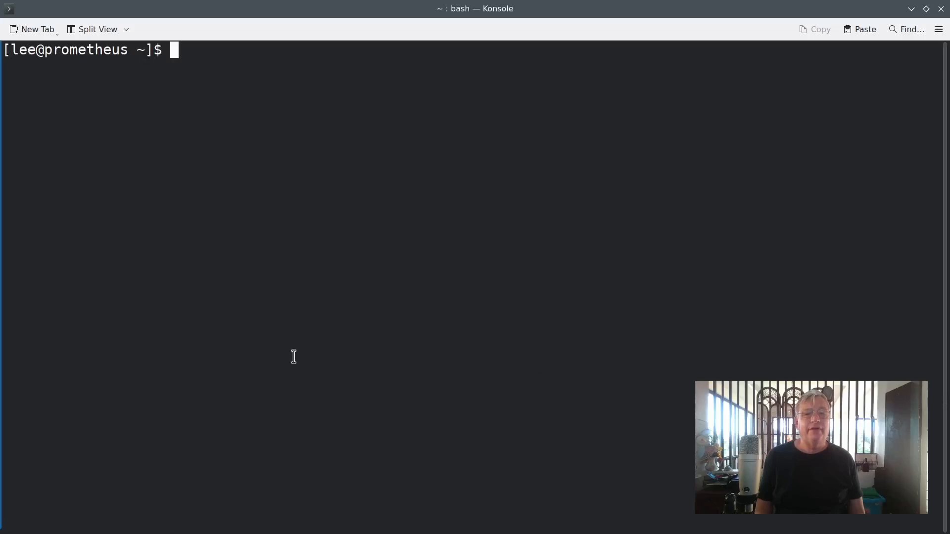
- Format /dev/sdc1 as ext4 with sudo mkfs.ext4, answering y to proceed anyway
left_click(849, 15)
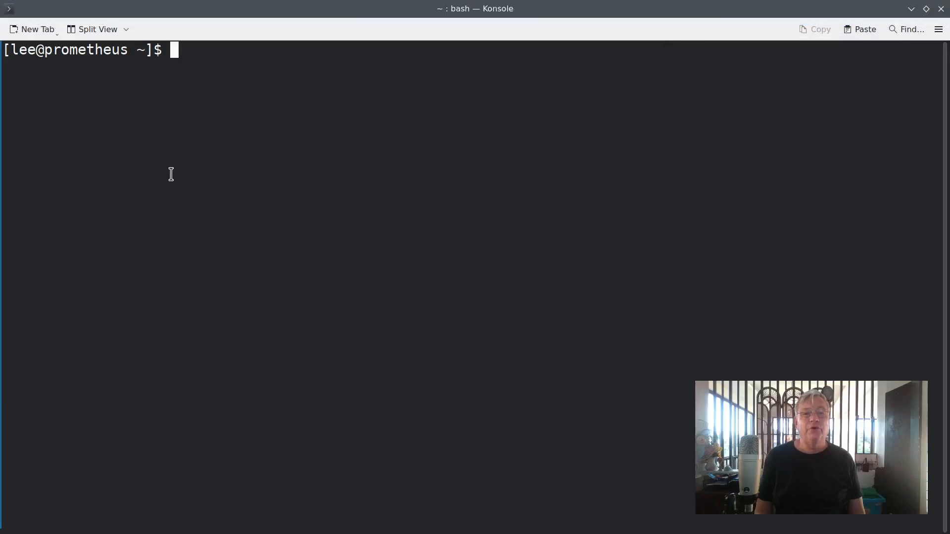
type("sudo mk")
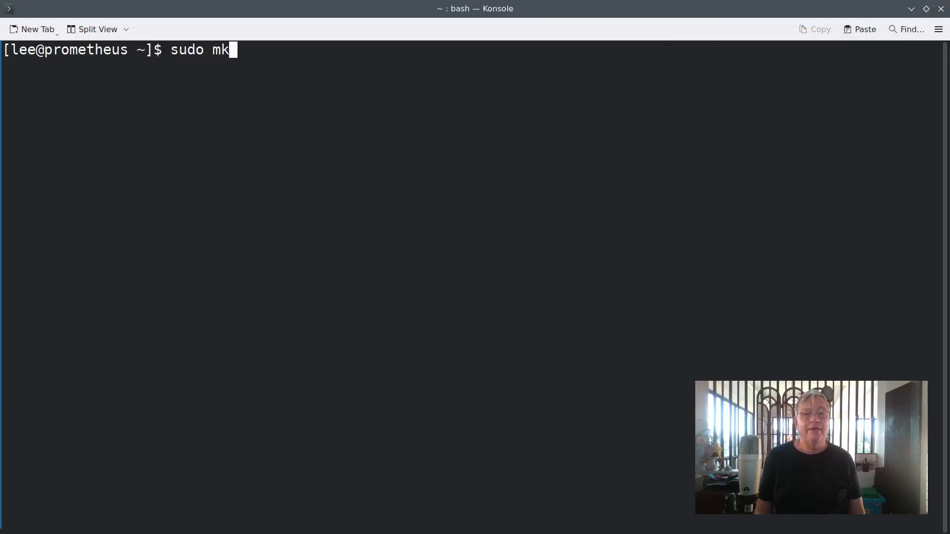
type("fs.")
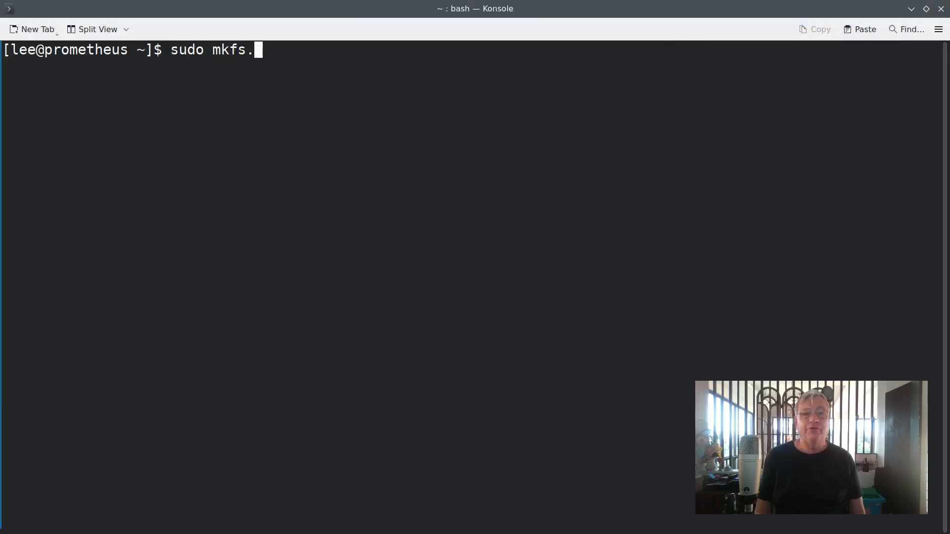
type("ext4")
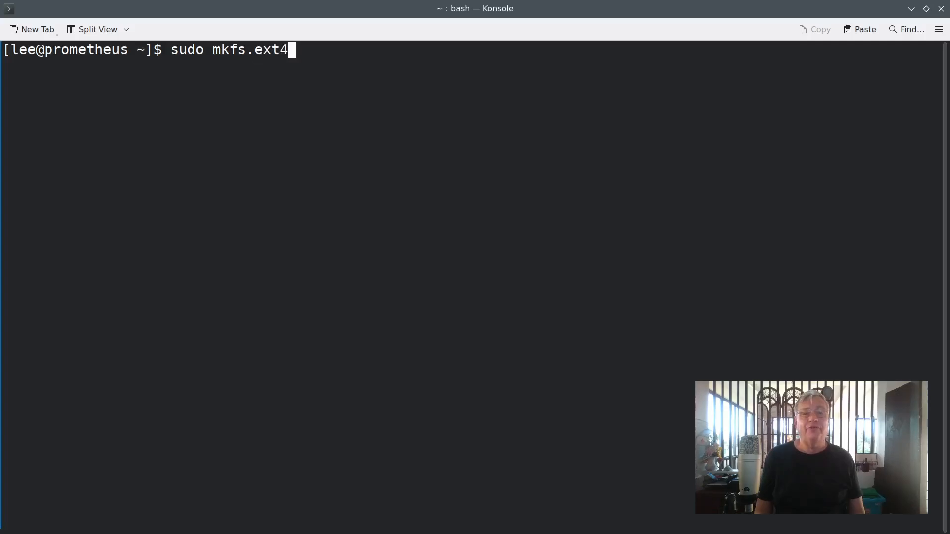
type("/dev/sdc1")
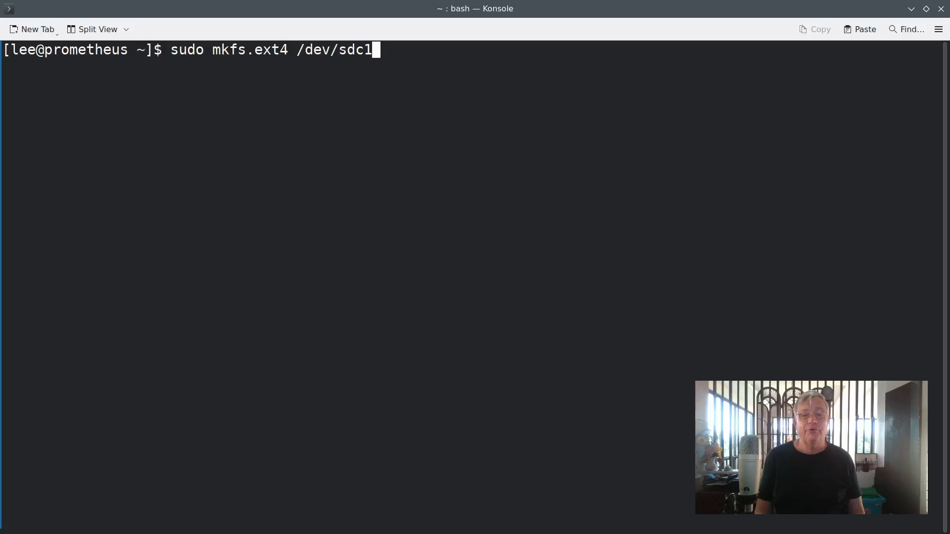
key("Return")
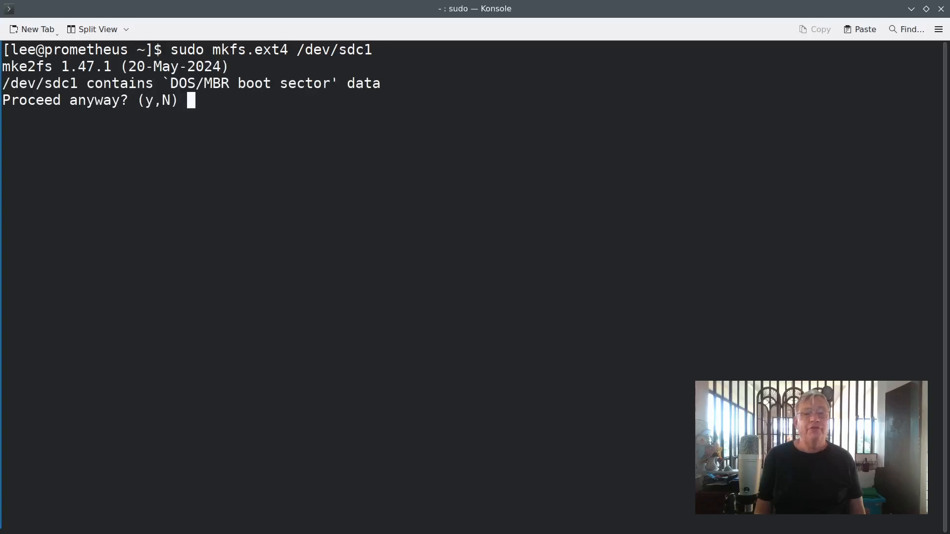
type("y")
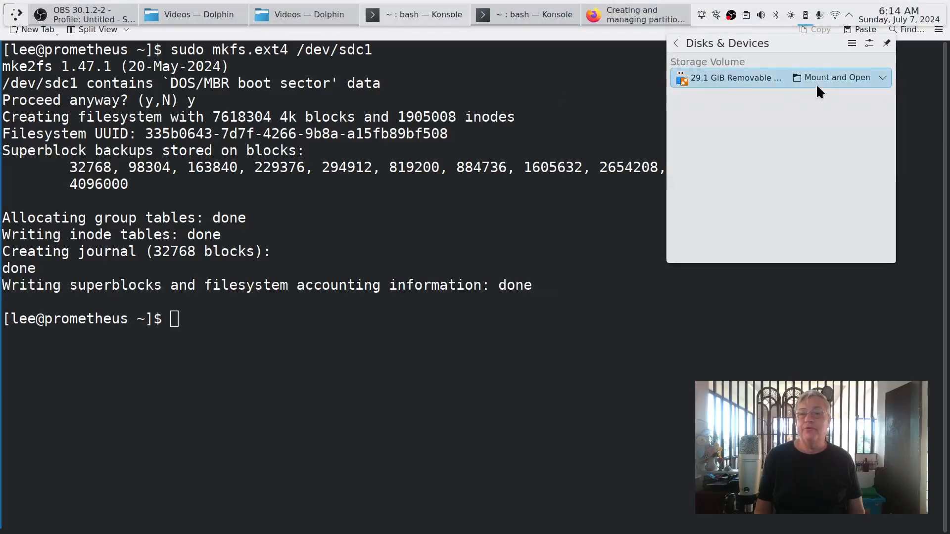
mouse_move(715, 89)
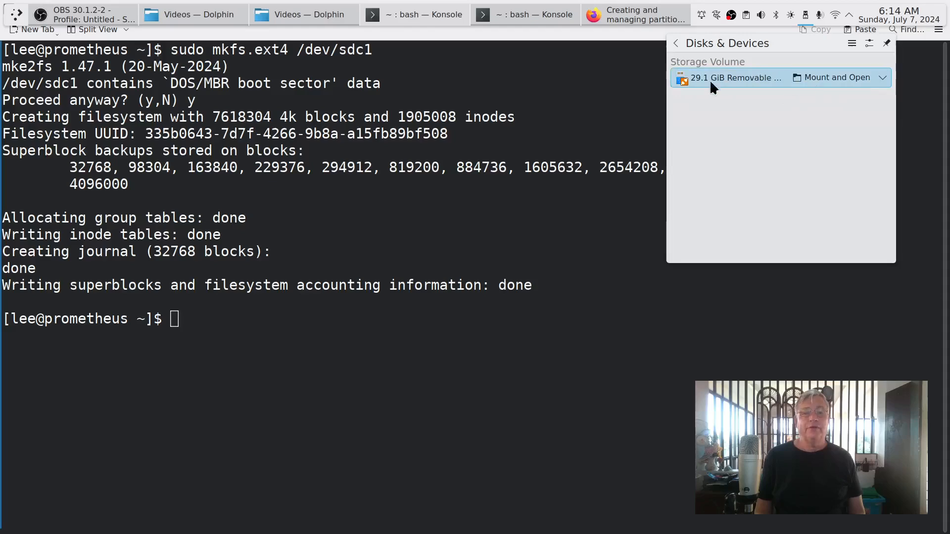
- Mount and view the USB drive in Dolphin, close it, then safely remove the drive
left_click(834, 77)
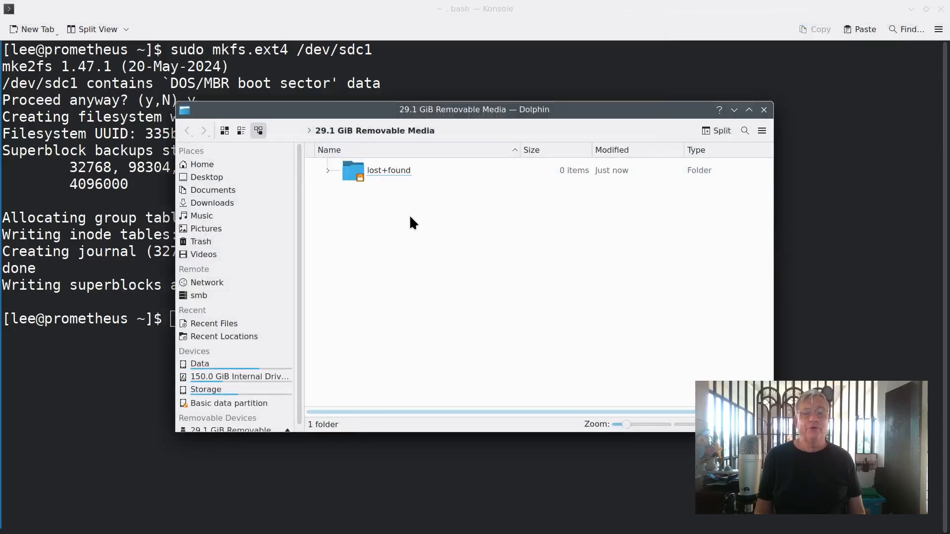
mouse_move(407, 300)
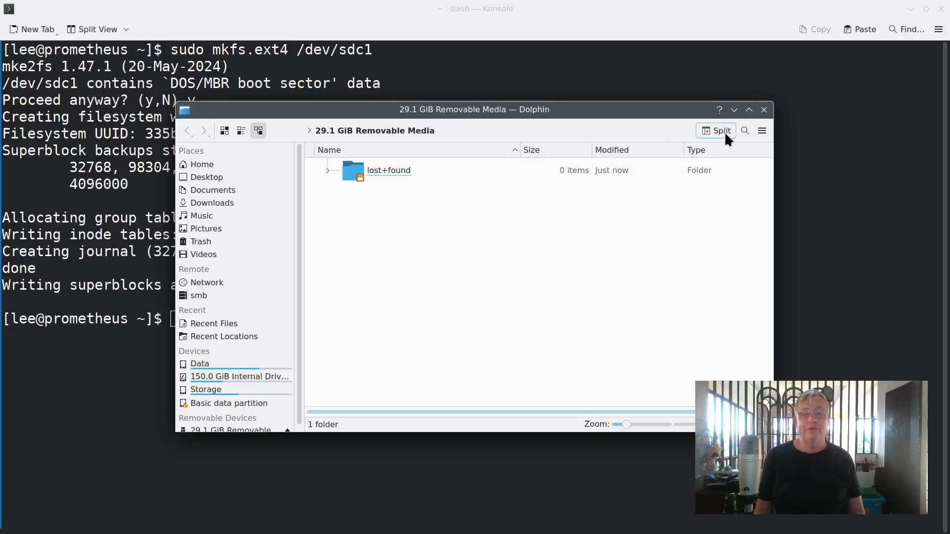
left_click(764, 109)
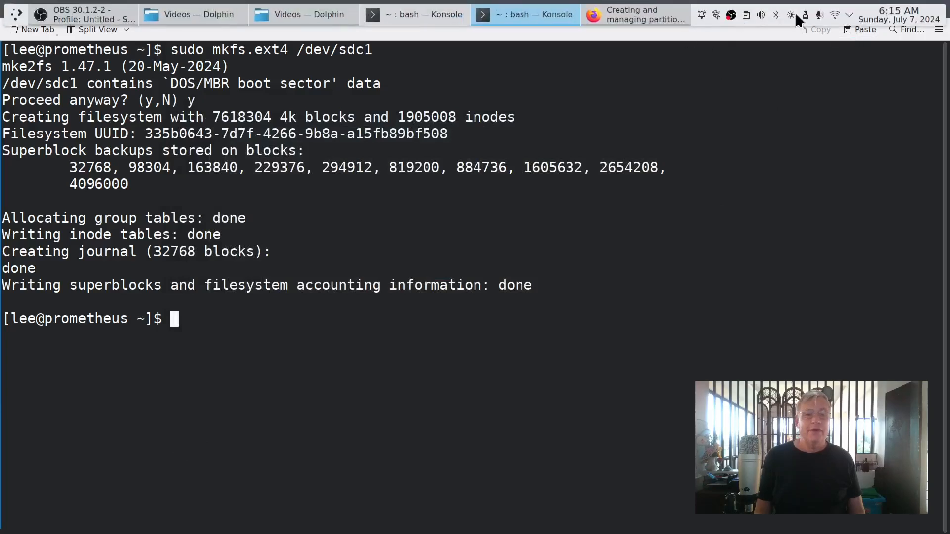
left_click(801, 15)
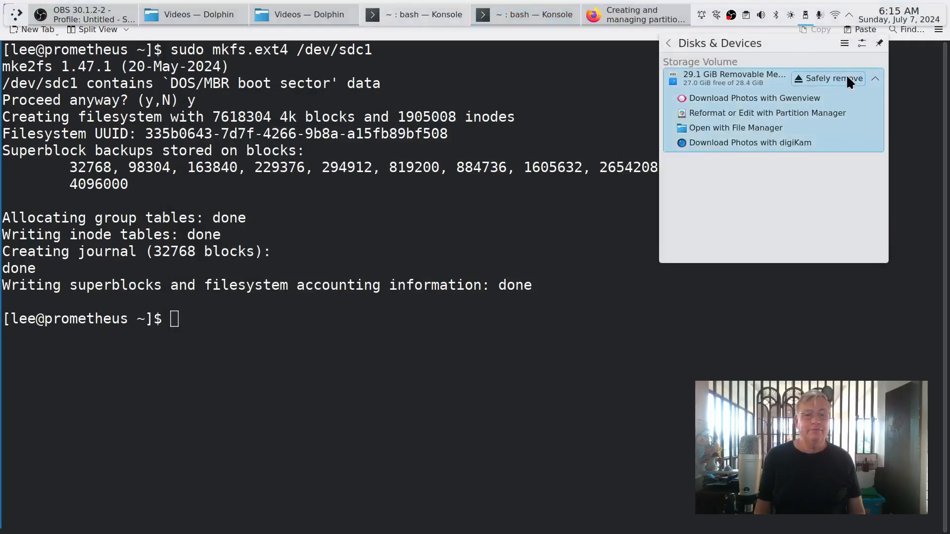
left_click(828, 78)
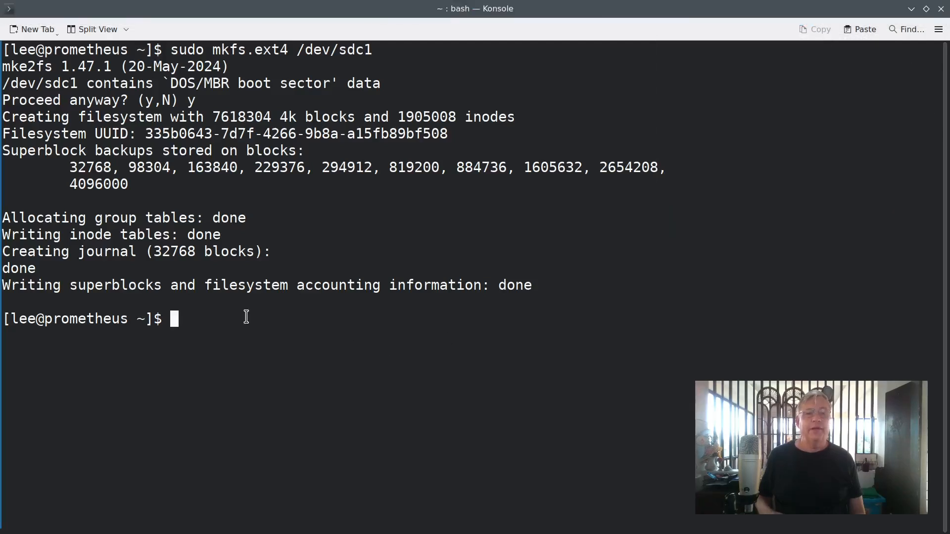
- Clear the terminal, mount /dev/sdc1 at /mnt and list its contents with ls -al
type("clear")
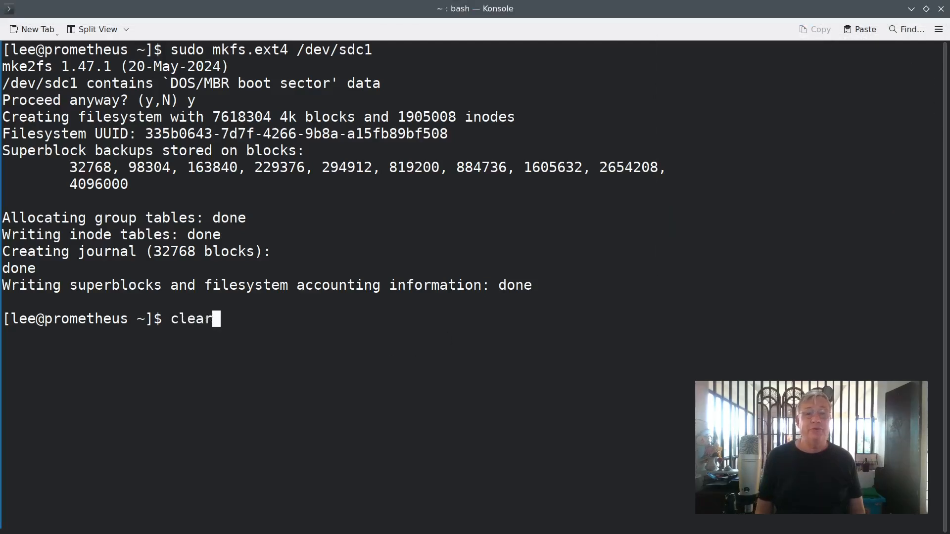
key("Return")
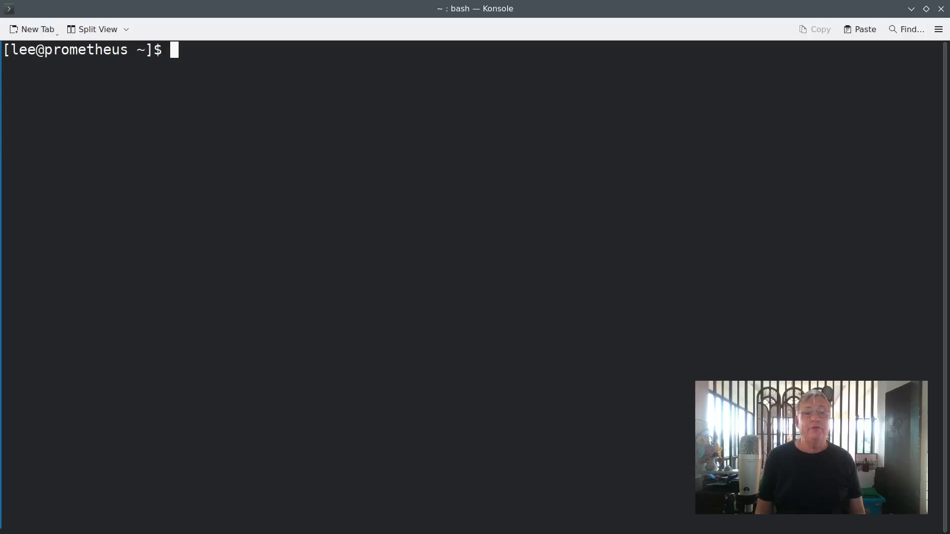
type("sudo m")
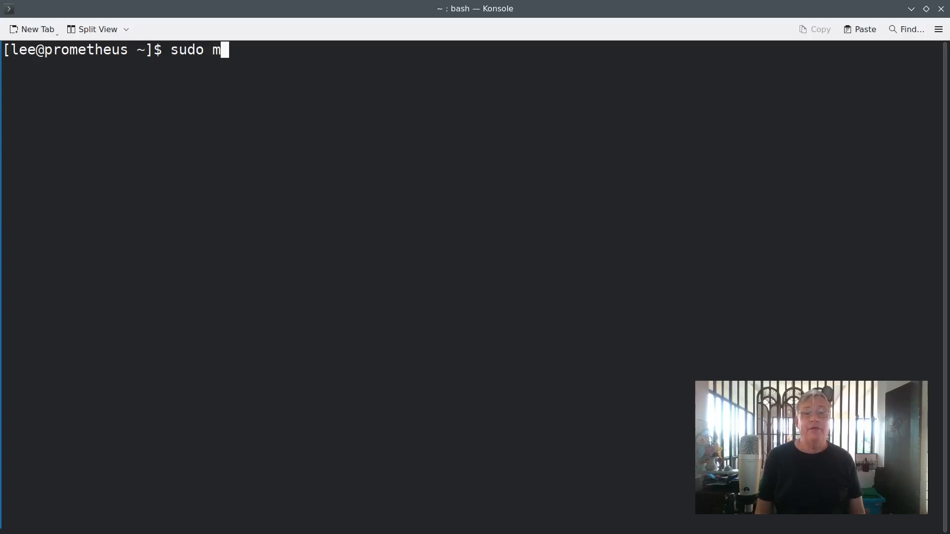
type("ount /d")
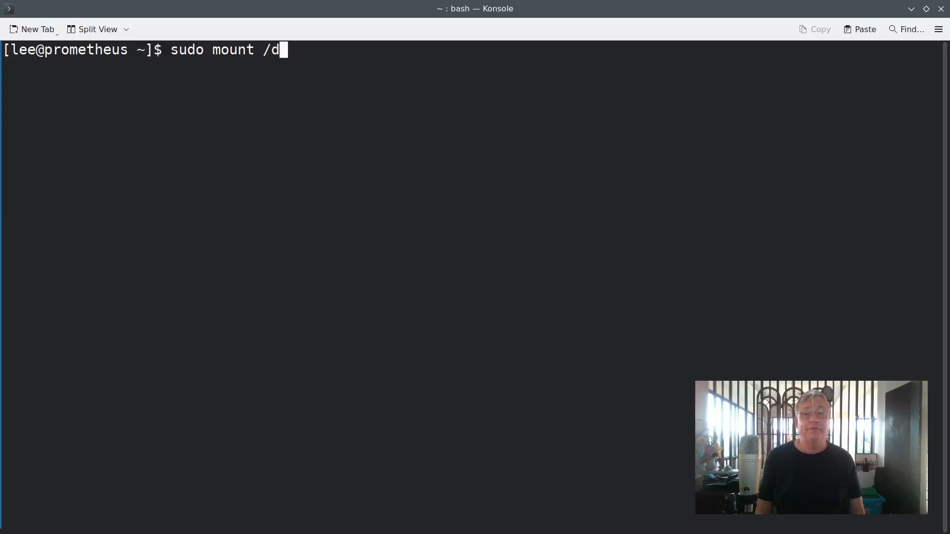
type("ev/sdc1")
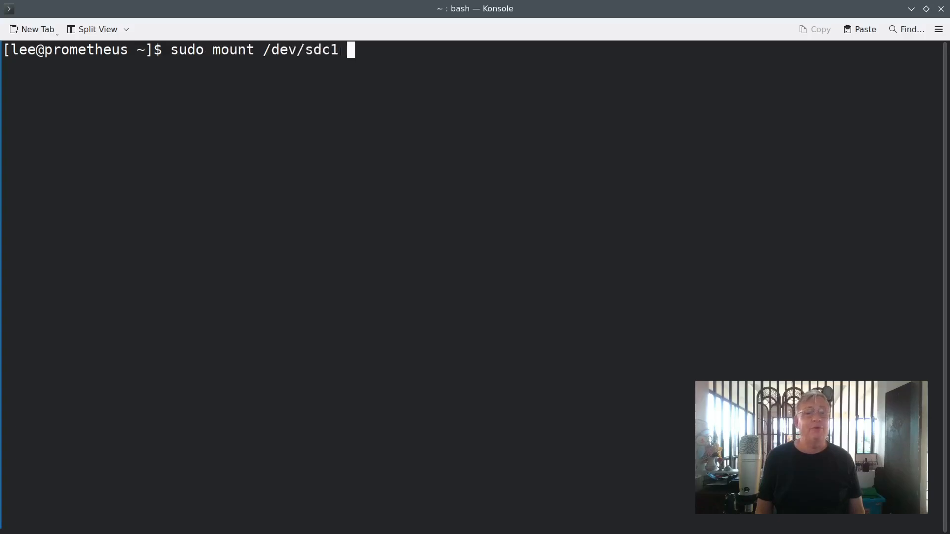
type("/m")
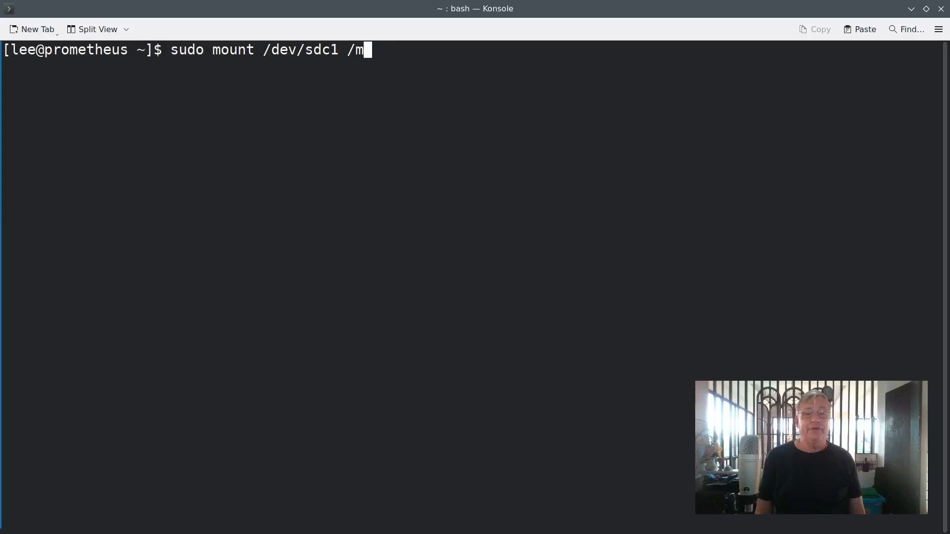
key("Return")
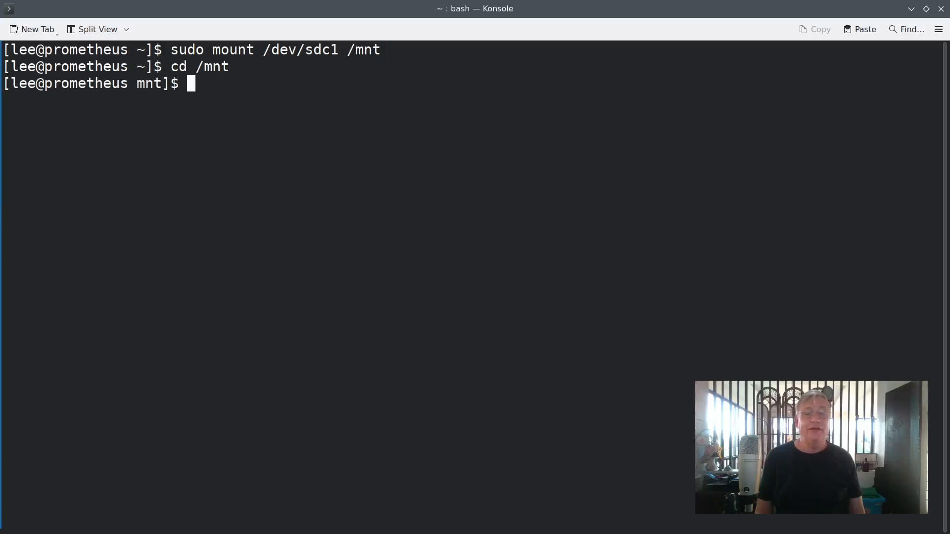
type("ls -al")
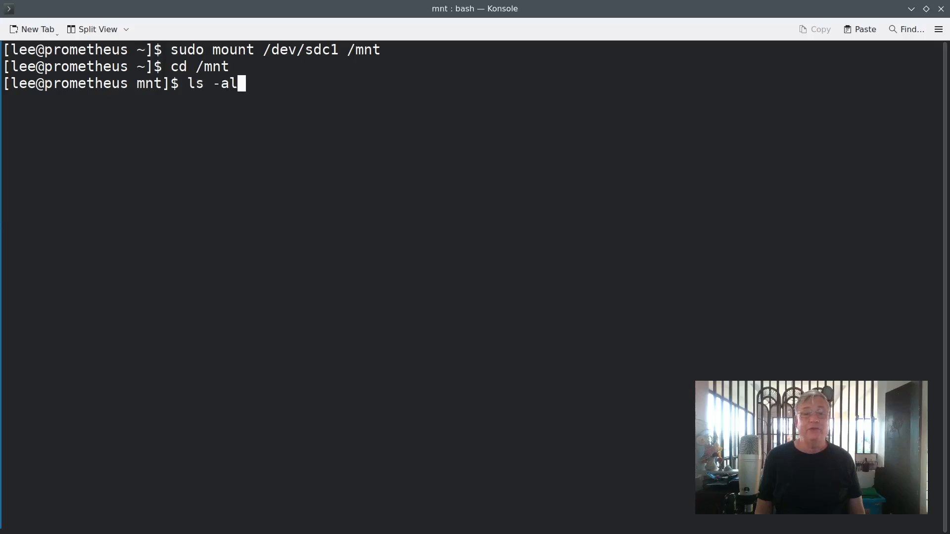
key("Return")
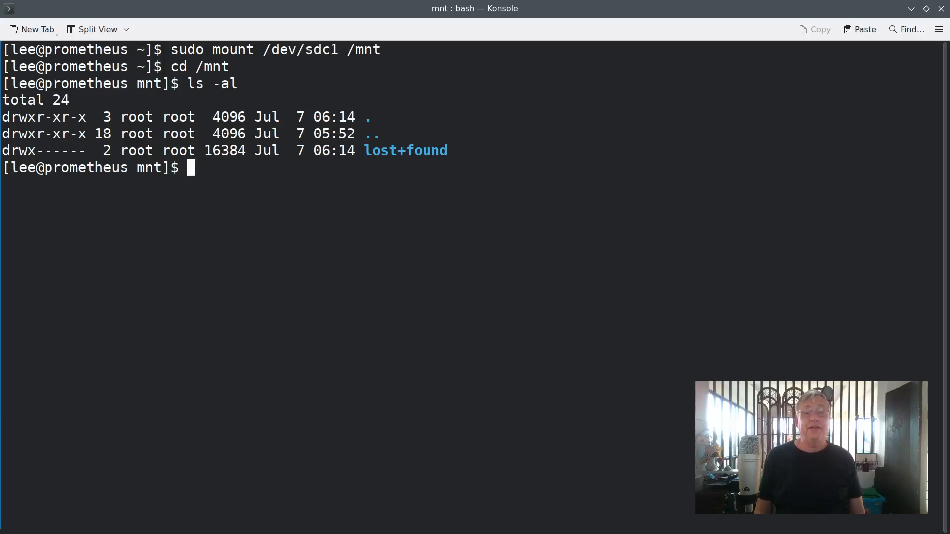
- Return to the home directory and unmount the USB partition with sudo umount
type("c")
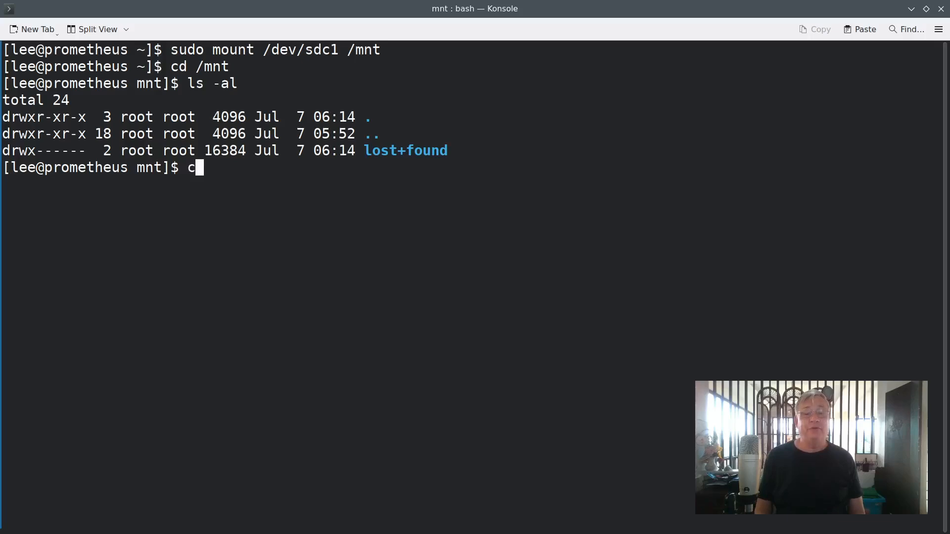
type("d")
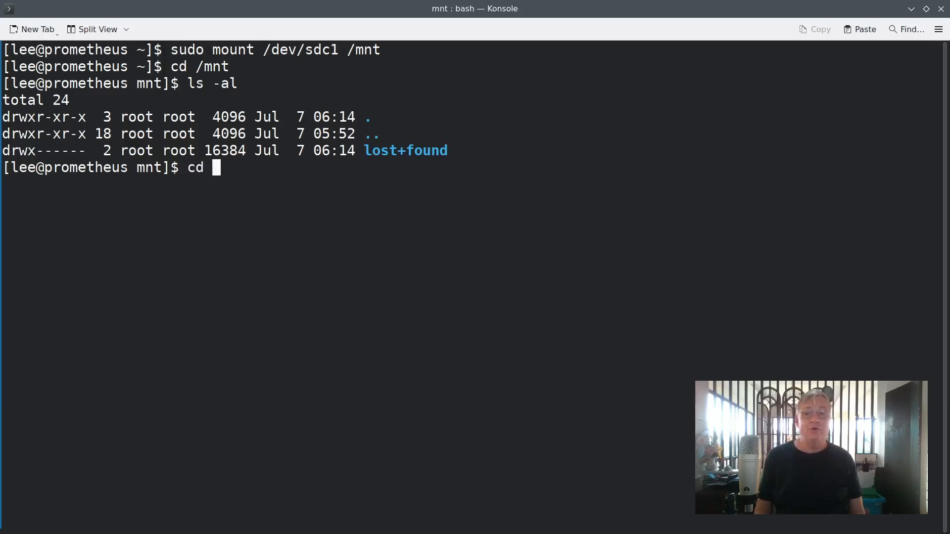
key("Return")
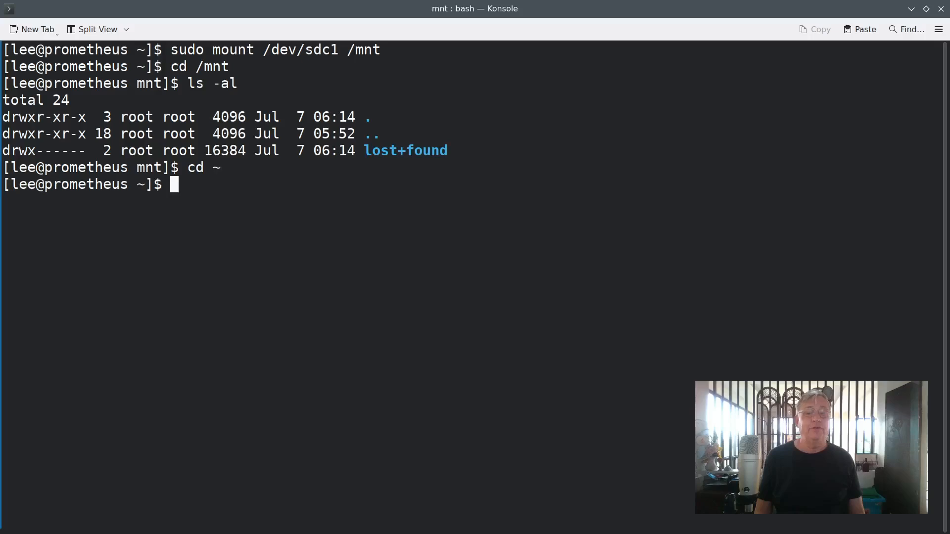
type("sudo")
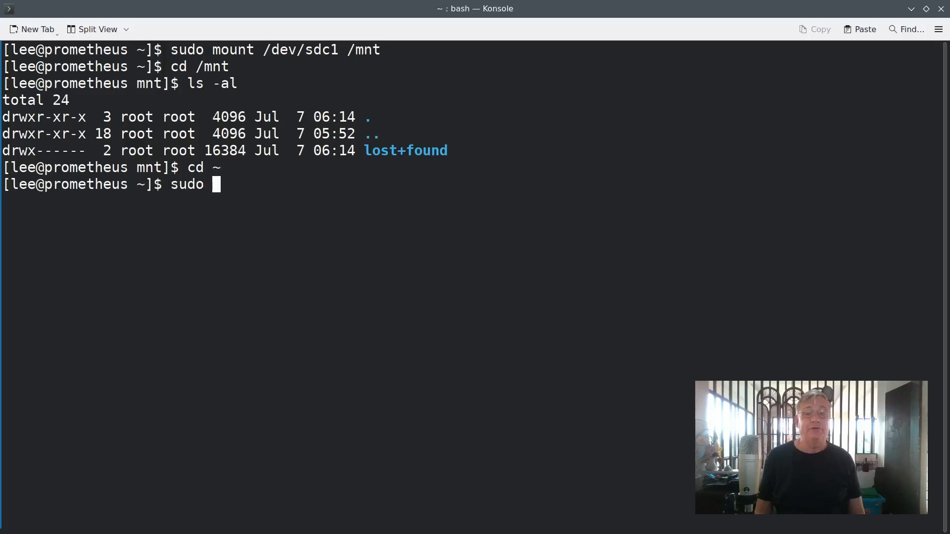
type("umount /")
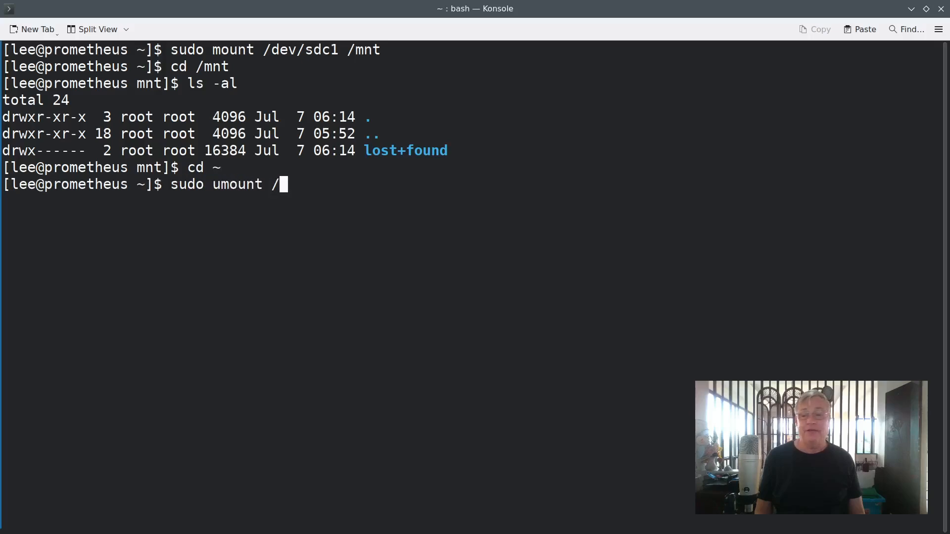
key("Return")
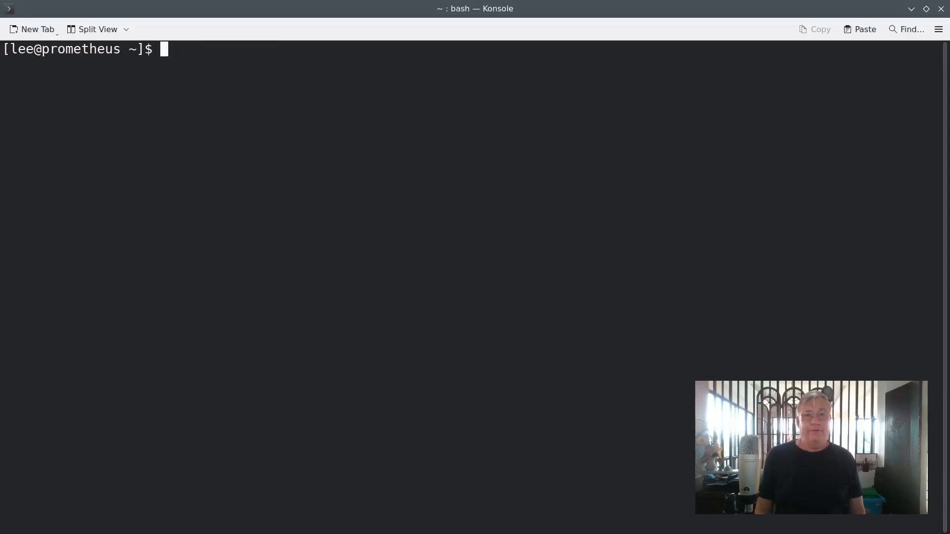
- Launch sudo cfdisk on /dev/sdc and authenticate with the administrator password
type("sudo")
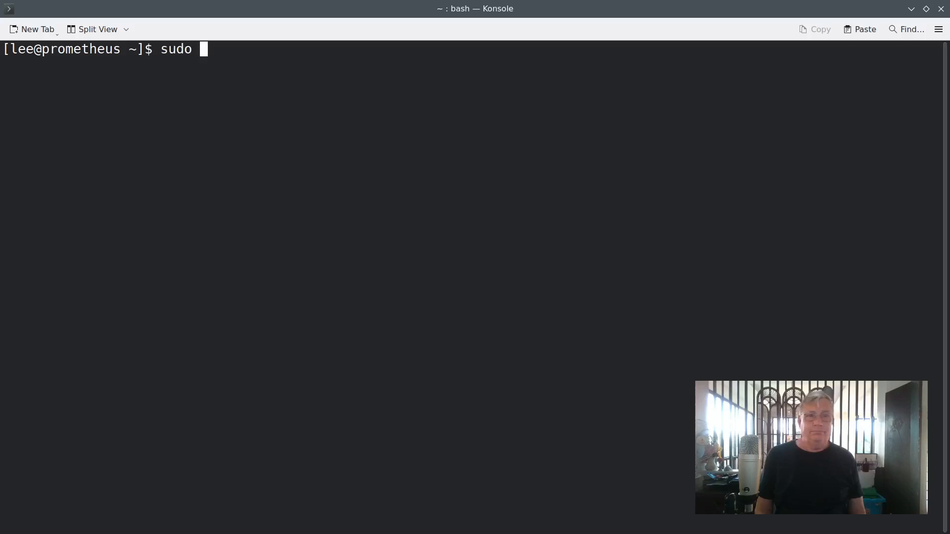
type("cfdisl")
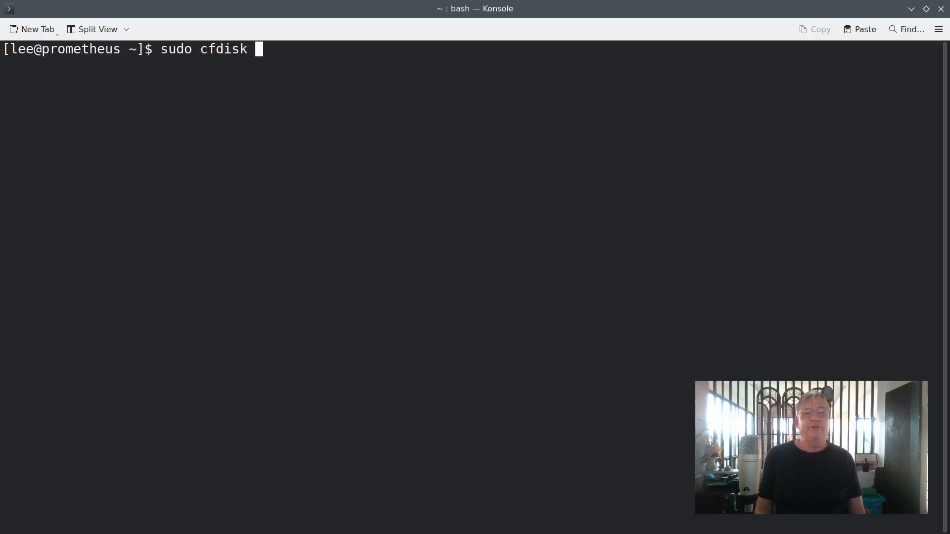
type("/dev/s")
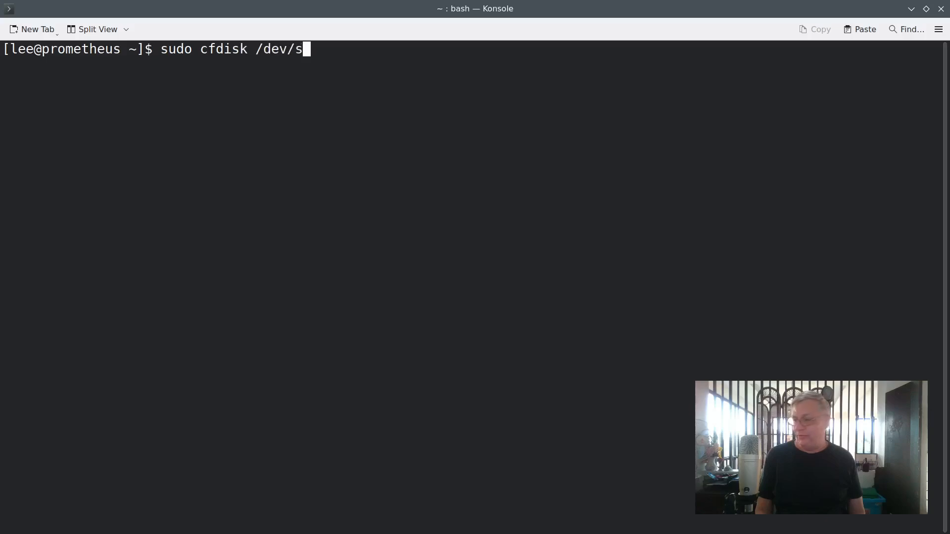
type("dc")
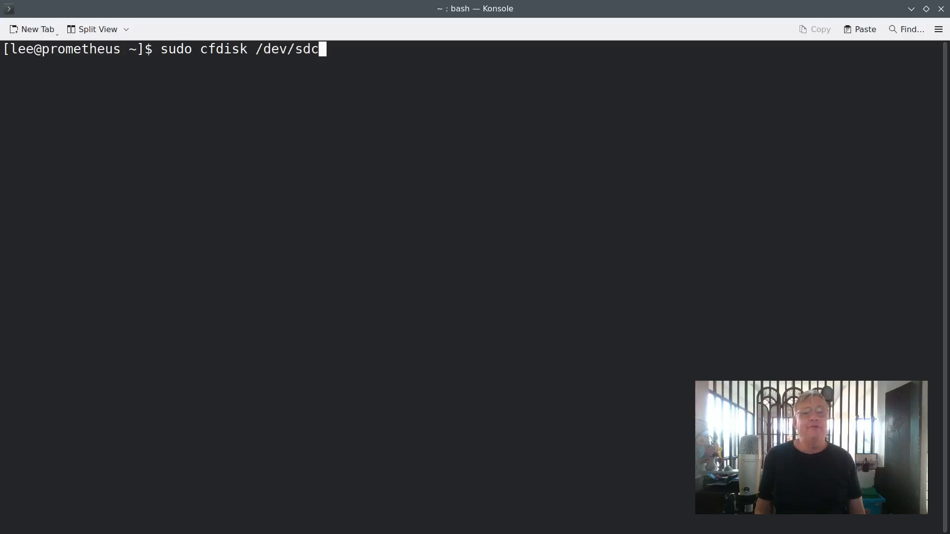
key("Return")
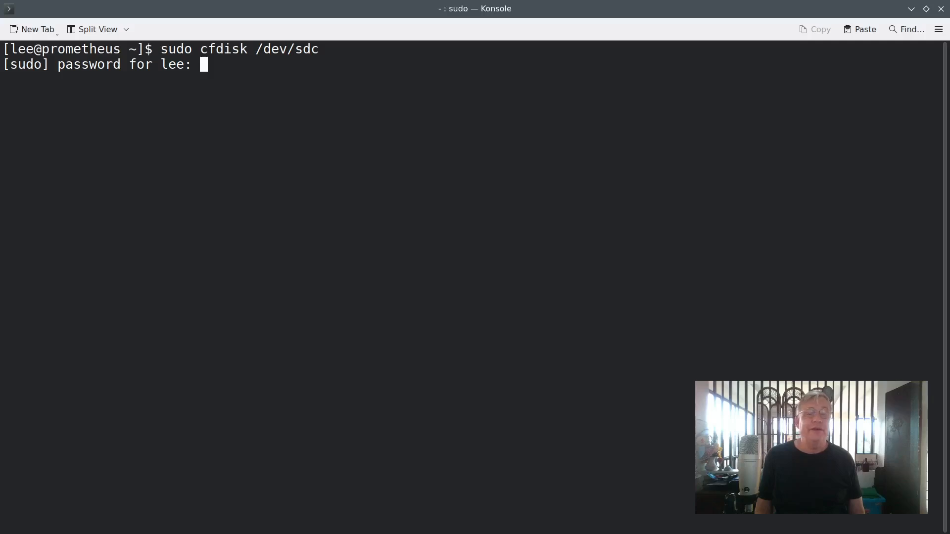
key("Return")
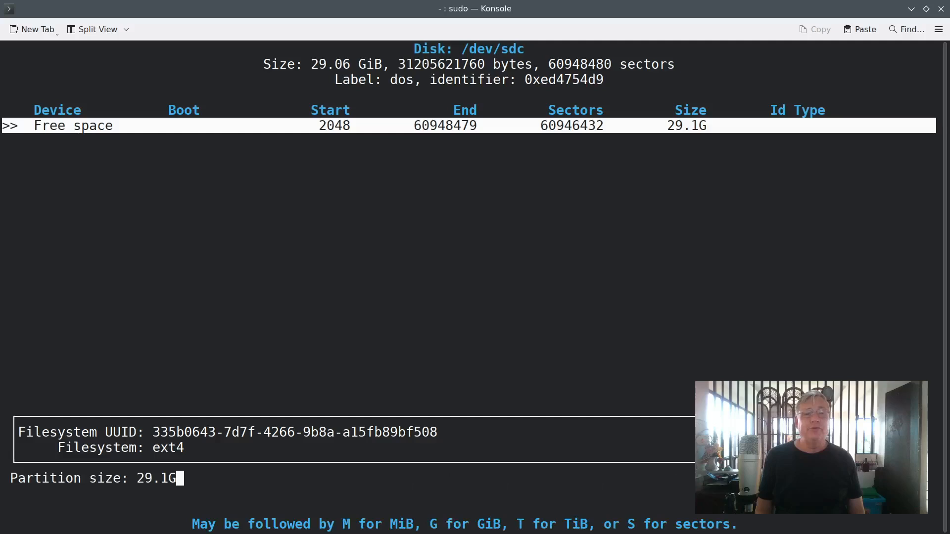
- Accept the full 29.1G size for /dev/sdc1 and bring up the partition Type list
key("Return")
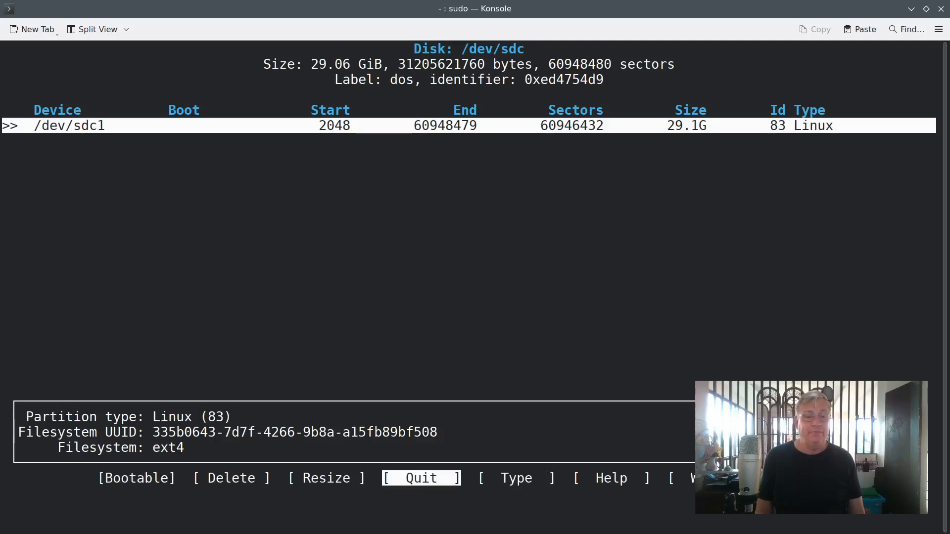
left_click(516, 478)
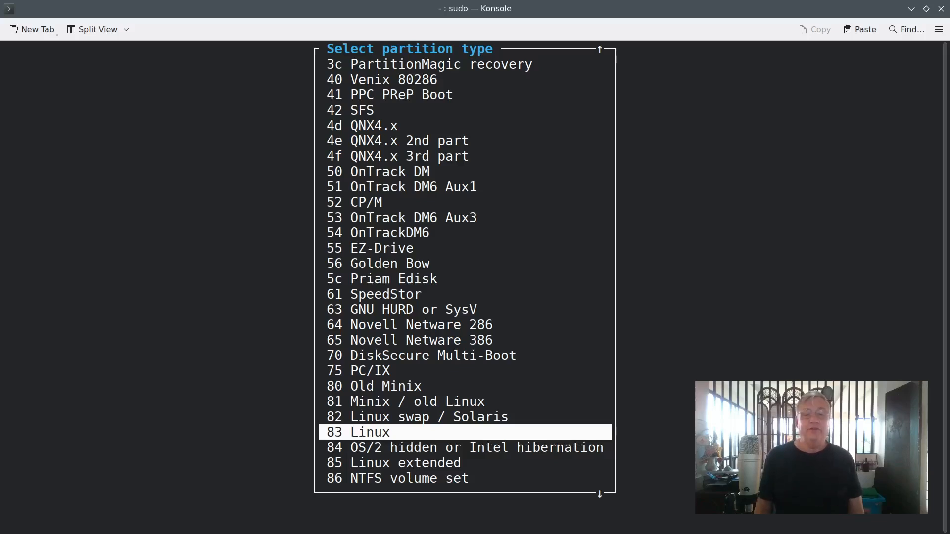
- Browse the partition type list and choose W95 FAT32 for the USB partition
key("Up")
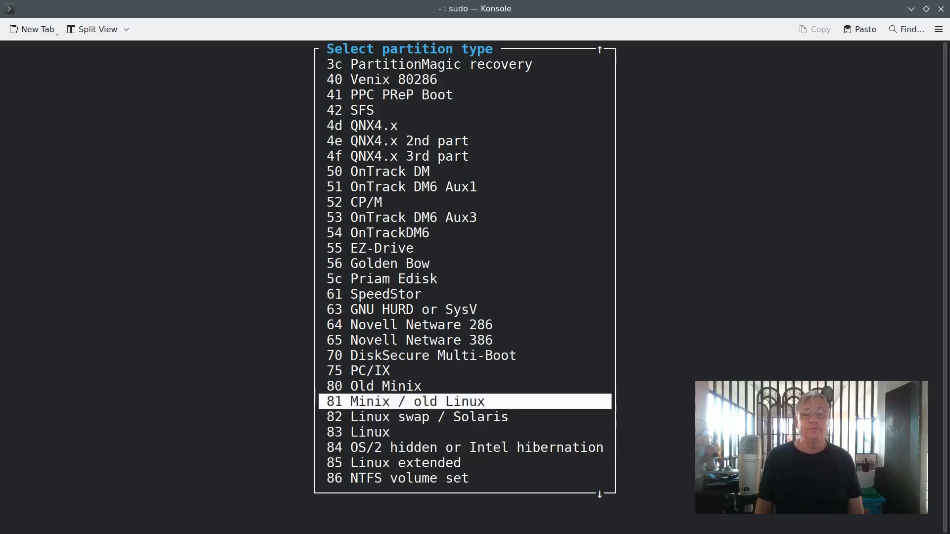
key("Up")
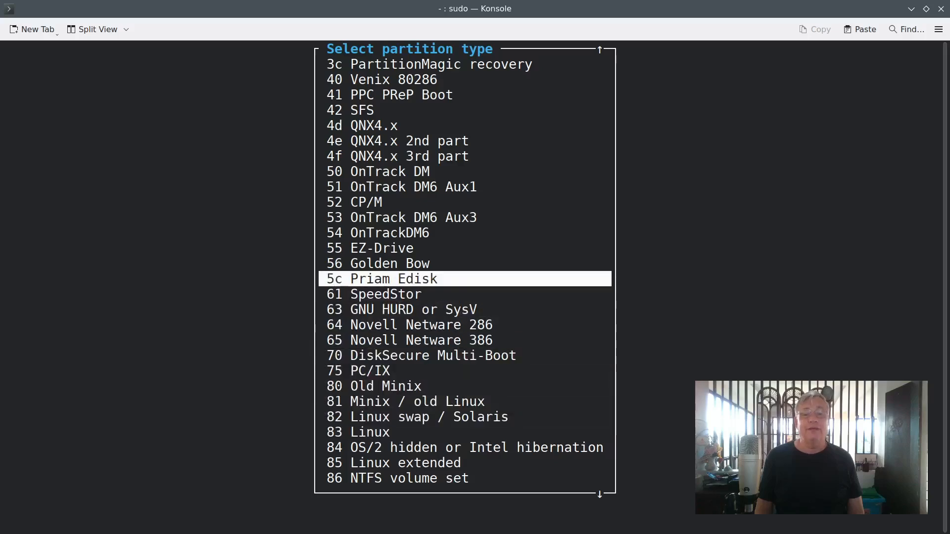
scroll("up", 3)
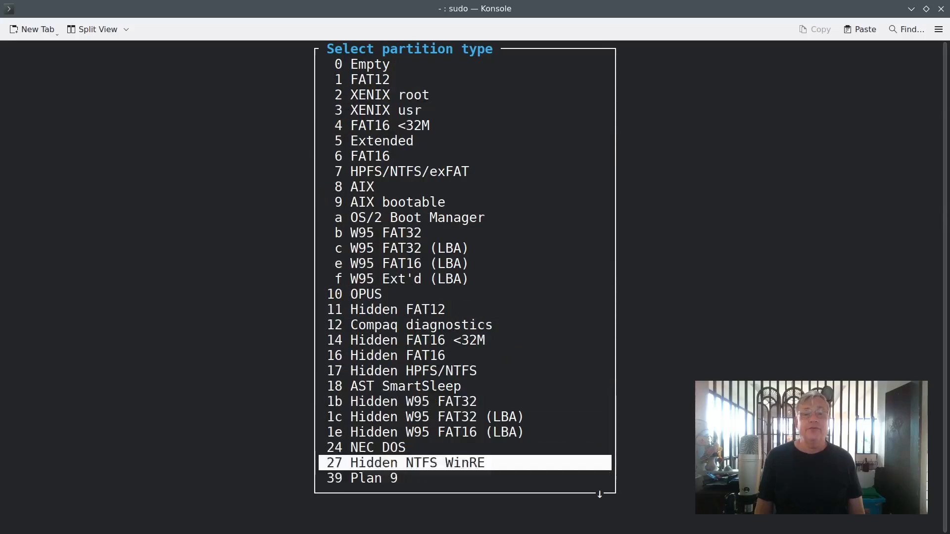
key("Up")
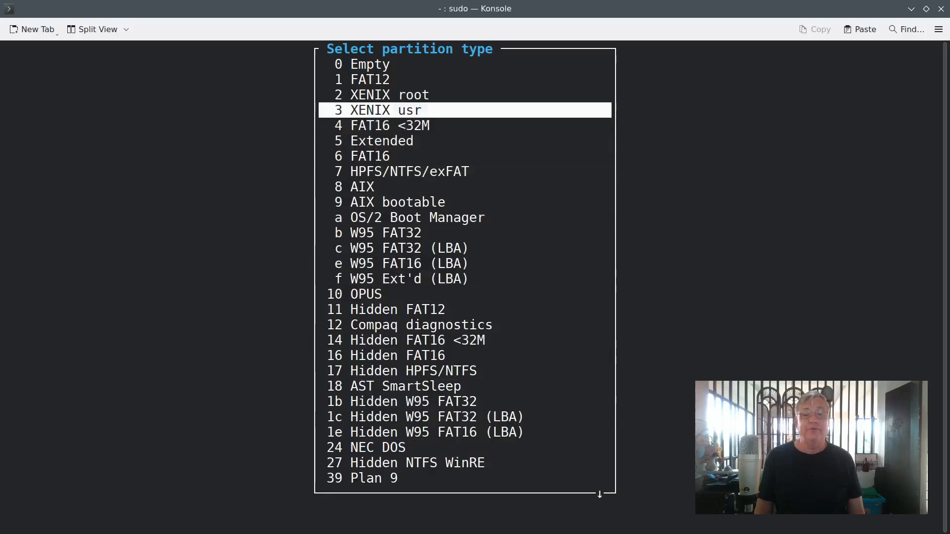
key("Down")
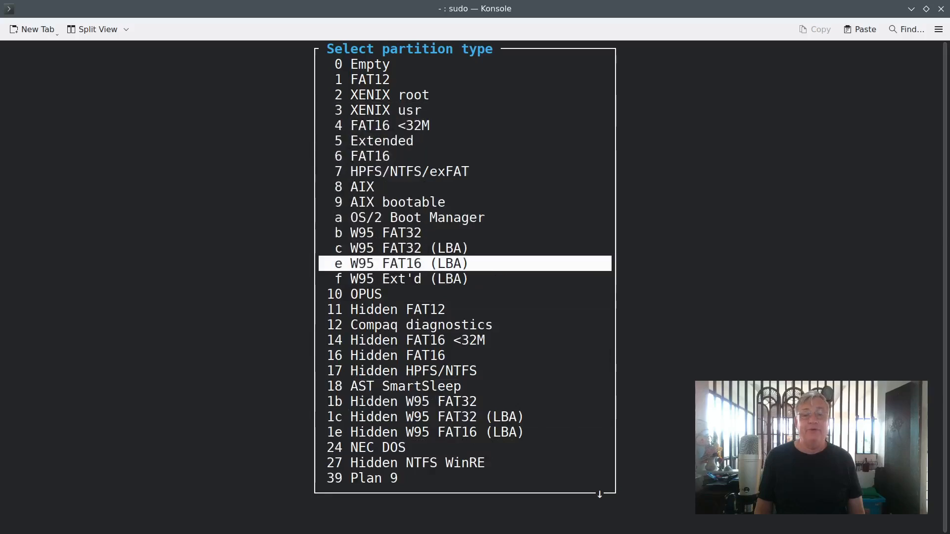
key("Up")
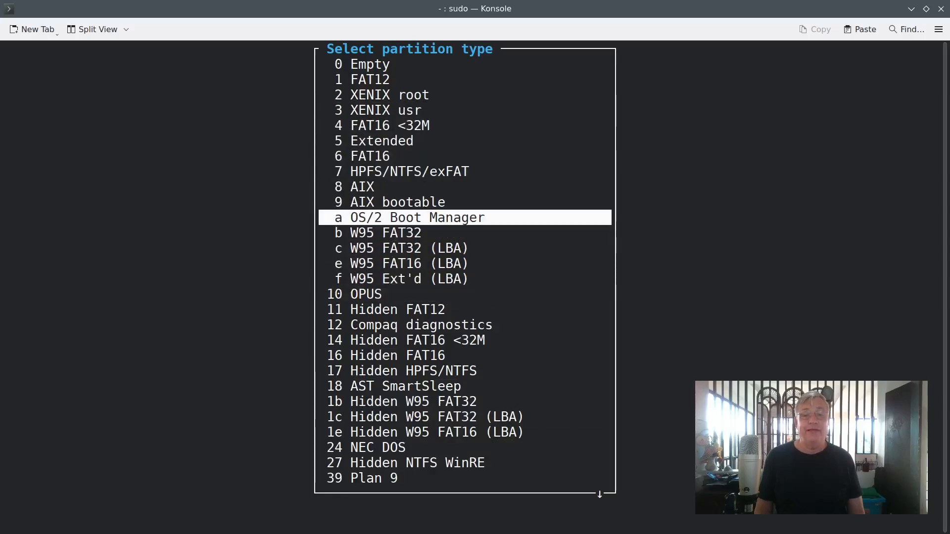
key("Down")
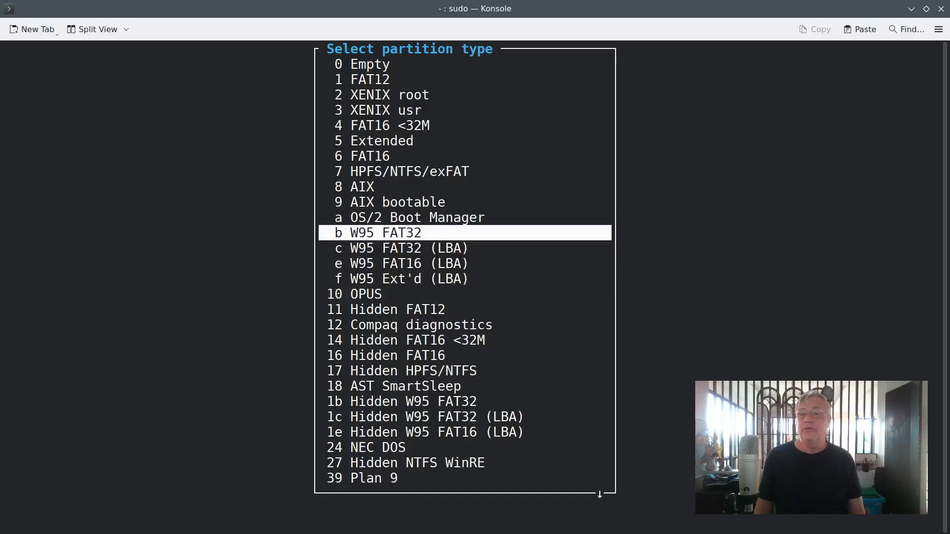
key("Return")
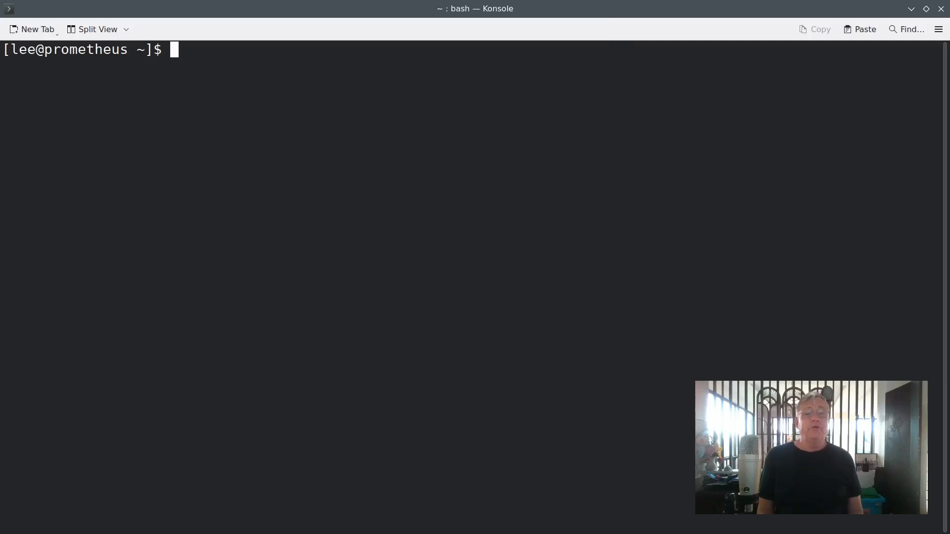
- List /dev entries filtered by grep sd, showing sda, sdb, sdc and sdc1
type("ls /dev")
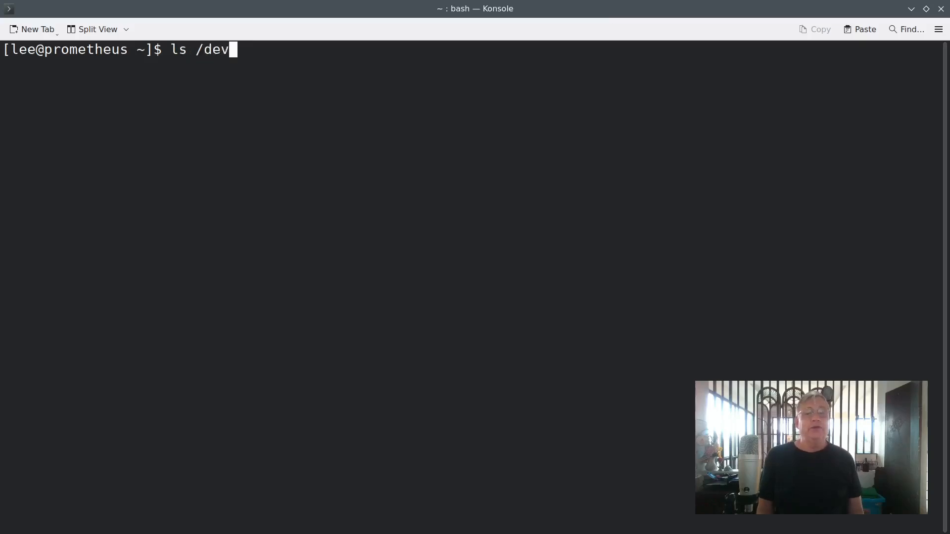
type("| grep sd")
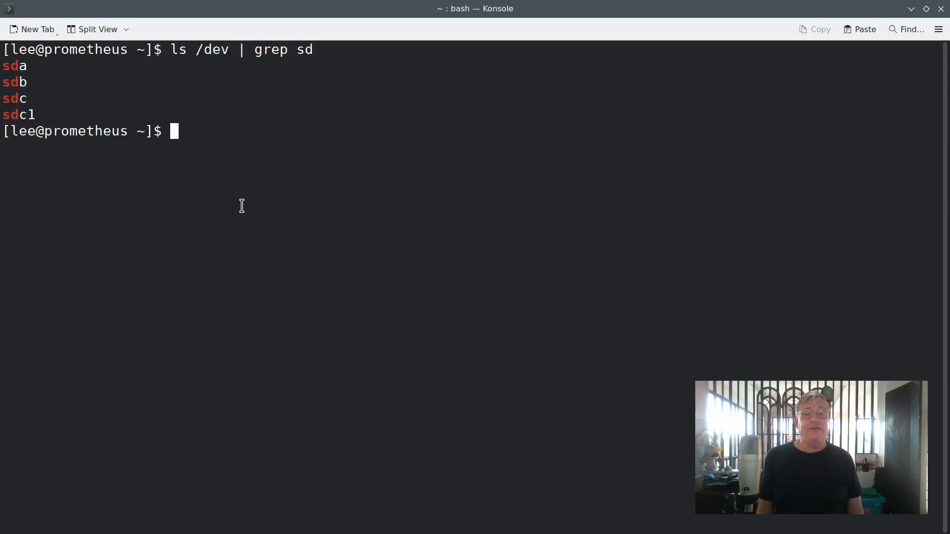
- Run sudo mkfs.fat -F 32 on /dev/sdc1, authenticating with the sudo password
type("su")
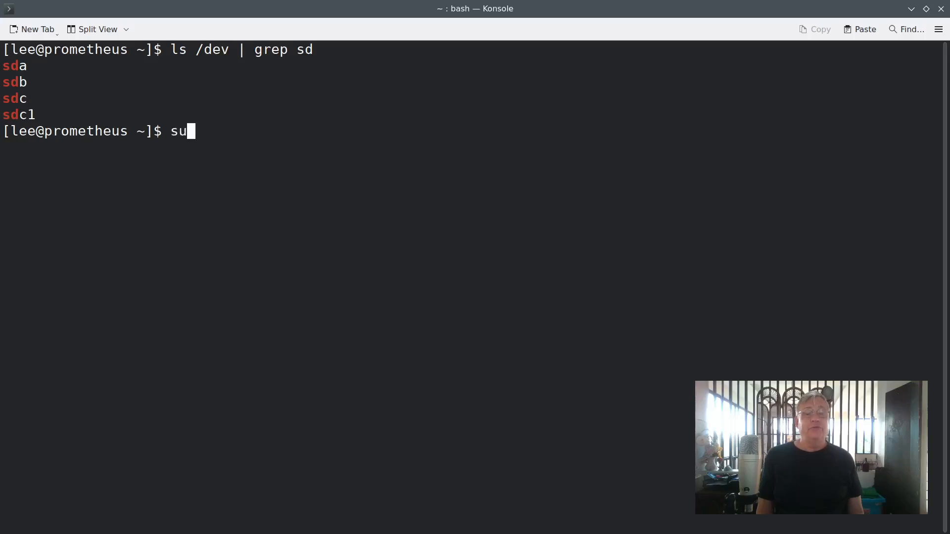
type("do")
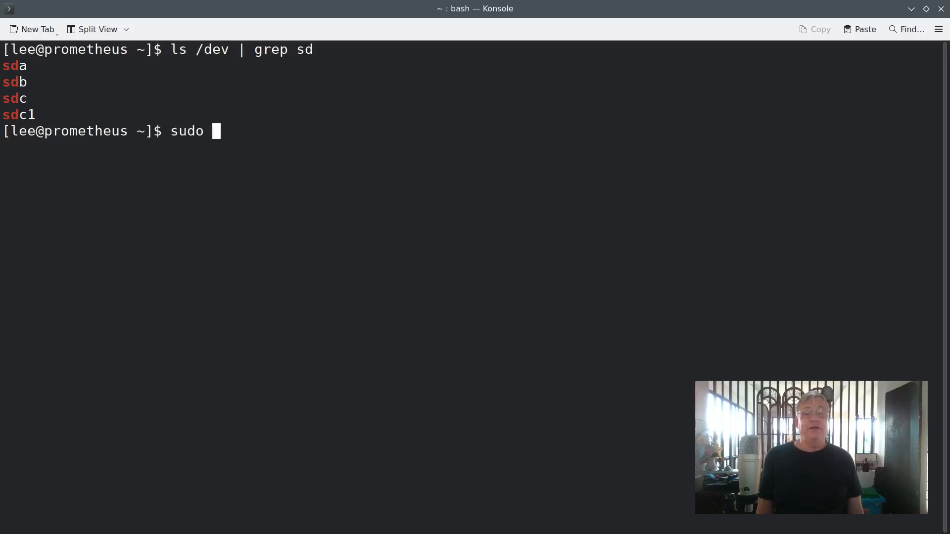
type("mkfs.")
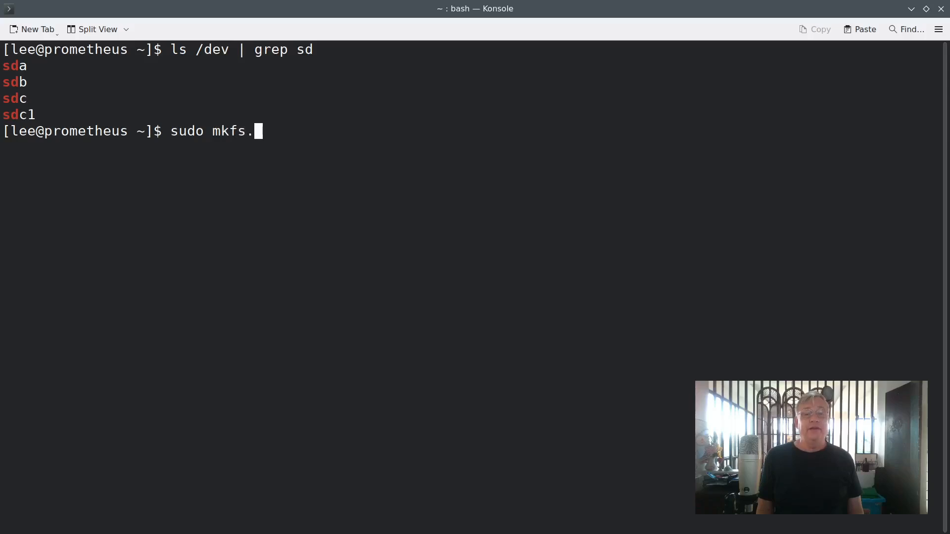
type("fat")
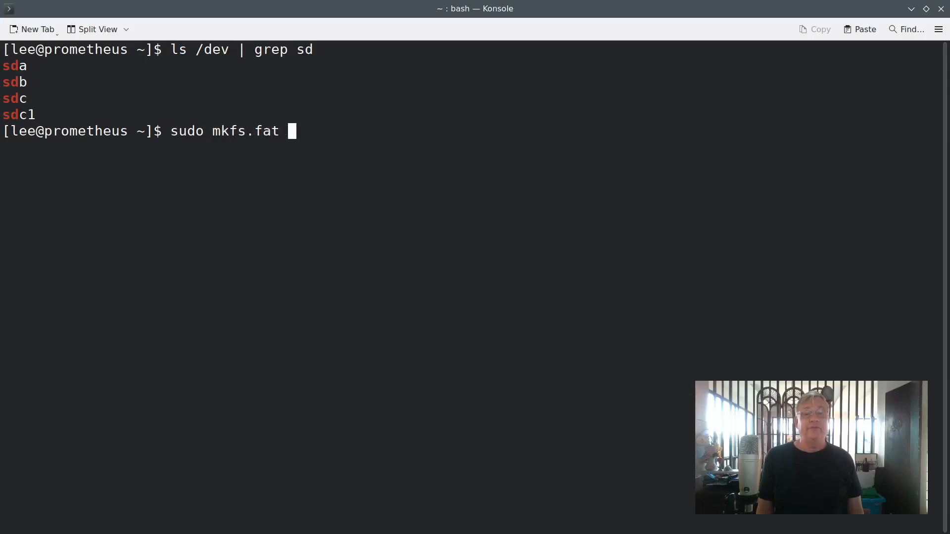
type("-F 32")
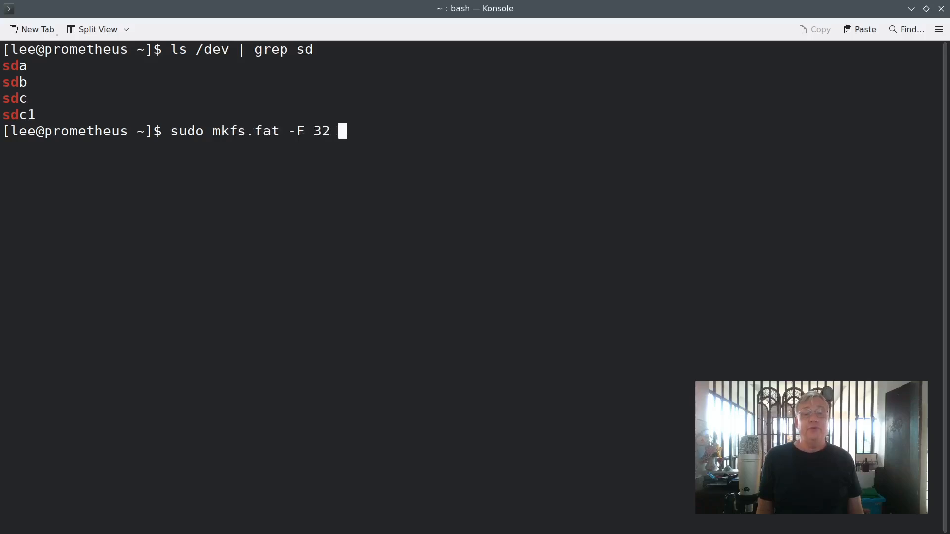
type("/dev/sd")
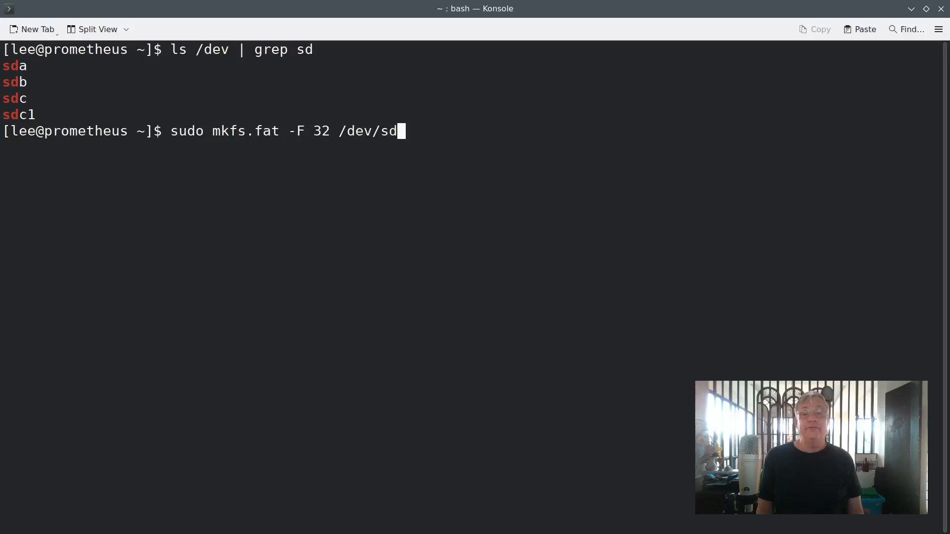
type("c1")
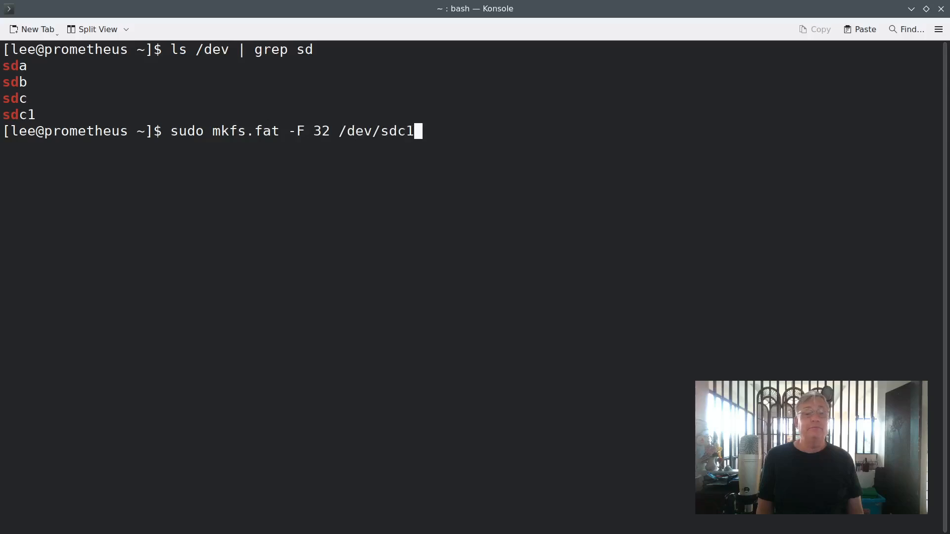
key("Return")
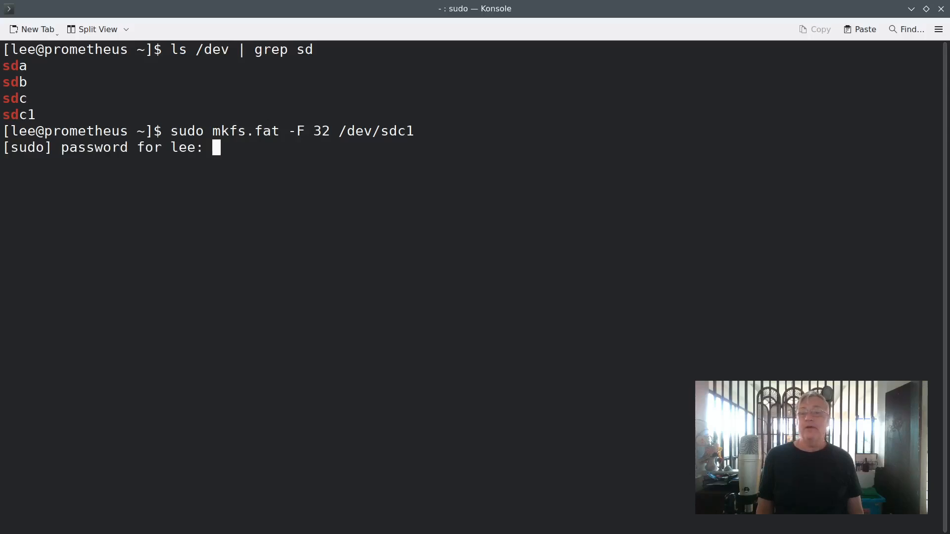
key("Return")
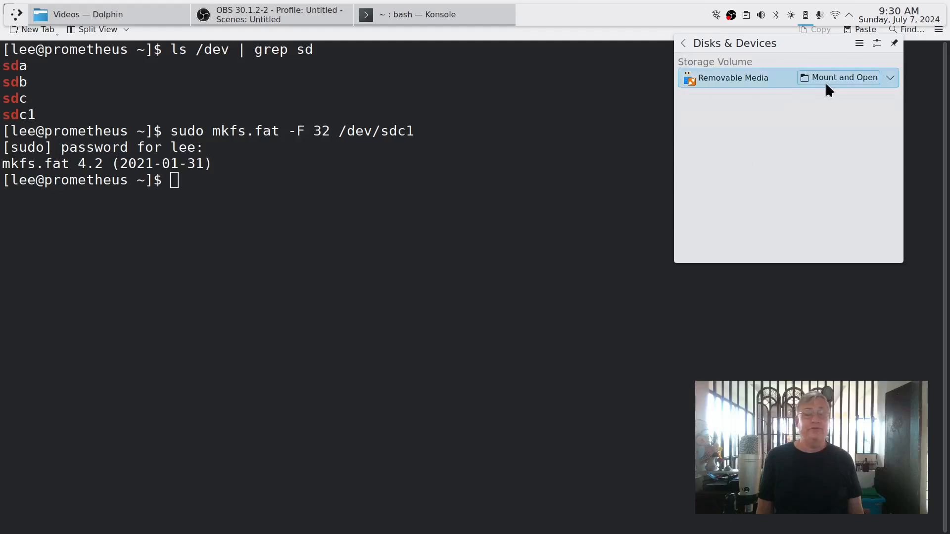
- Mount and open the 29.1 GiB drive, see it is empty, then close Dolphin
left_click(844, 77)
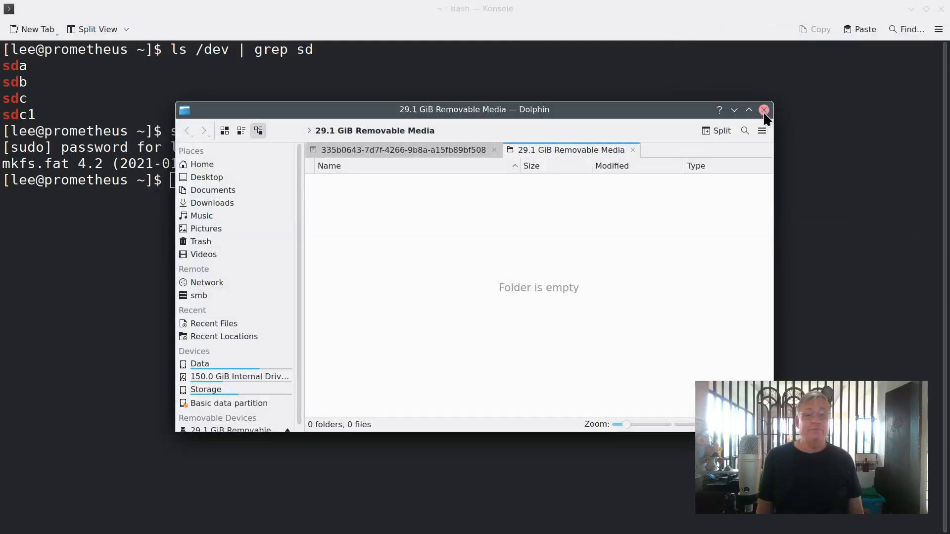
left_click(764, 110)
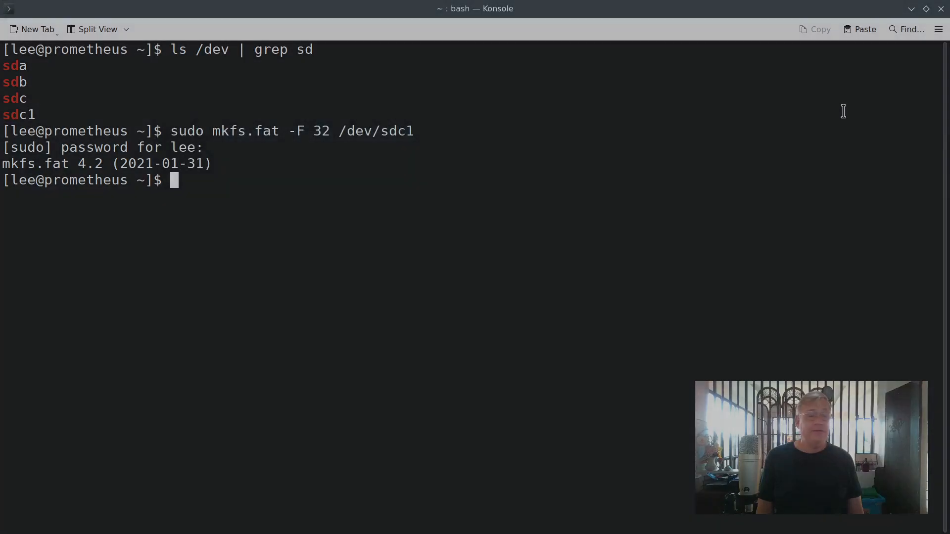